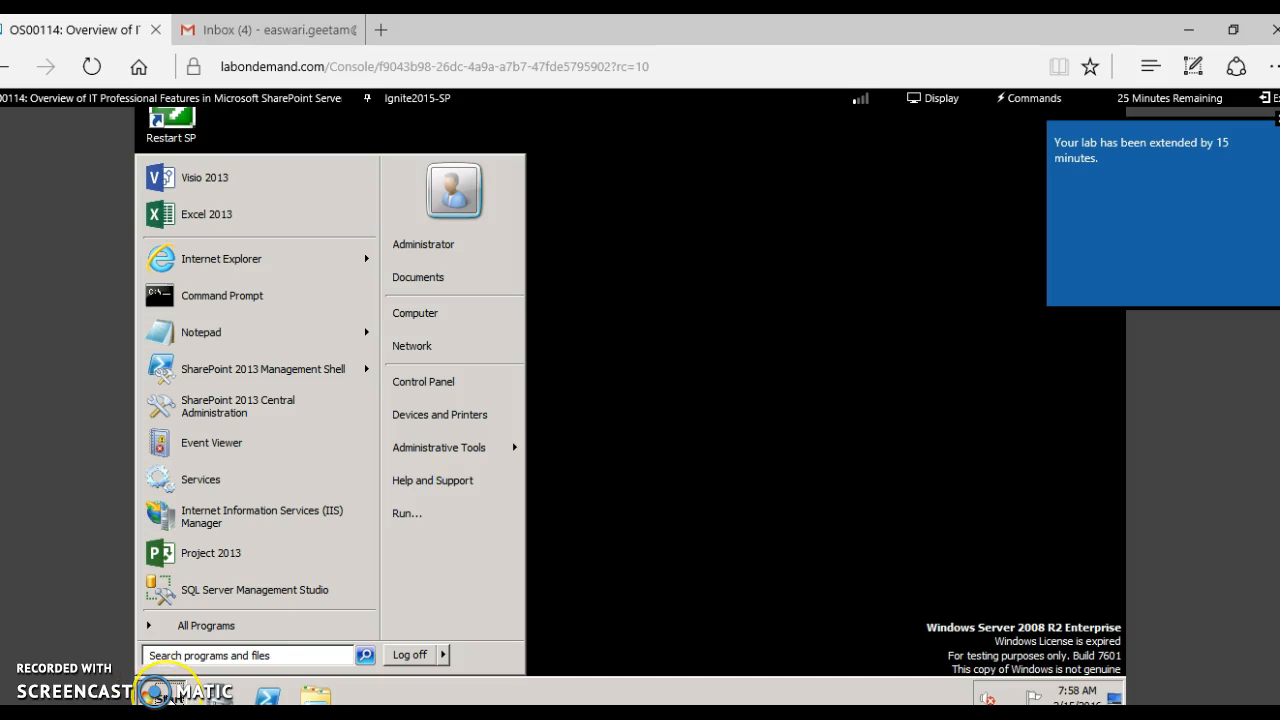
- Open Event Viewer through Start search and show the Application log's SharePoint errors, including event 6482
{"action": "left_click", "coordinate": [248, 655]}
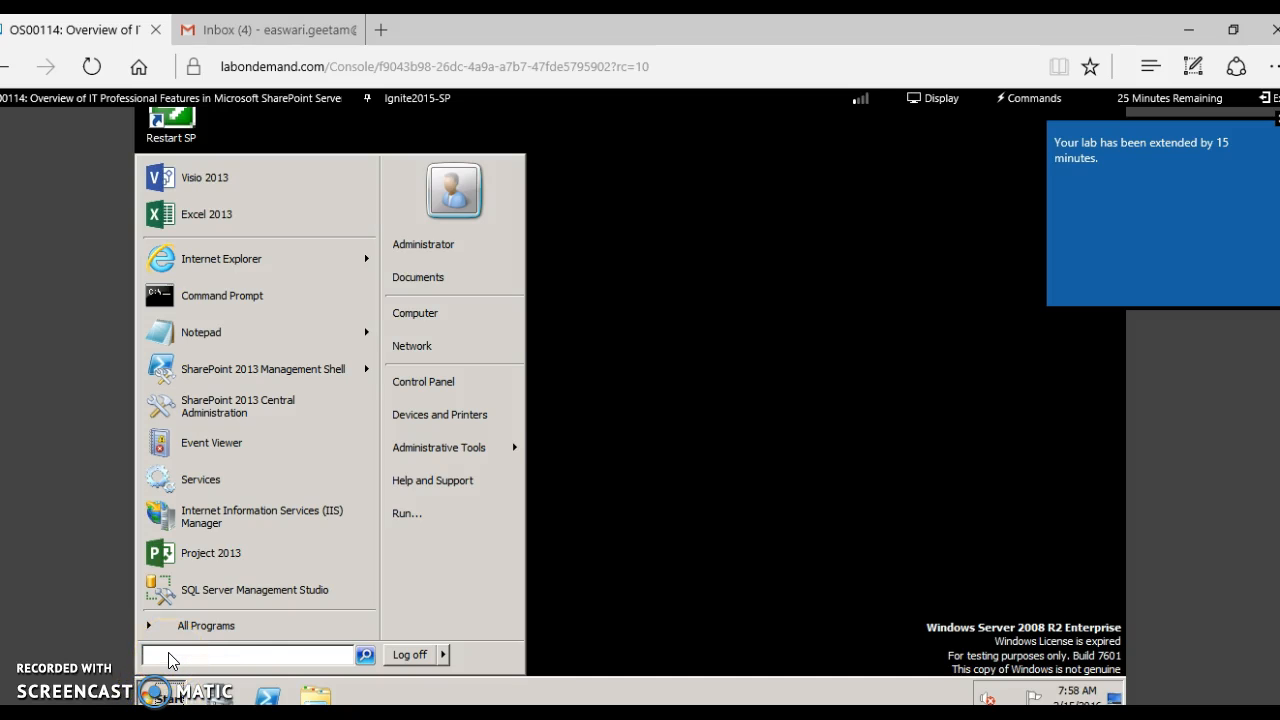
{"action": "type", "text": "event"}
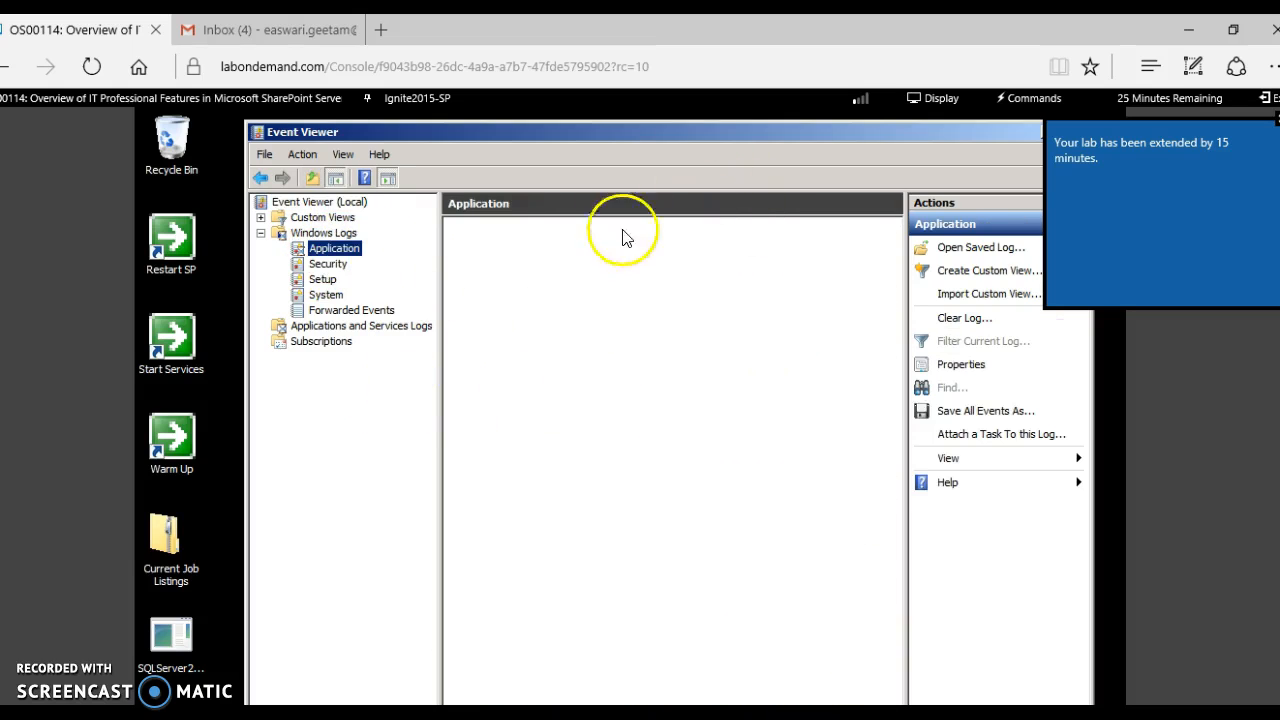
{"action": "left_click", "coordinate": [261, 325]}
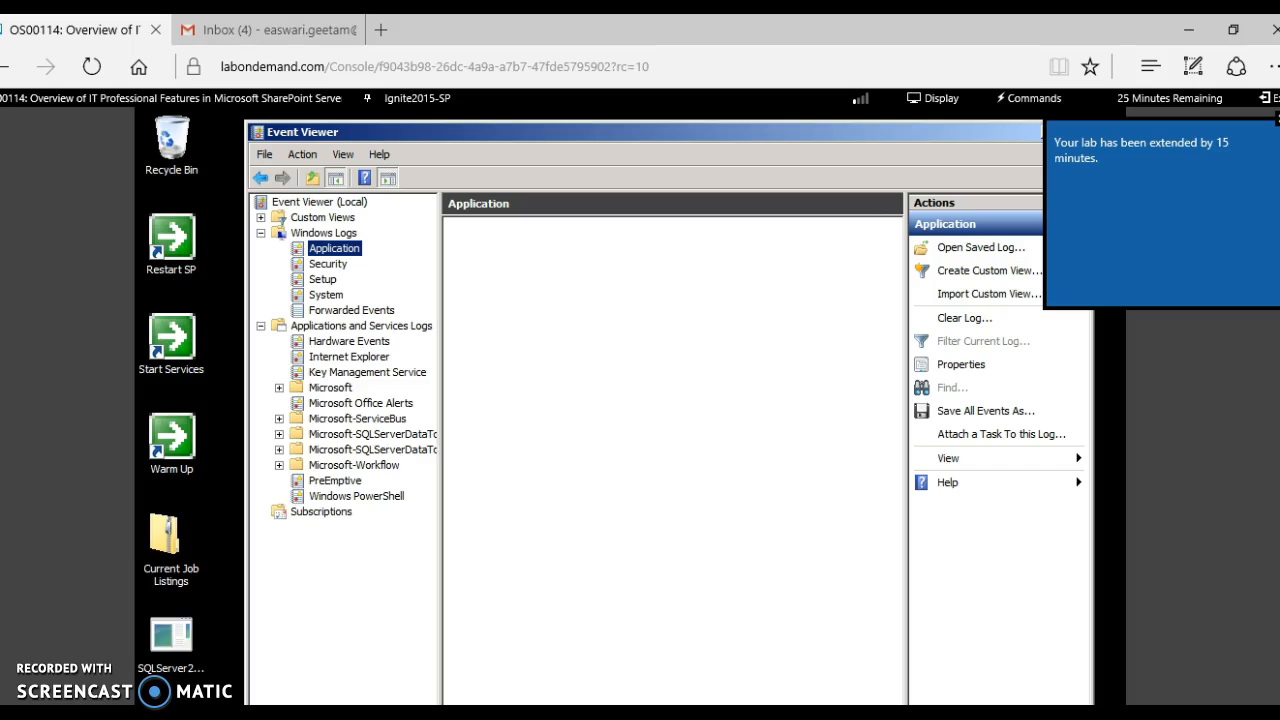
{"action": "left_click", "coordinate": [334, 247]}
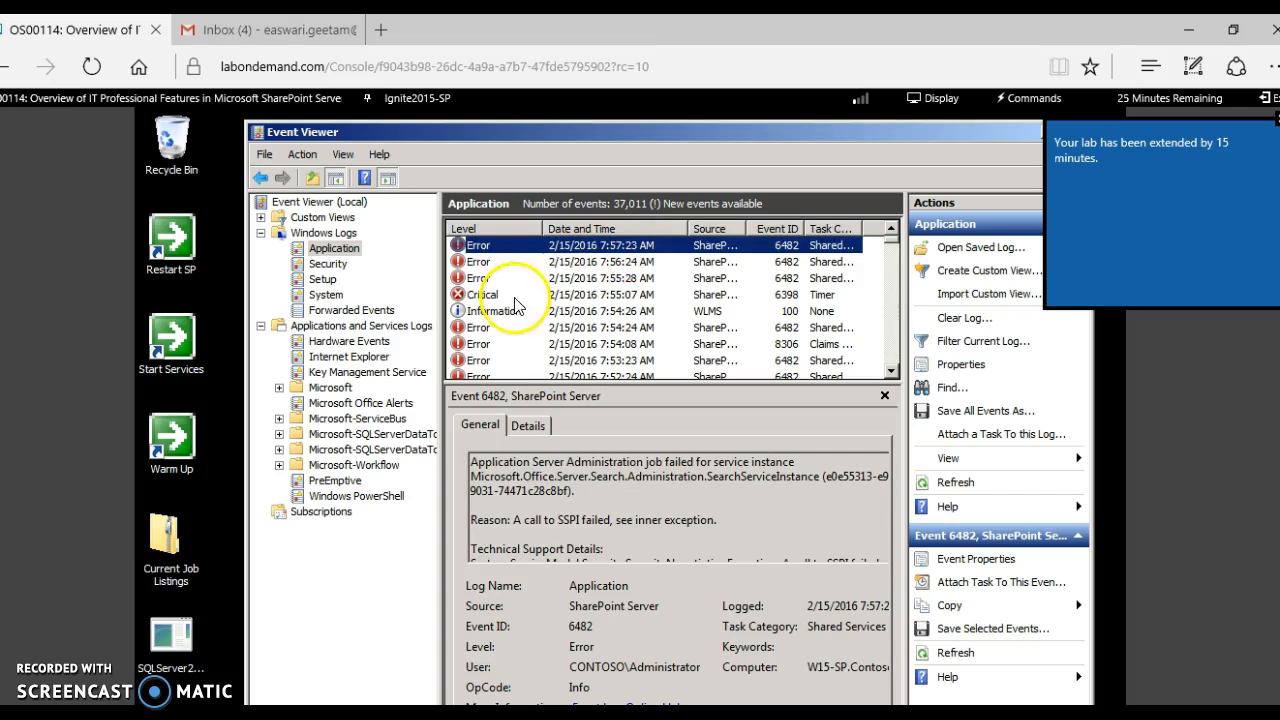
{"action": "mouse_move", "coordinate": [697, 475]}
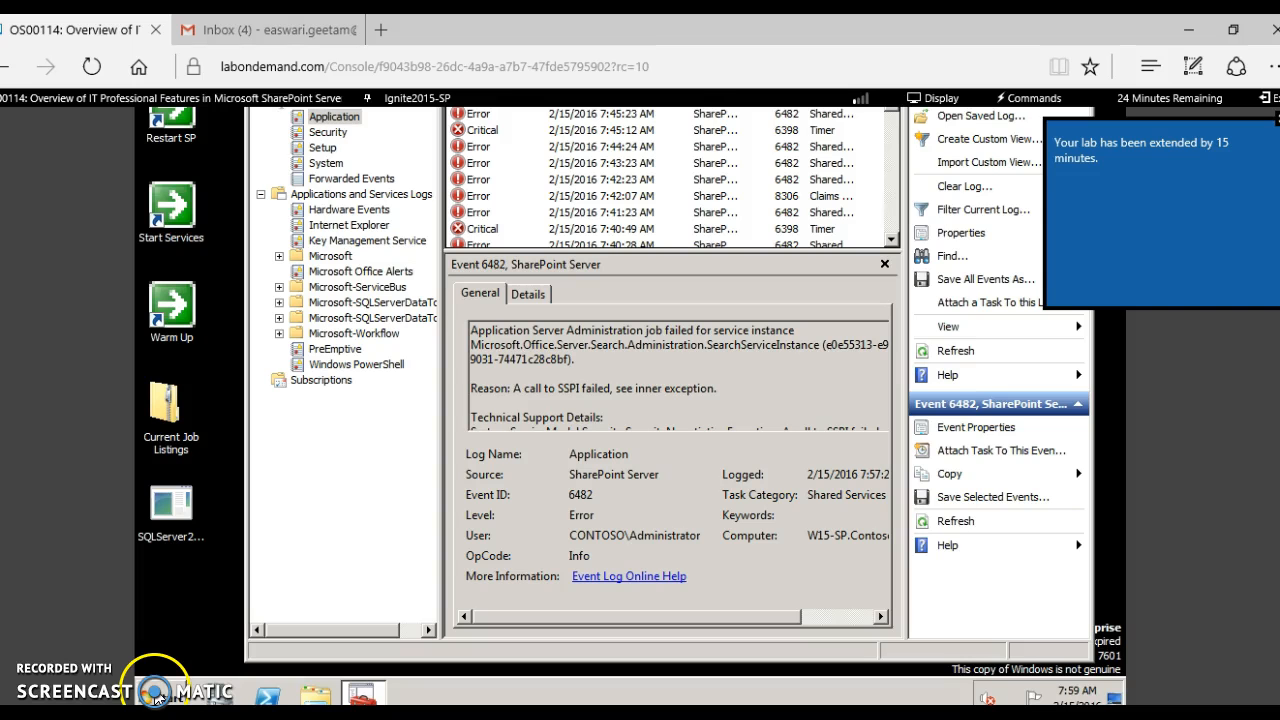
- Open Review problems and solutions and view the 'Product / patch installation or server upgrade required' issue
{"action": "left_click", "coordinate": [162, 692]}
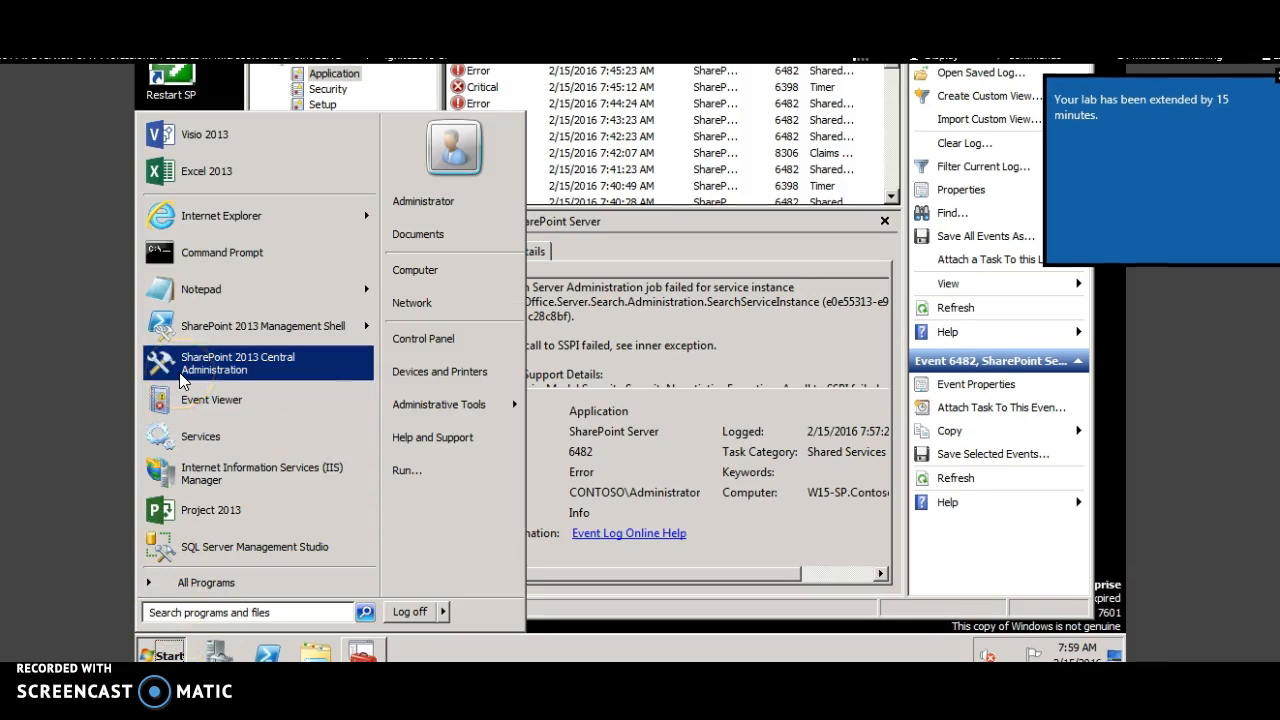
{"action": "mouse_move", "coordinate": [190, 399]}
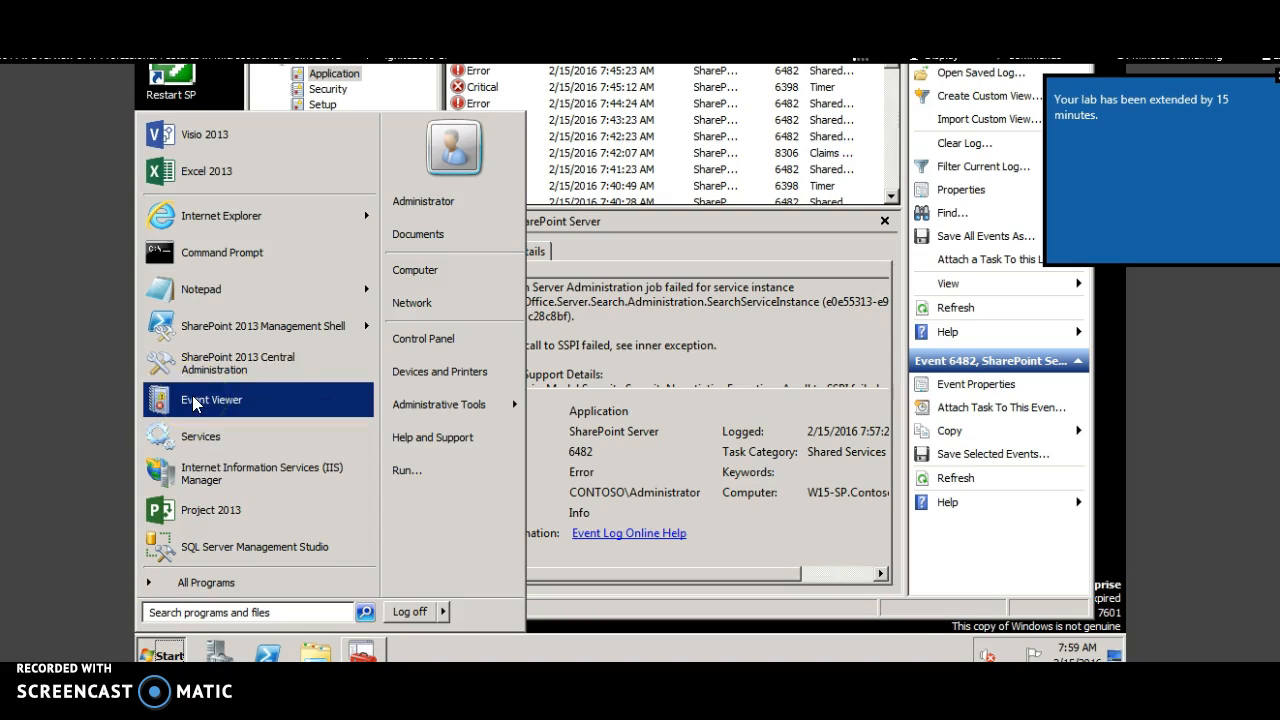
{"action": "mouse_move", "coordinate": [411, 302]}
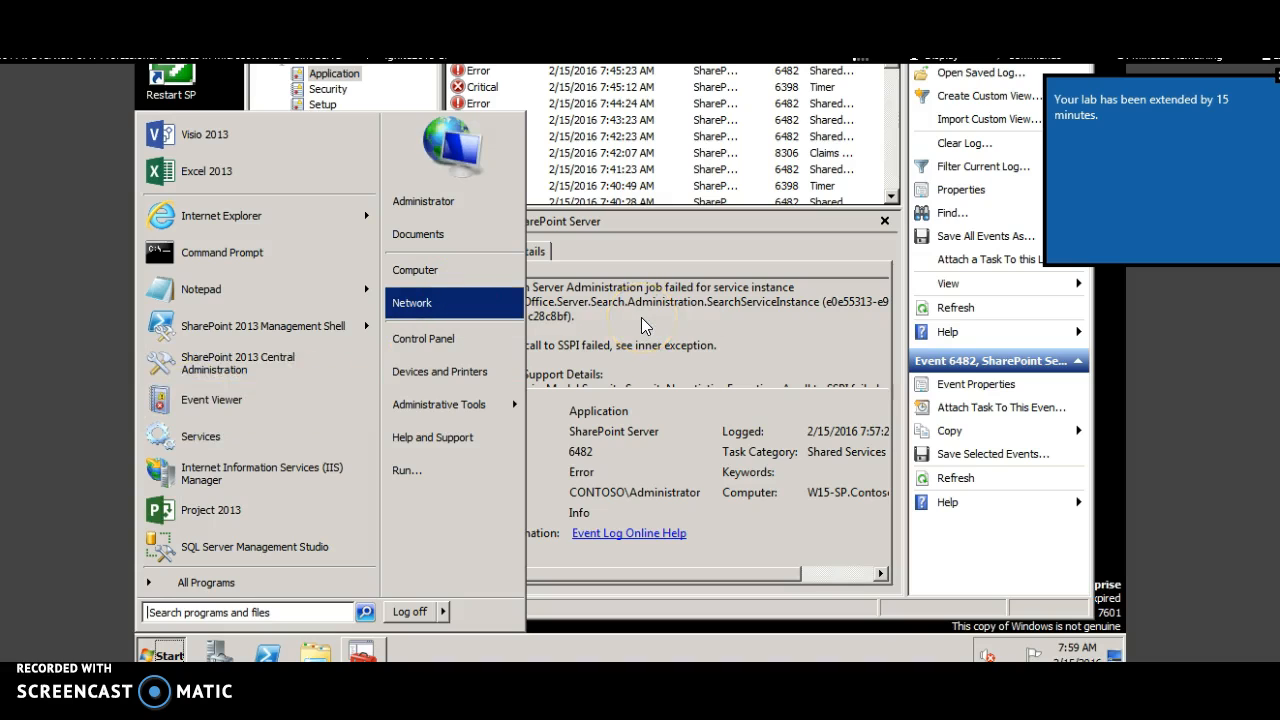
{"action": "mouse_move", "coordinate": [438, 404]}
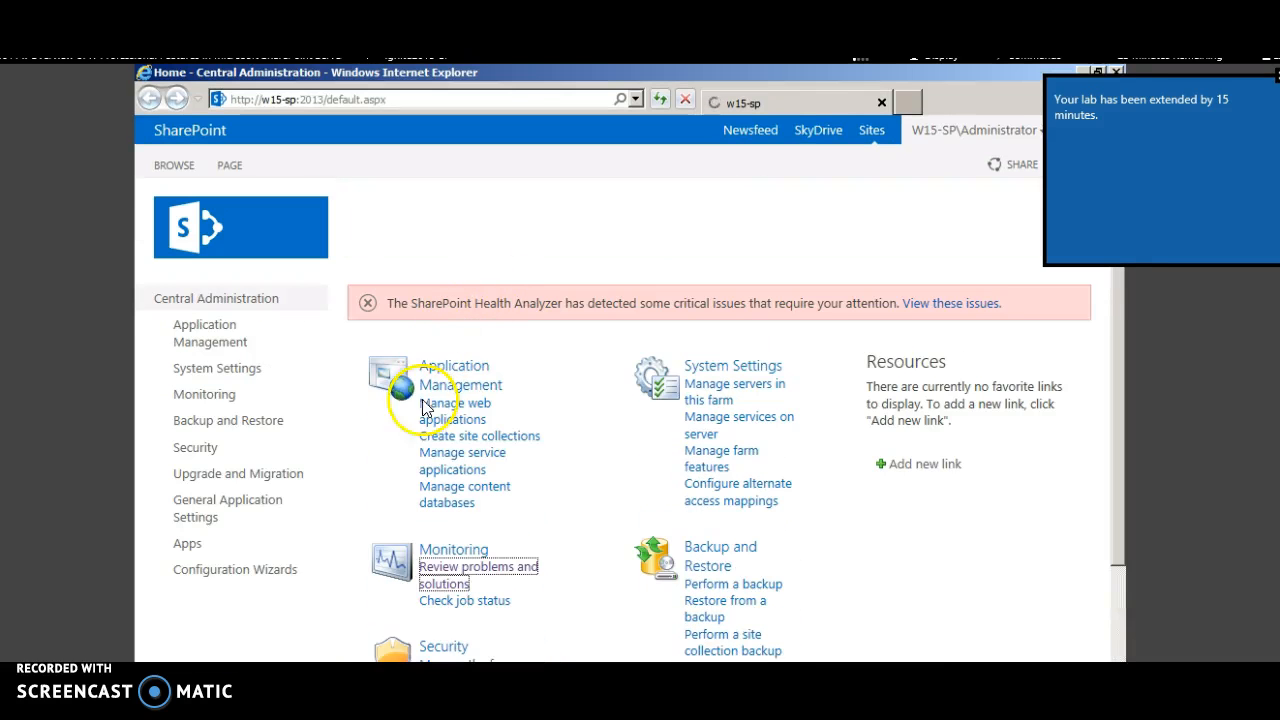
{"action": "left_click", "coordinate": [478, 566]}
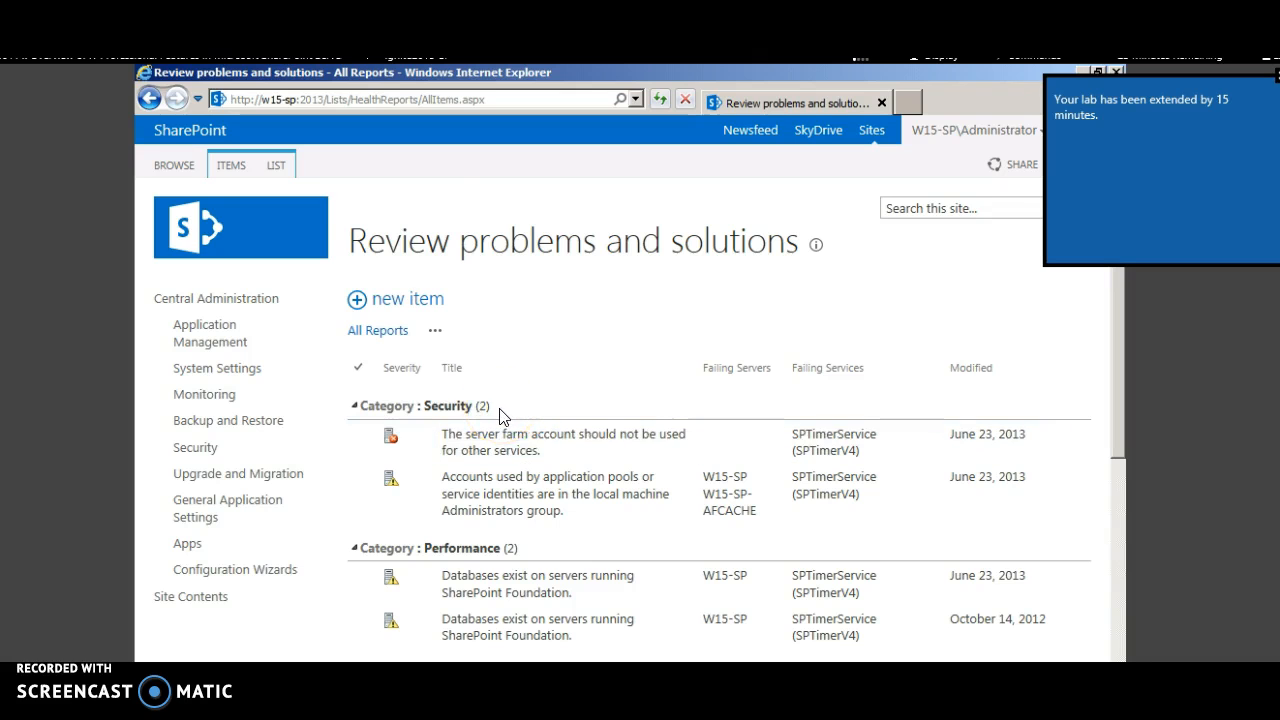
{"action": "scroll", "scroll_direction": "down", "scroll_amount": 3}
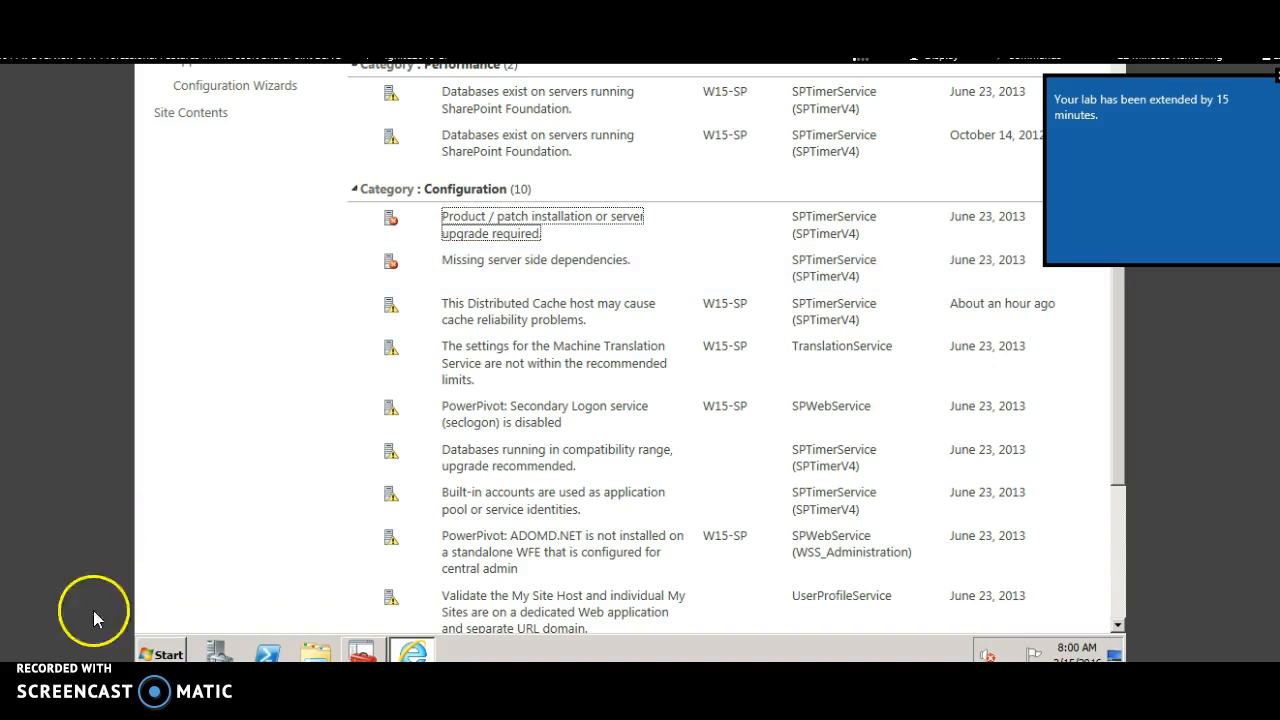
{"action": "left_click", "coordinate": [542, 216]}
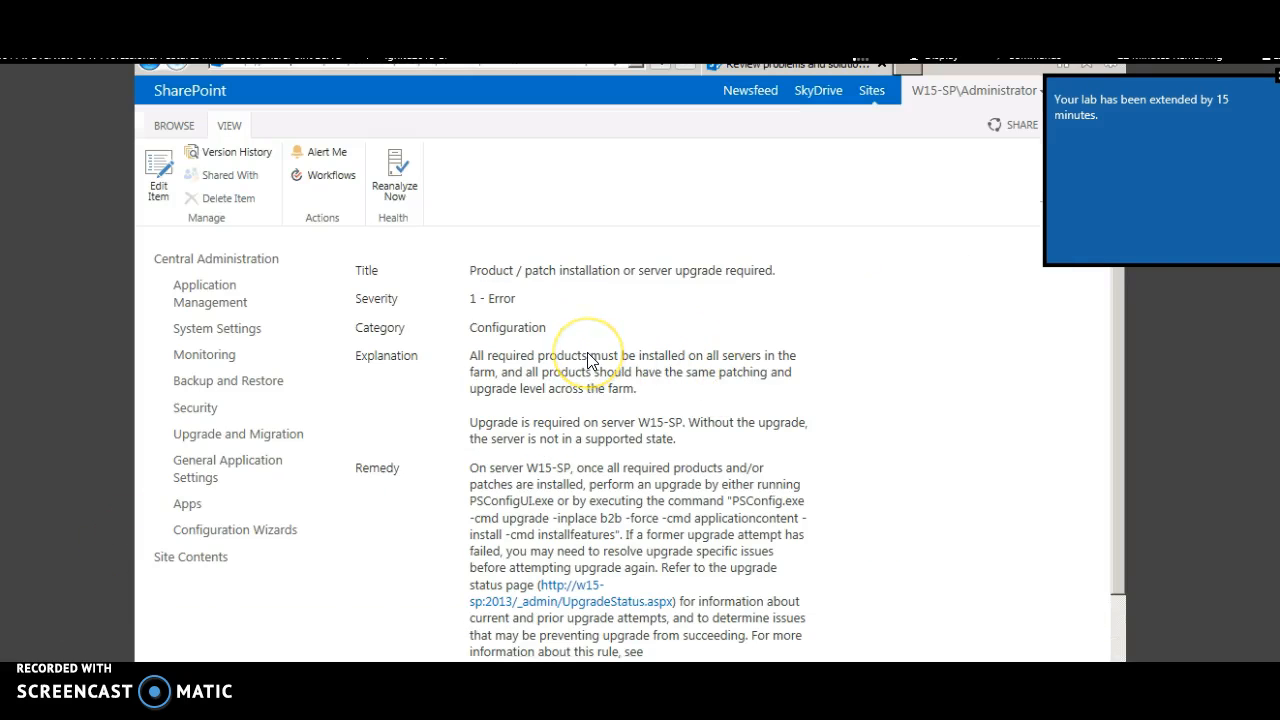
{"action": "scroll", "scroll_direction": "down", "scroll_amount": 3}
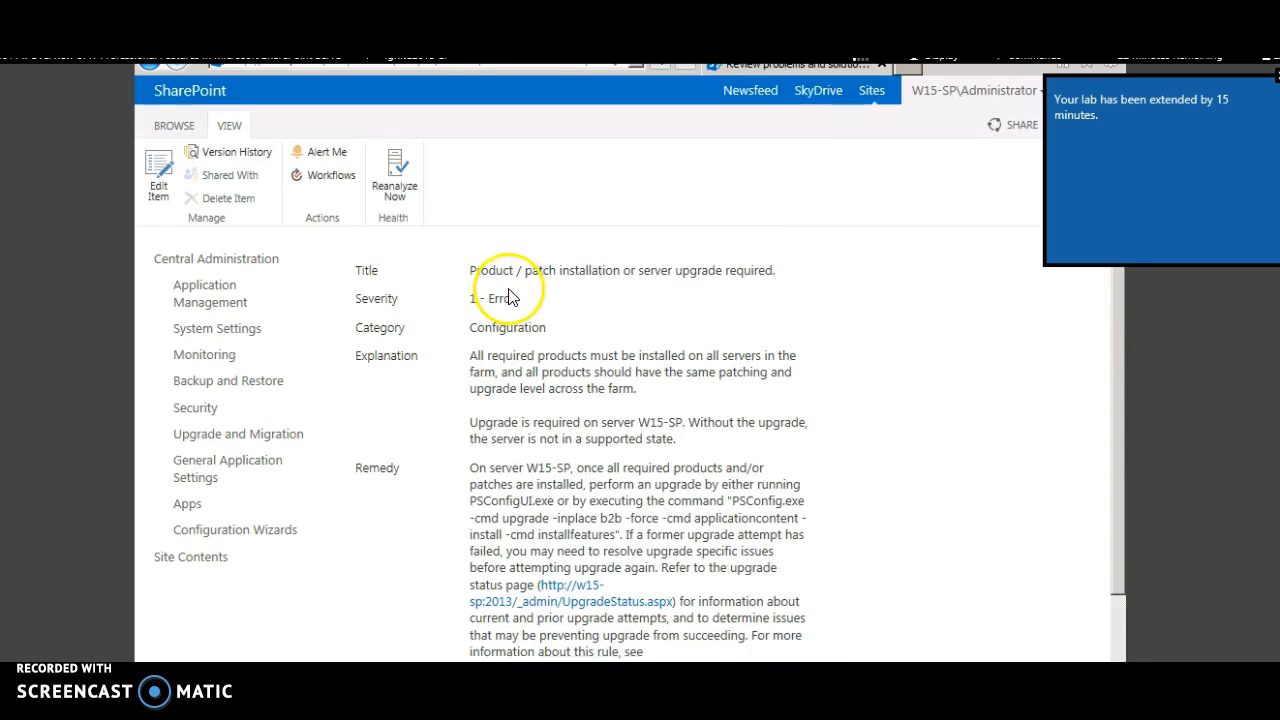
{"action": "mouse_move", "coordinate": [494, 315]}
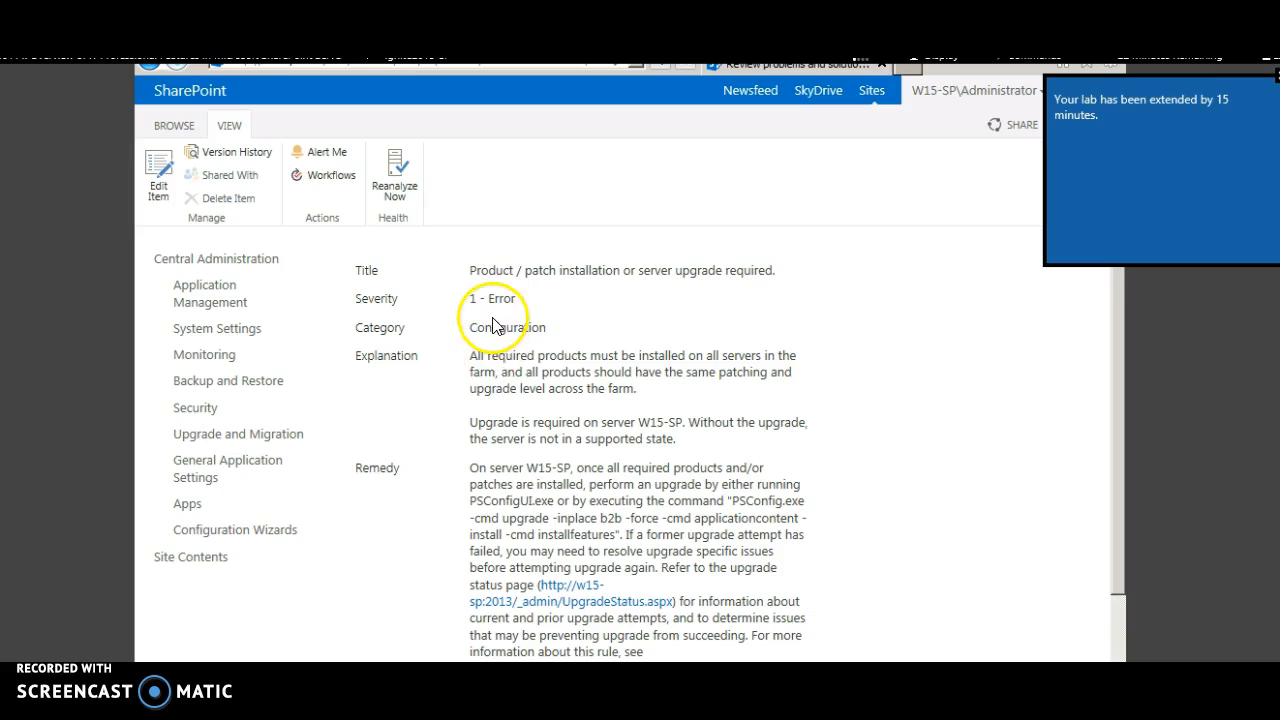
{"action": "mouse_move", "coordinate": [500, 462]}
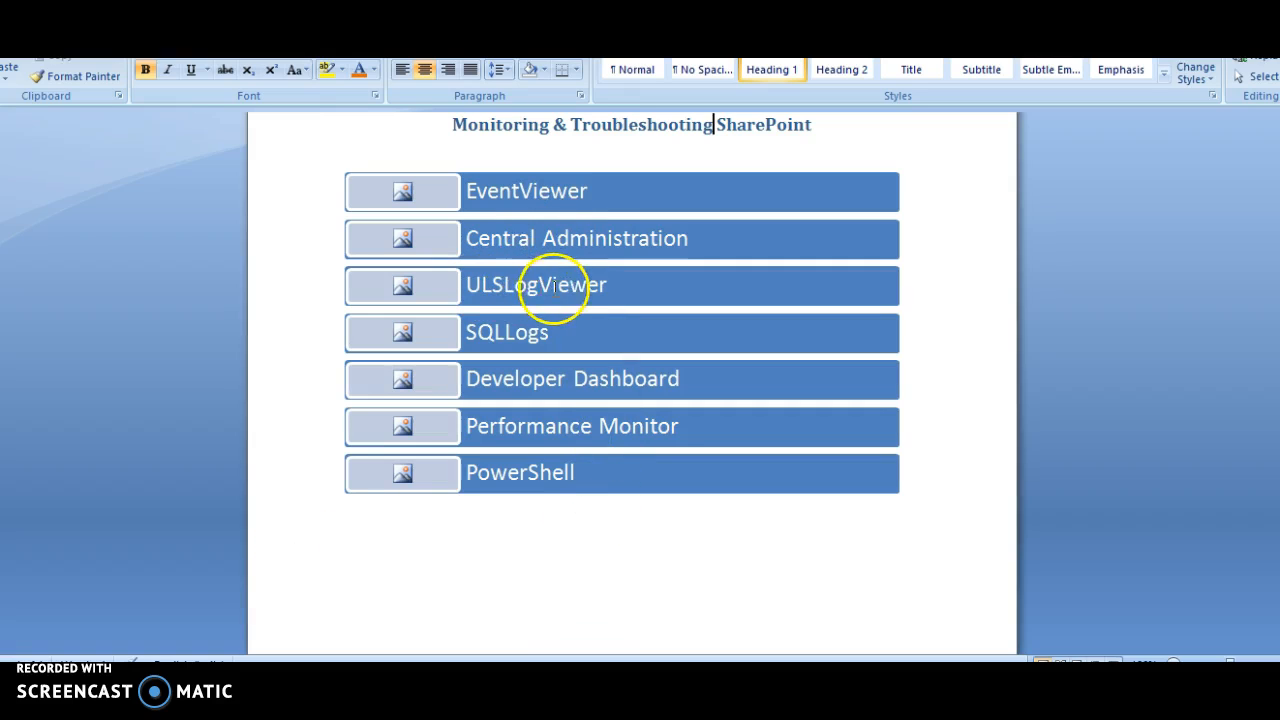
{"action": "mouse_move", "coordinate": [613, 296]}
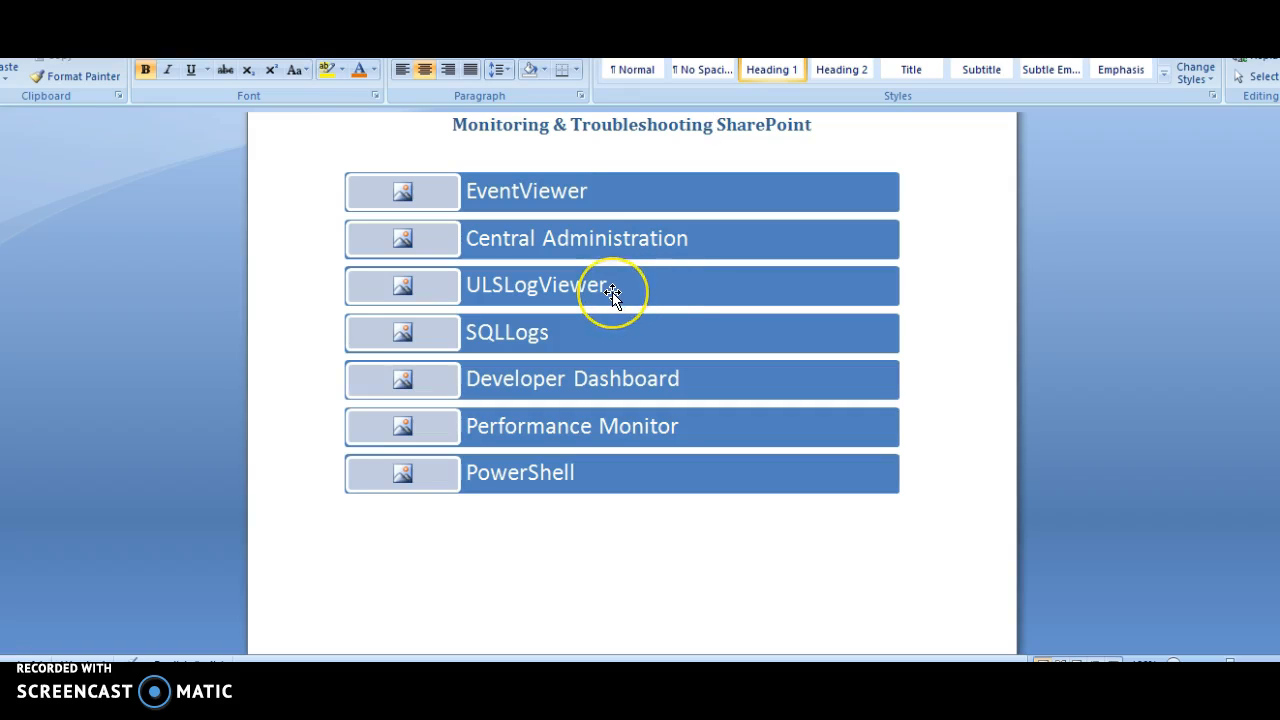
{"action": "mouse_move", "coordinate": [443, 332]}
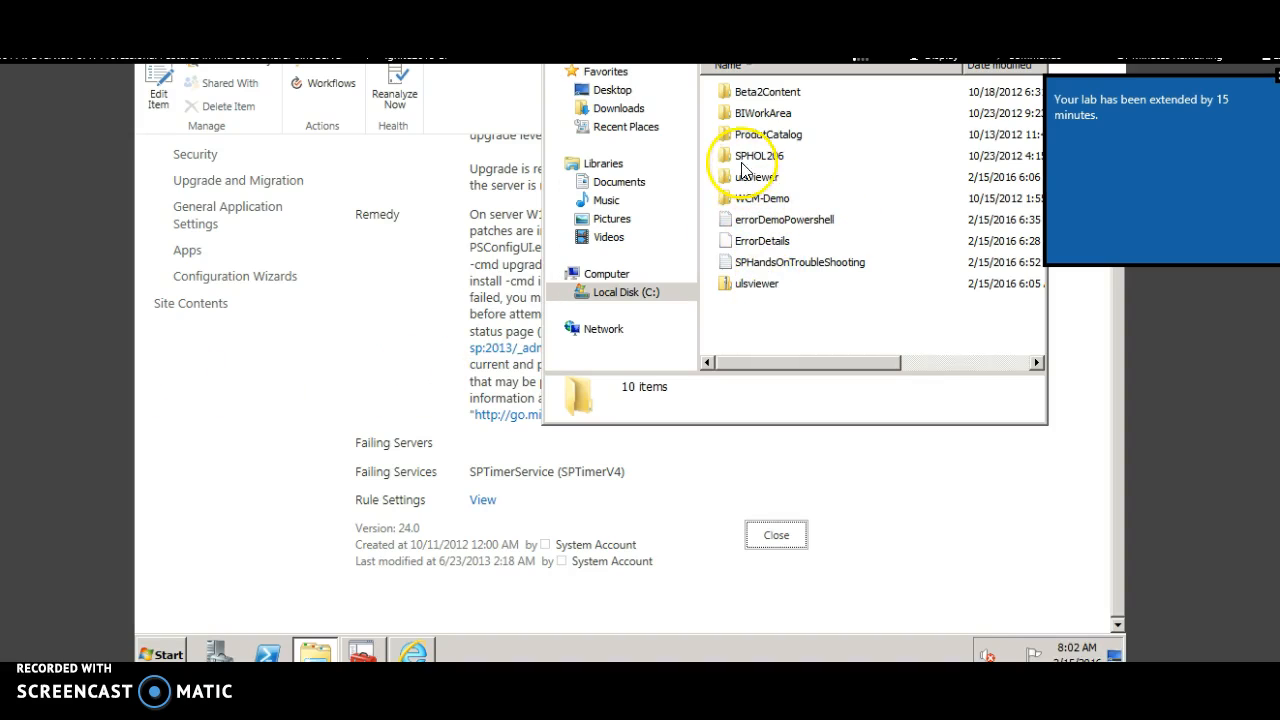
- Open the ulsviewer folder in Explorer and launch ulsviewer.exe
{"action": "double_click", "coordinate": [748, 176]}
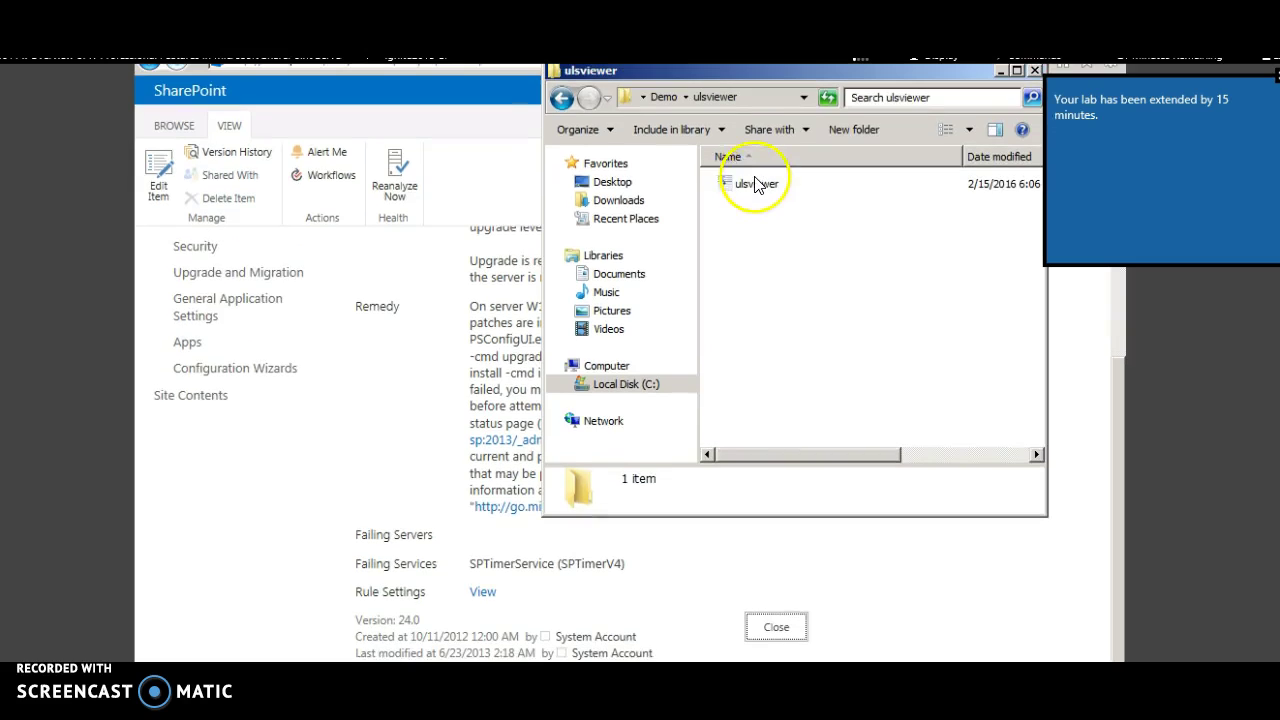
{"action": "left_click", "coordinate": [754, 183]}
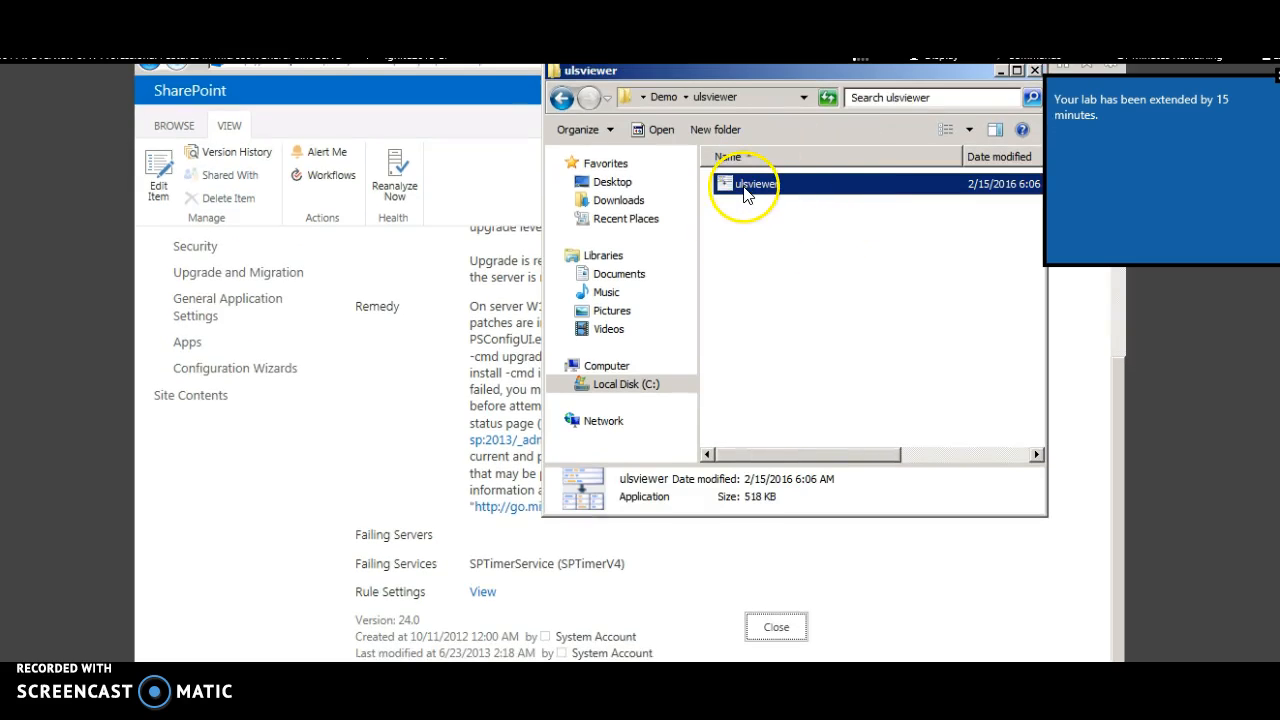
{"action": "double_click", "coordinate": [747, 183]}
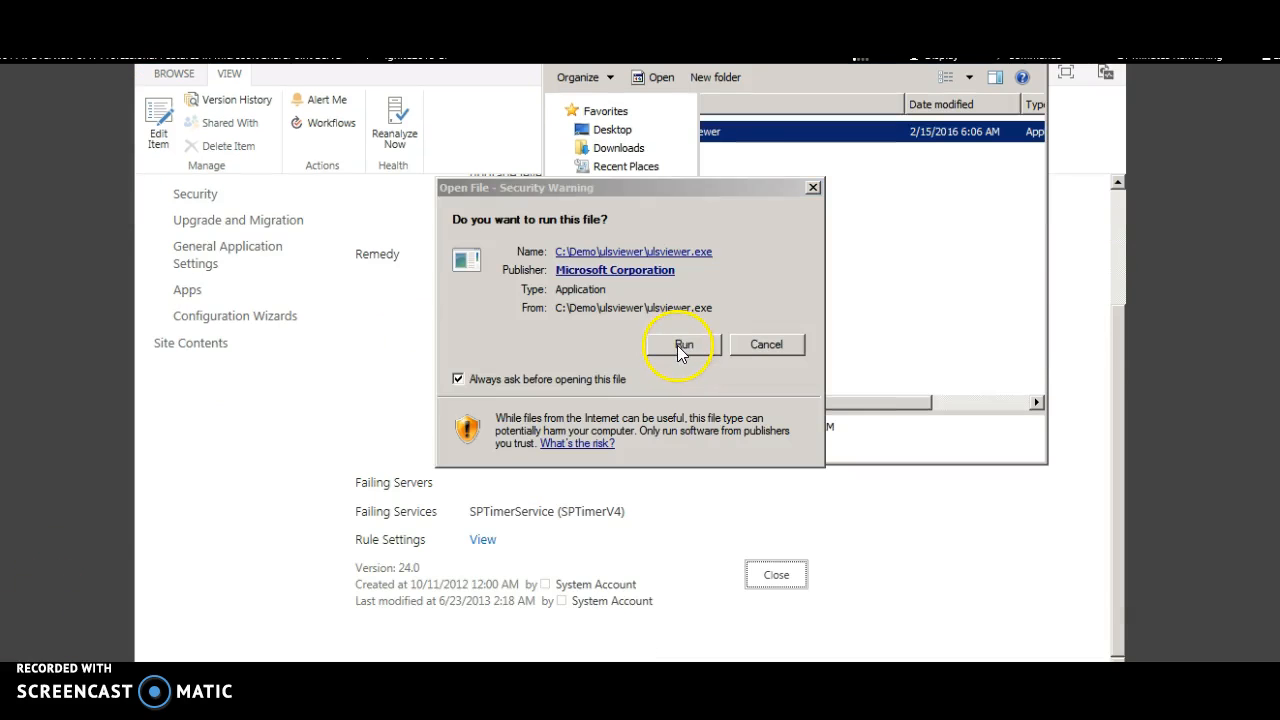
- Allow ulsviewer.exe to run and open a live ULS feed from the default log directory
{"action": "left_click", "coordinate": [682, 344]}
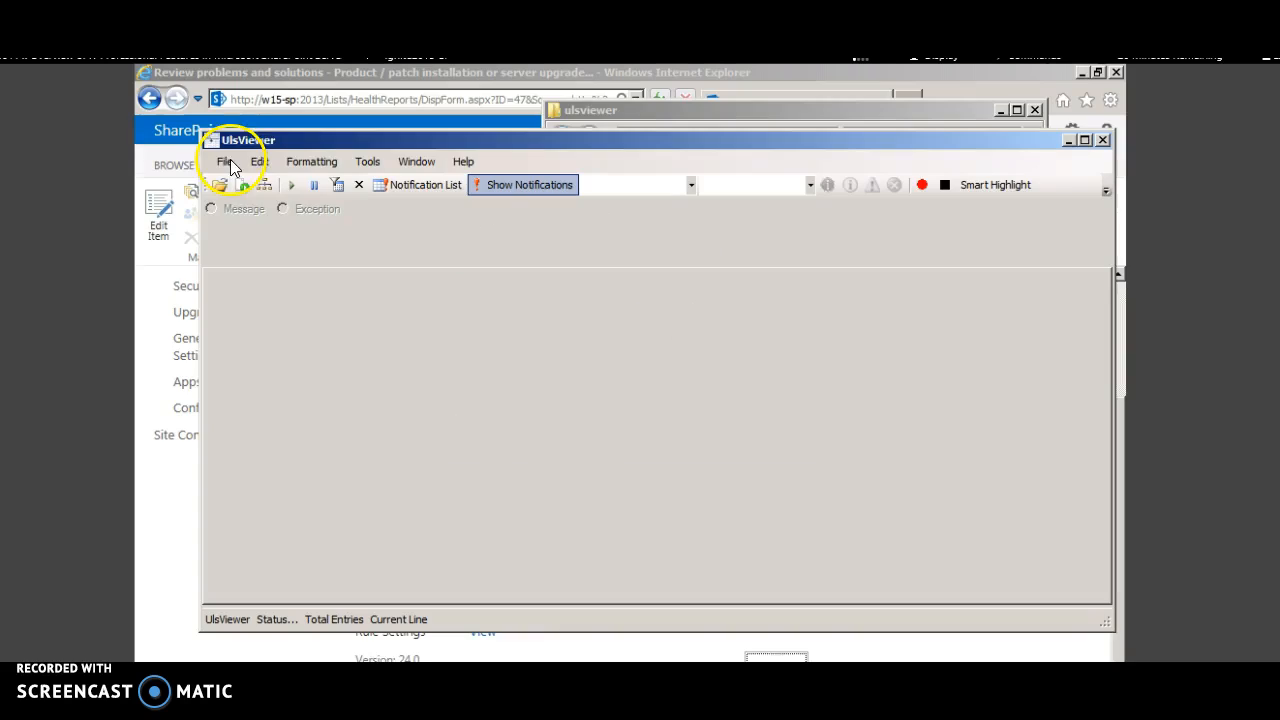
{"action": "left_click", "coordinate": [224, 161]}
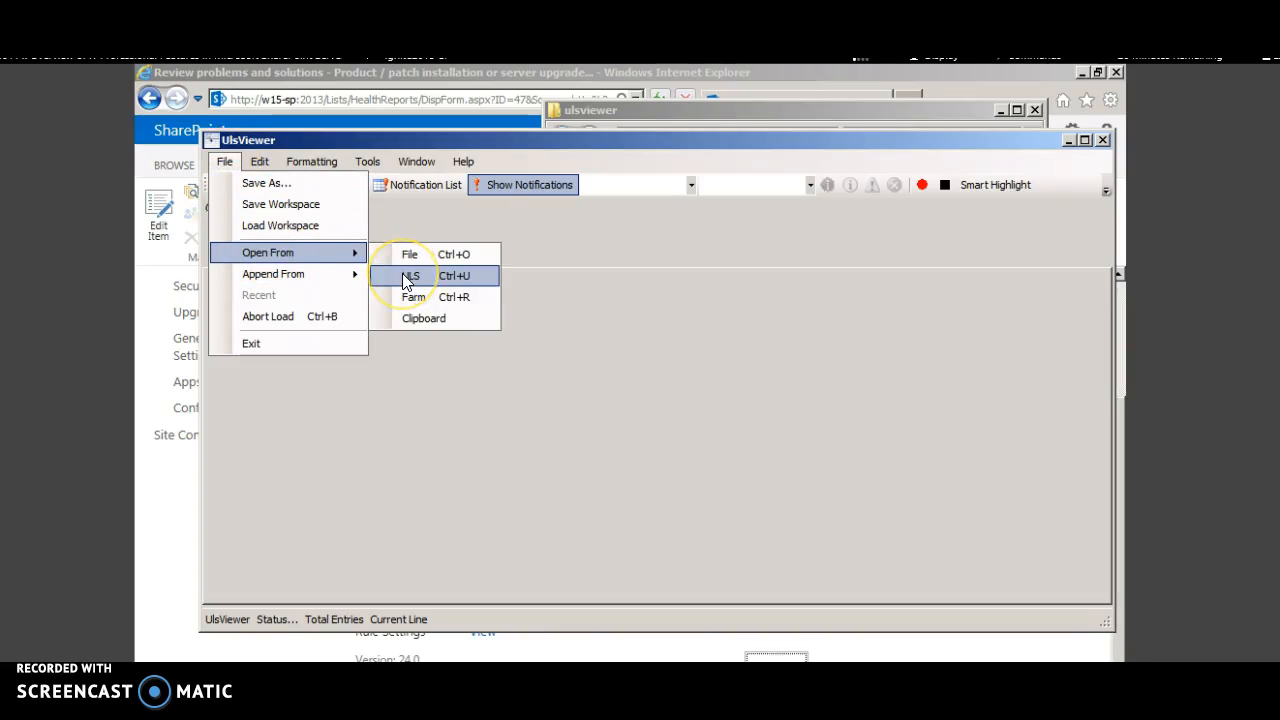
{"action": "left_click", "coordinate": [412, 275]}
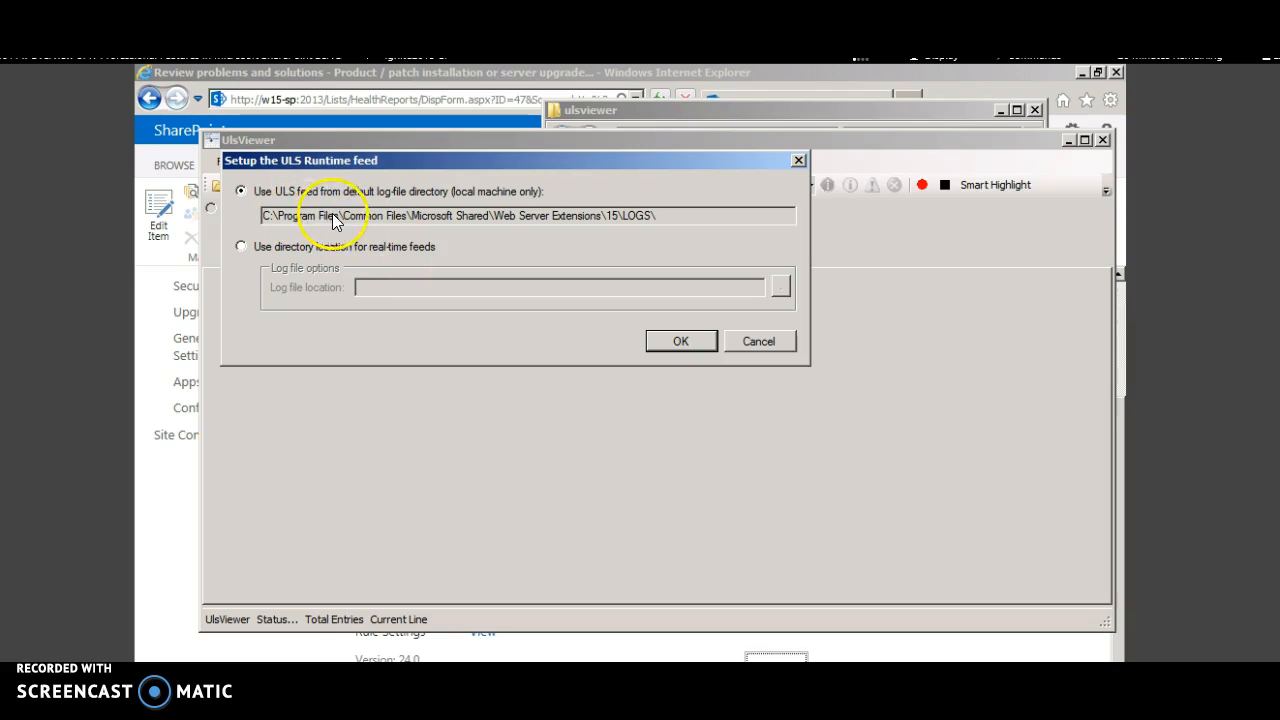
{"action": "mouse_move", "coordinate": [345, 232]}
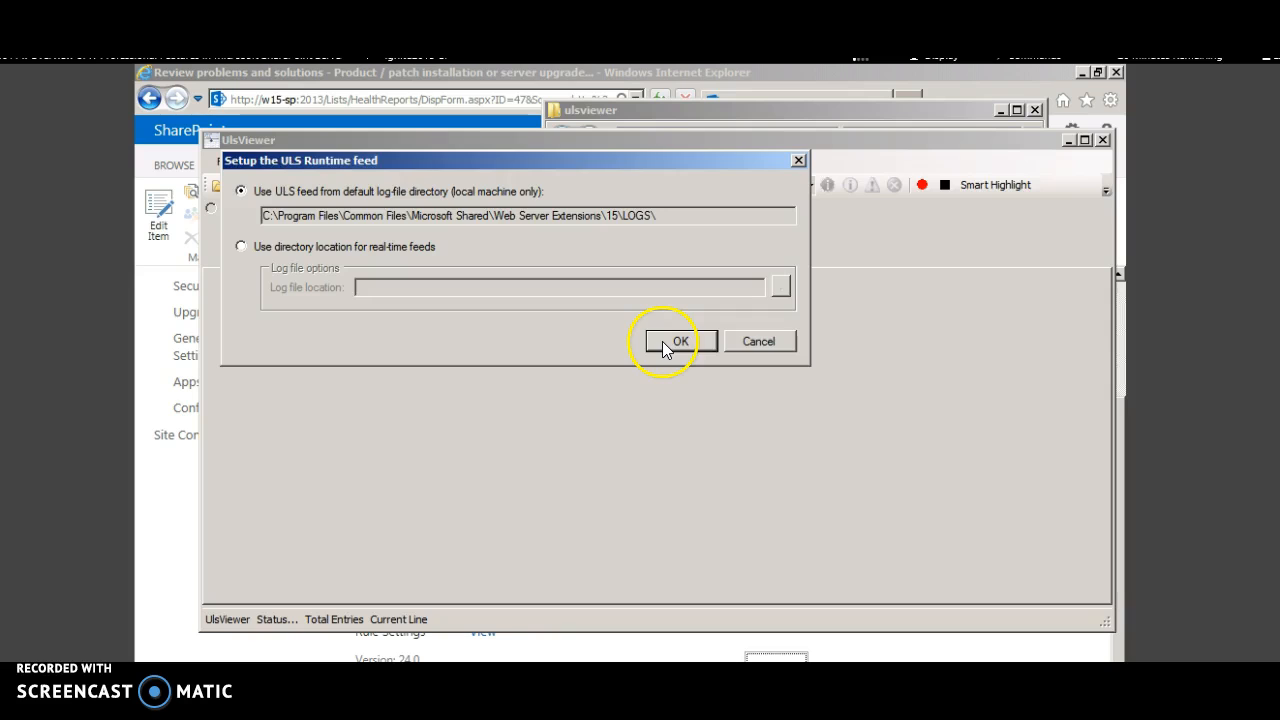
{"action": "left_click", "coordinate": [679, 341]}
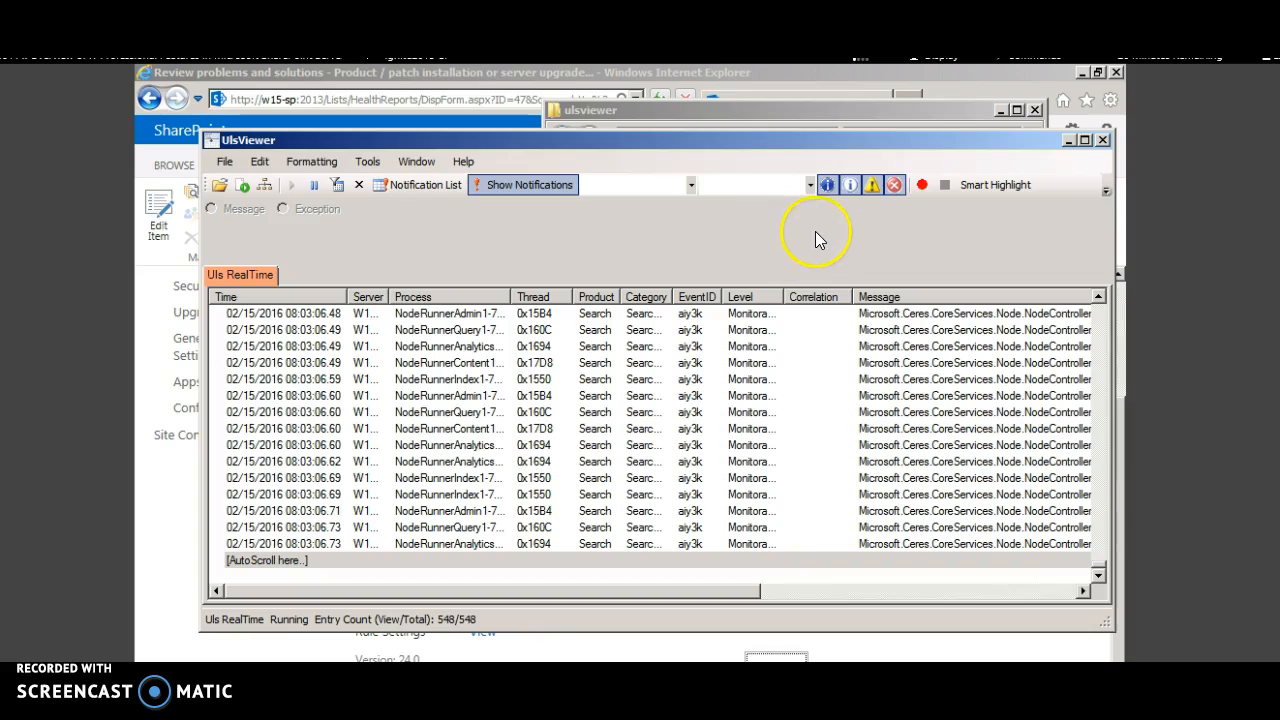
{"action": "mouse_move", "coordinate": [828, 184]}
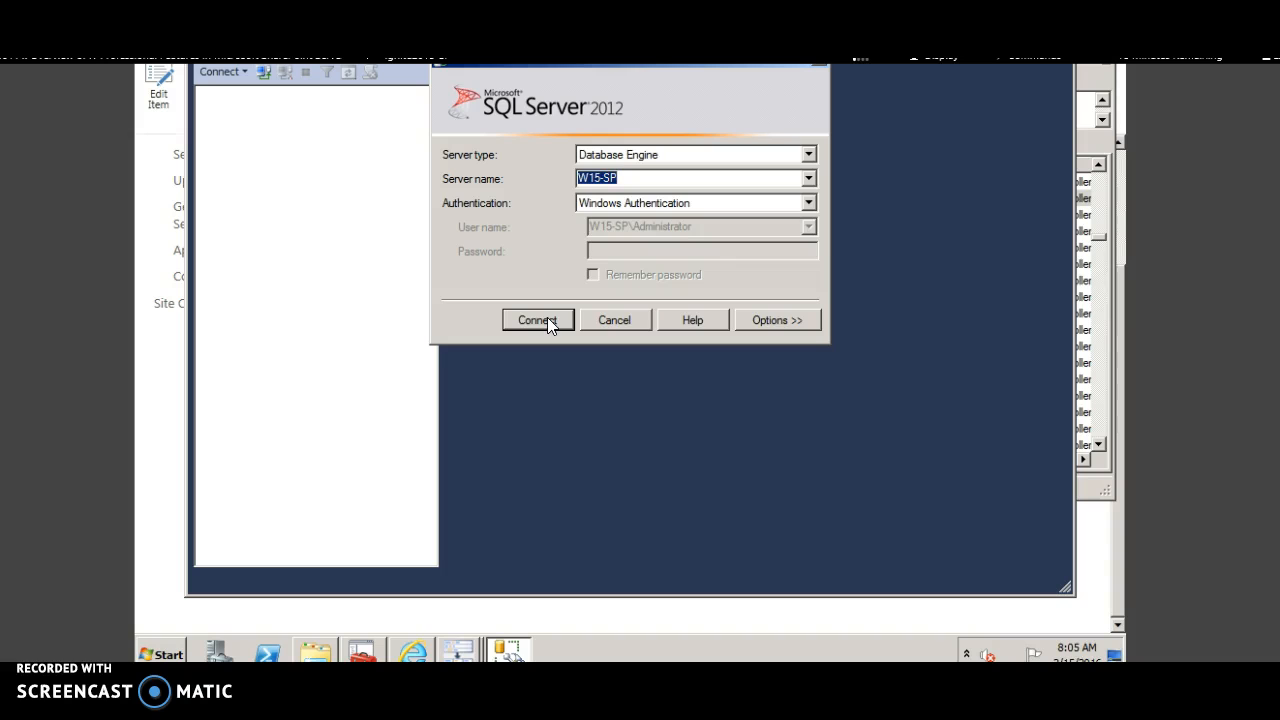
- Connect to W15-SP, then review and close the SQL Server Logs error log configuration
{"action": "left_click", "coordinate": [537, 319]}
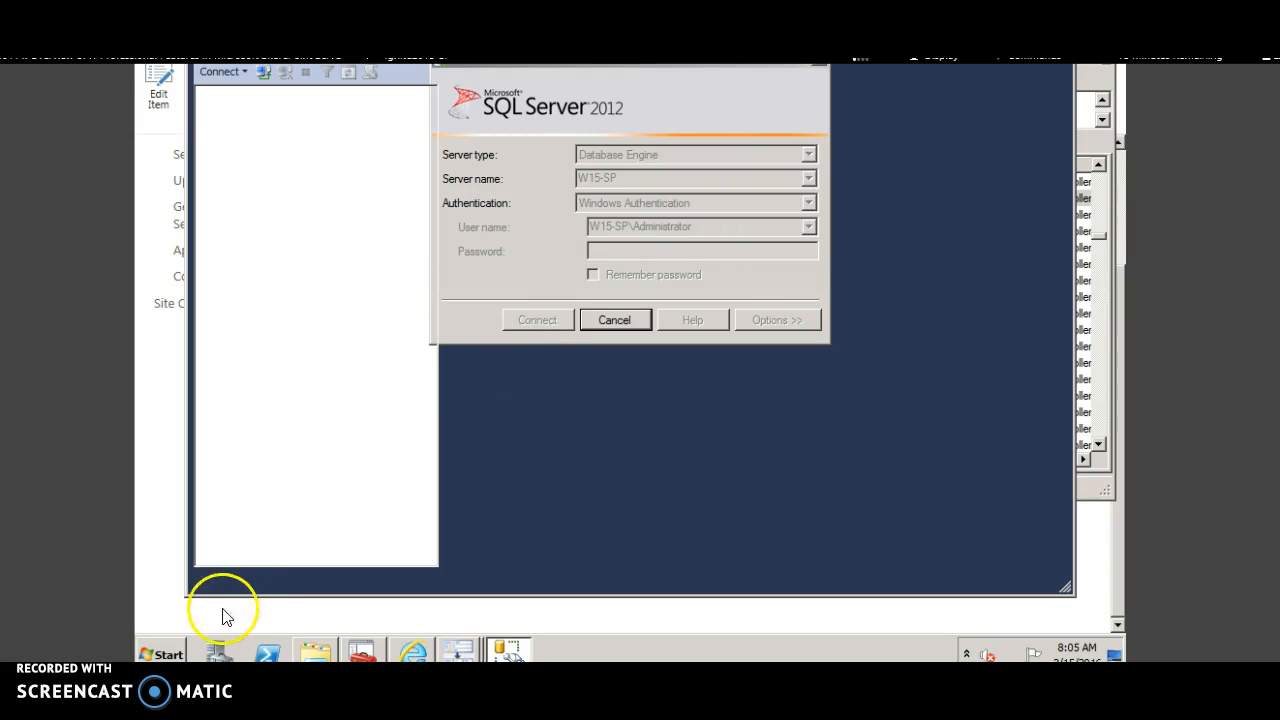
{"action": "left_click", "coordinate": [537, 319]}
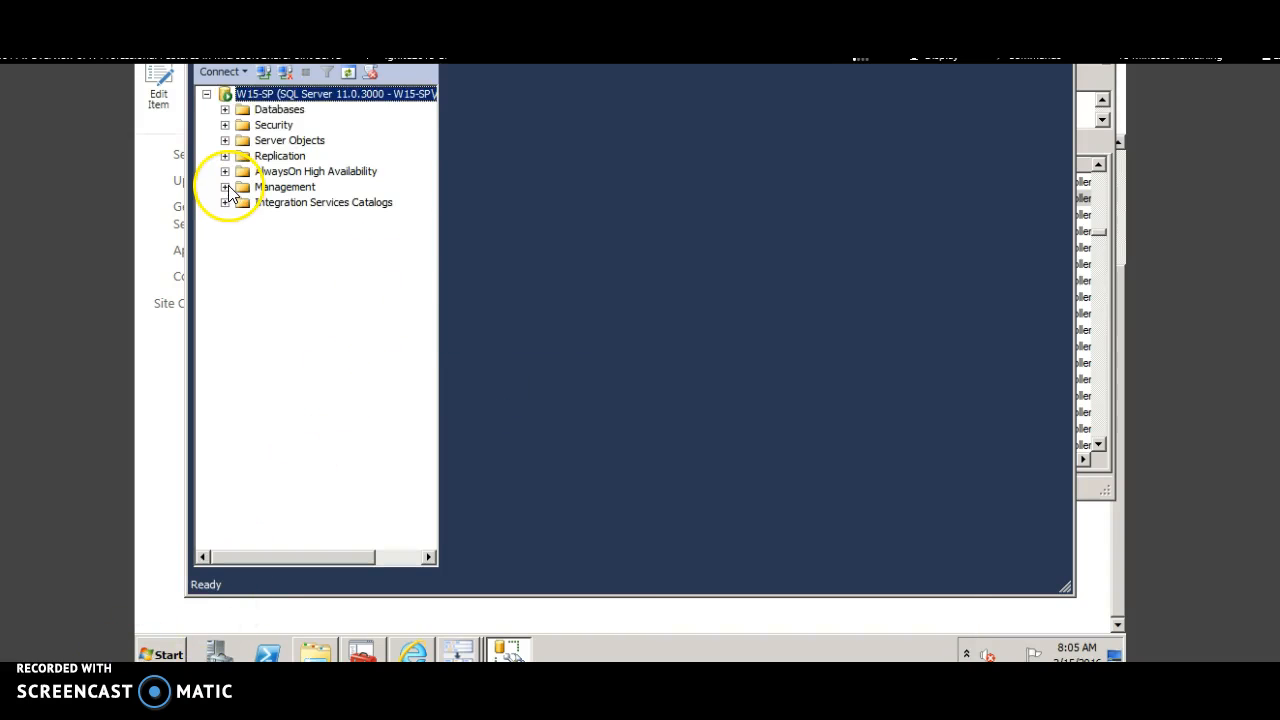
{"action": "left_click", "coordinate": [225, 187]}
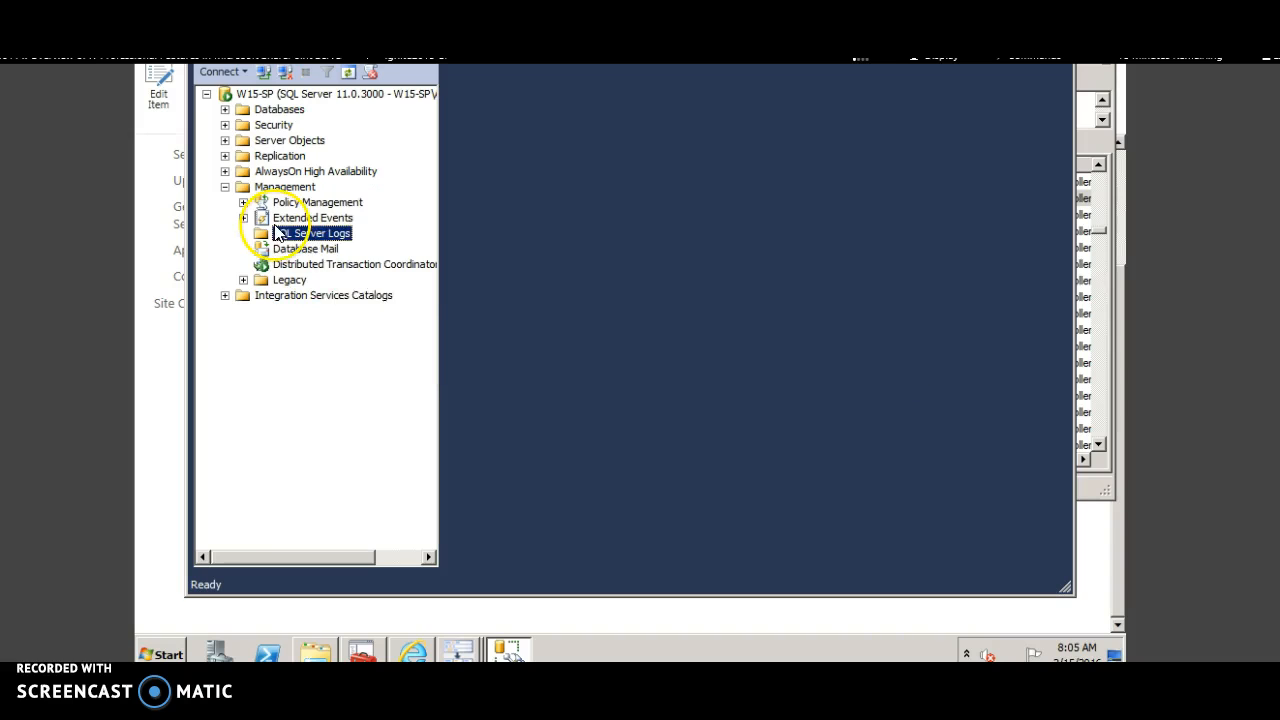
{"action": "right_click", "coordinate": [314, 233]}
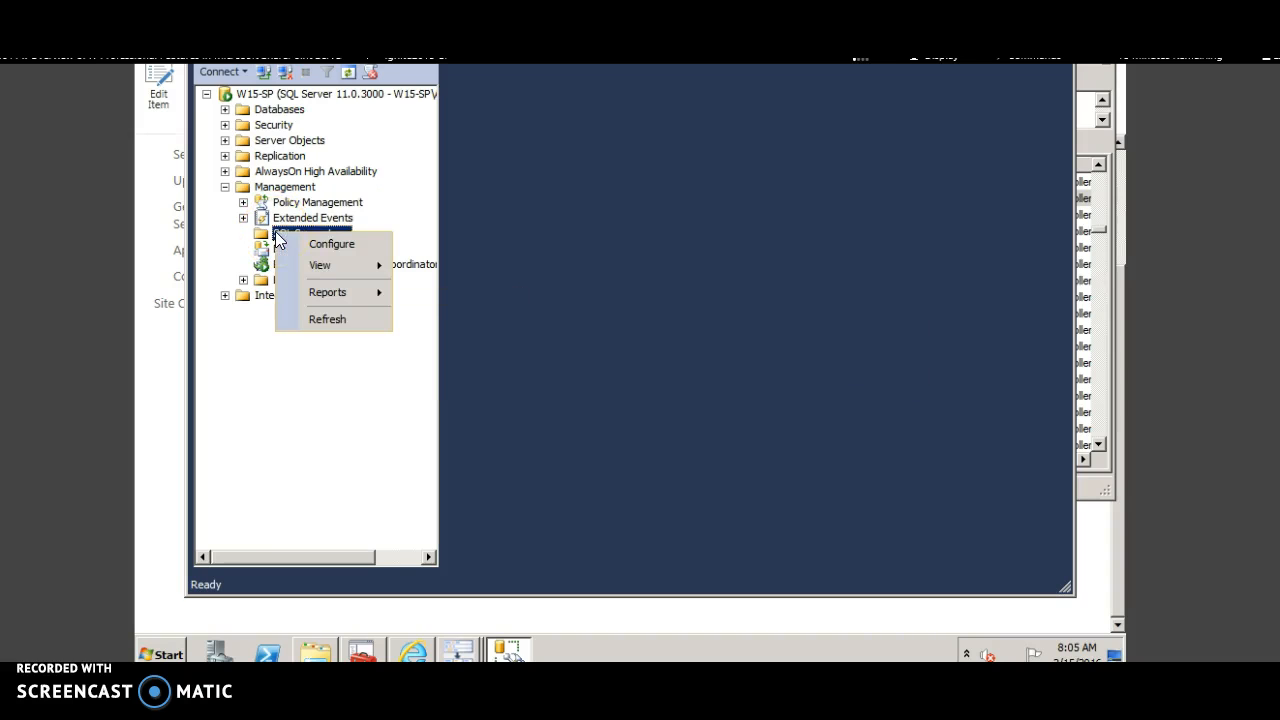
{"action": "left_click", "coordinate": [331, 243]}
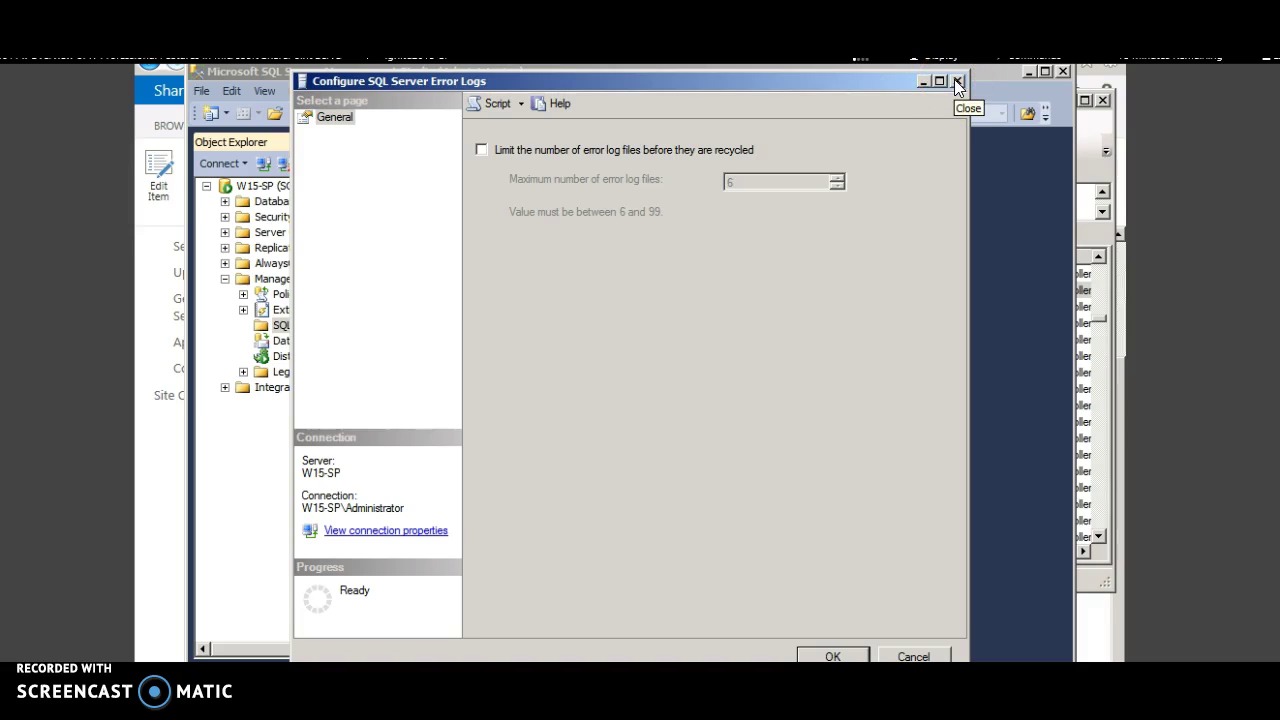
{"action": "left_click", "coordinate": [959, 81]}
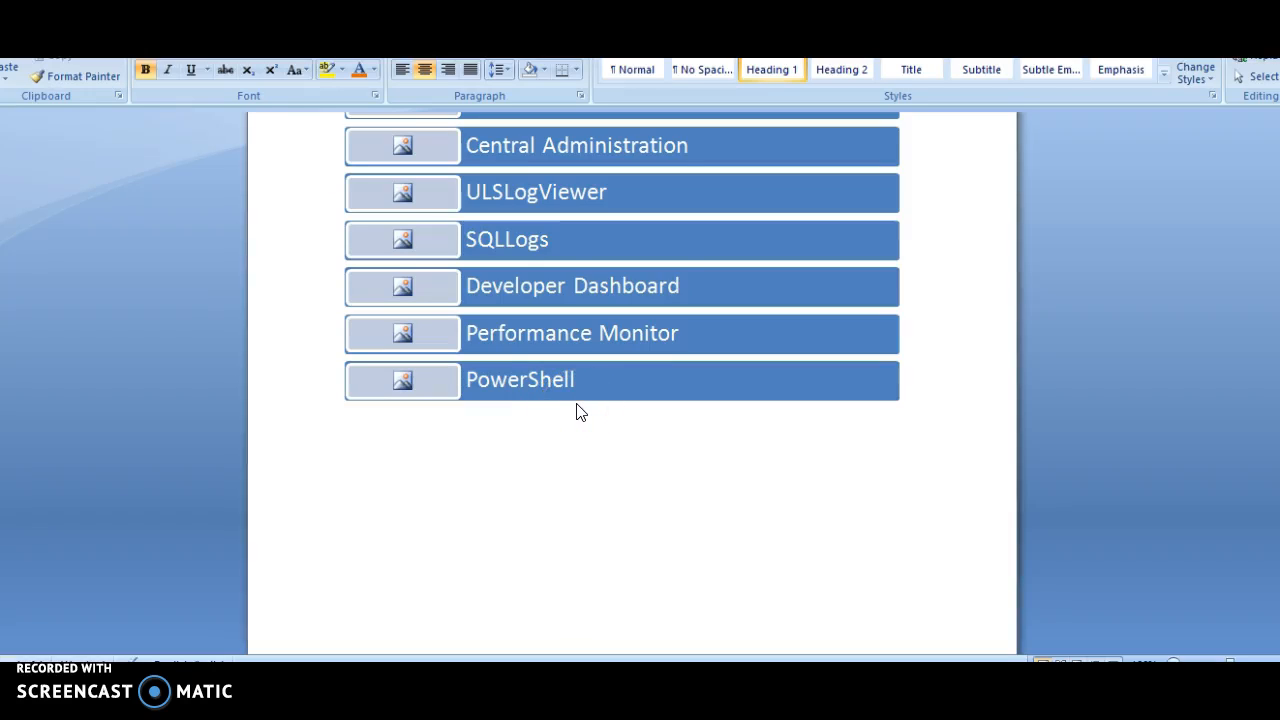
{"action": "mouse_move", "coordinate": [291, 573]}
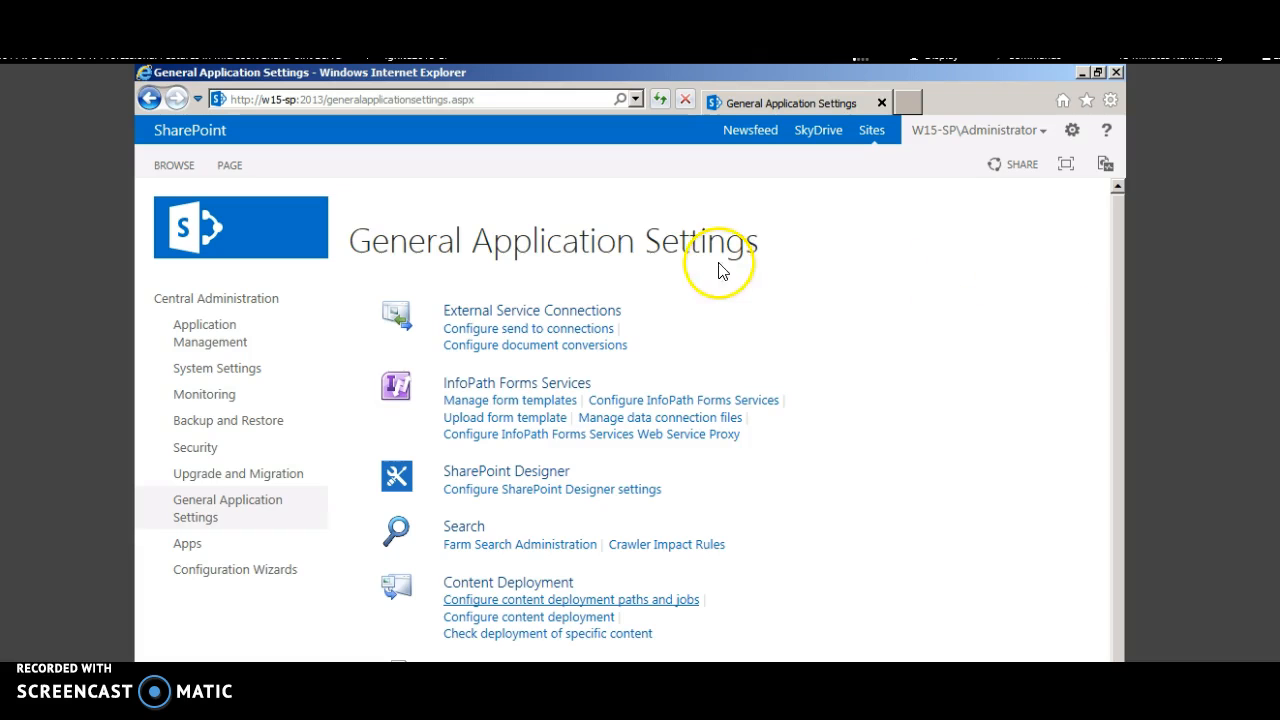
{"action": "mouse_move", "coordinate": [1103, 163]}
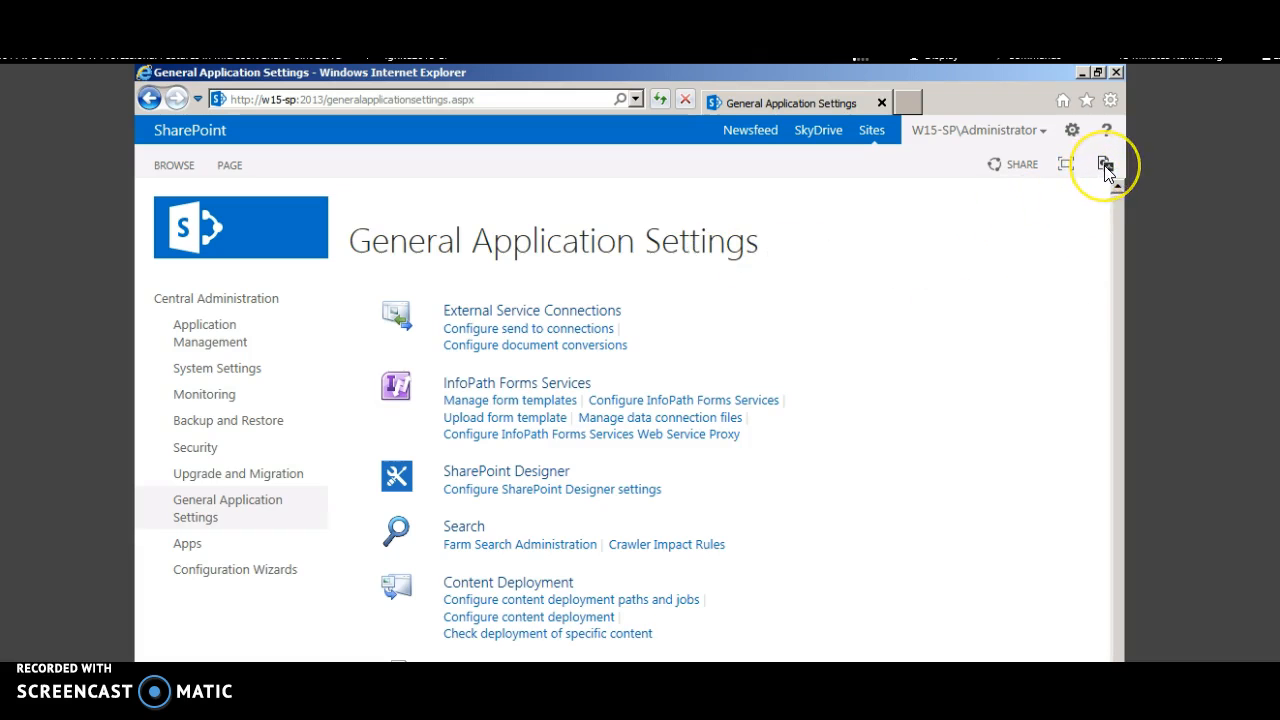
{"action": "mouse_move", "coordinate": [1104, 164]}
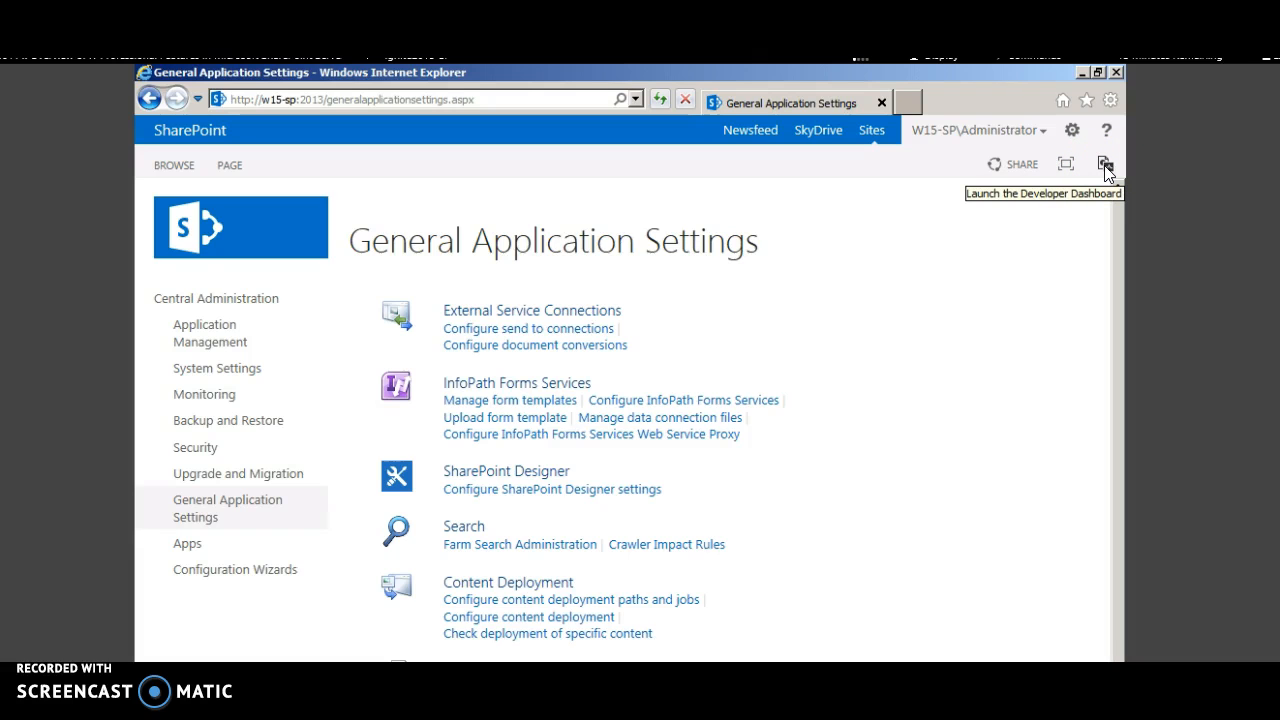
- Launch the Developer Dashboard from the General Application Settings page
{"action": "left_click", "coordinate": [1104, 163]}
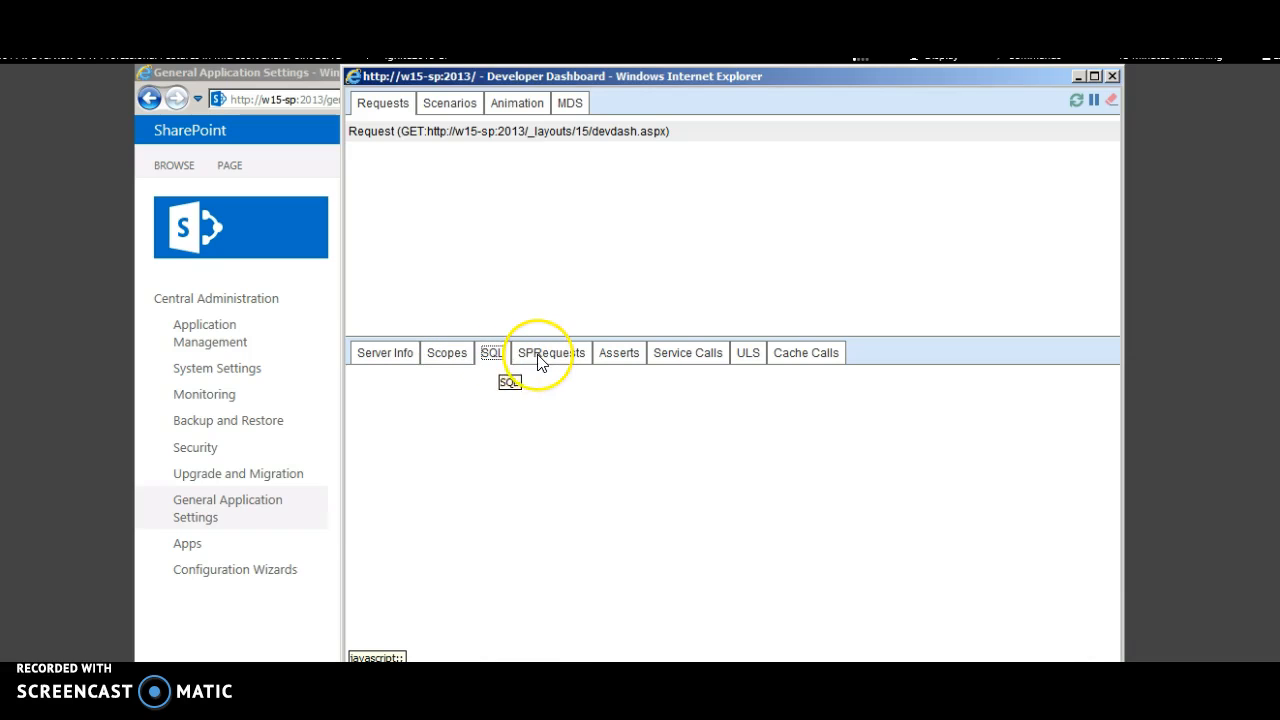
{"action": "mouse_move", "coordinate": [579, 360]}
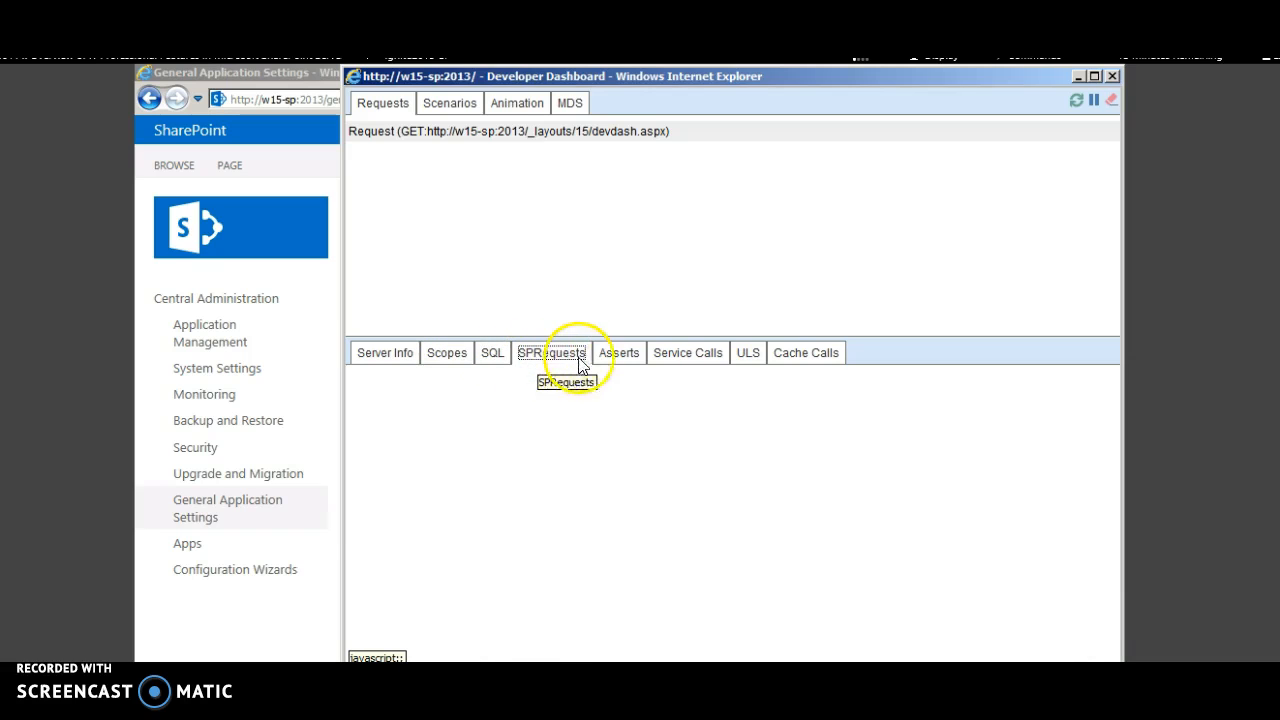
{"action": "mouse_move", "coordinate": [687, 352]}
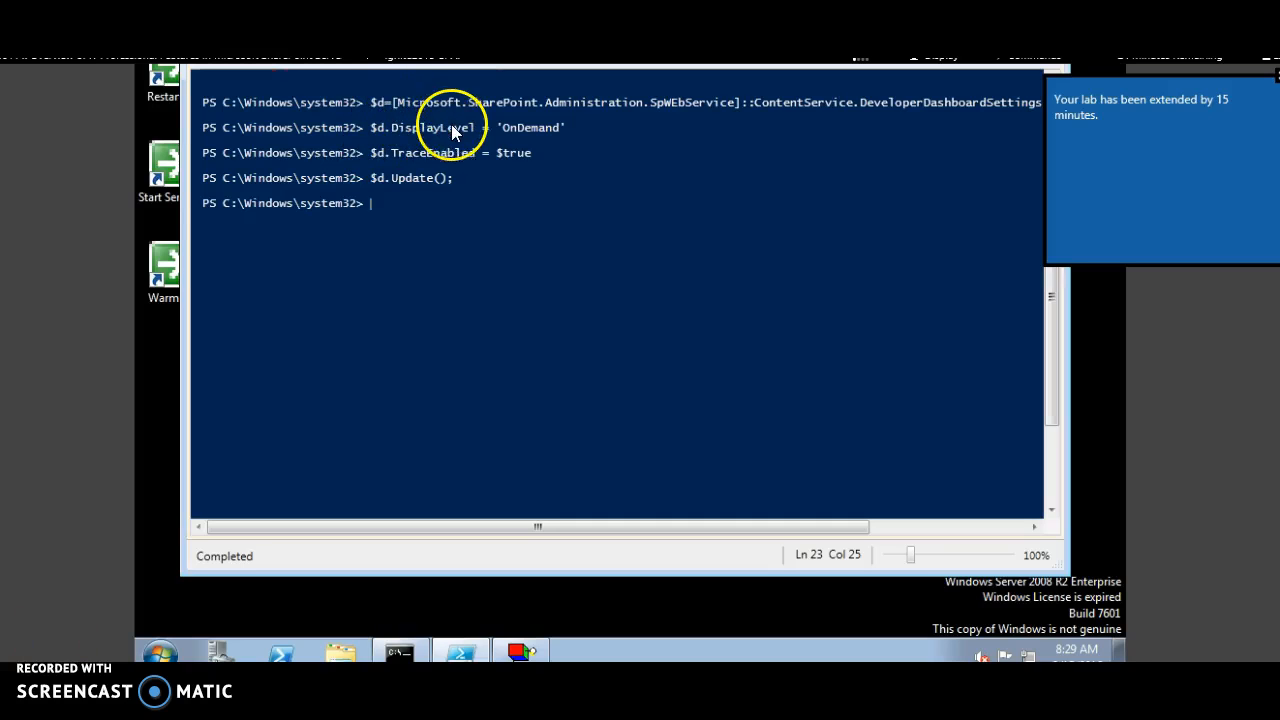
{"action": "mouse_move", "coordinate": [455, 97]}
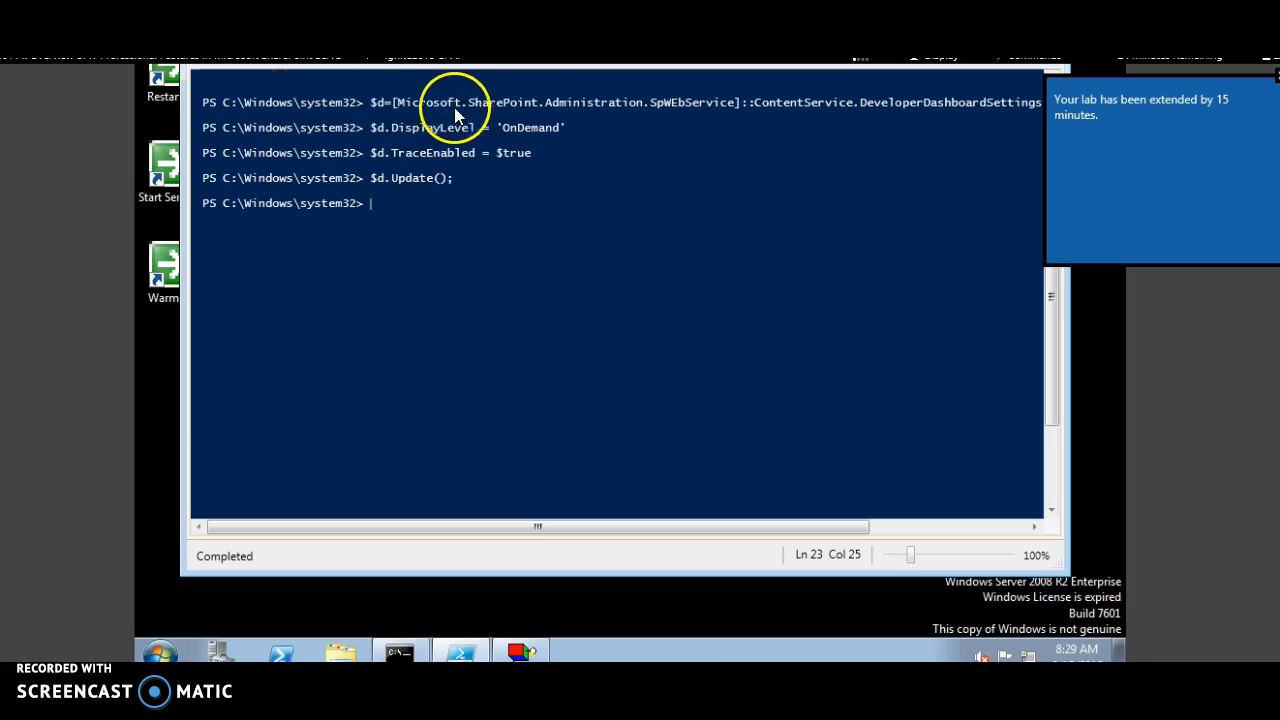
{"action": "mouse_move", "coordinate": [673, 118]}
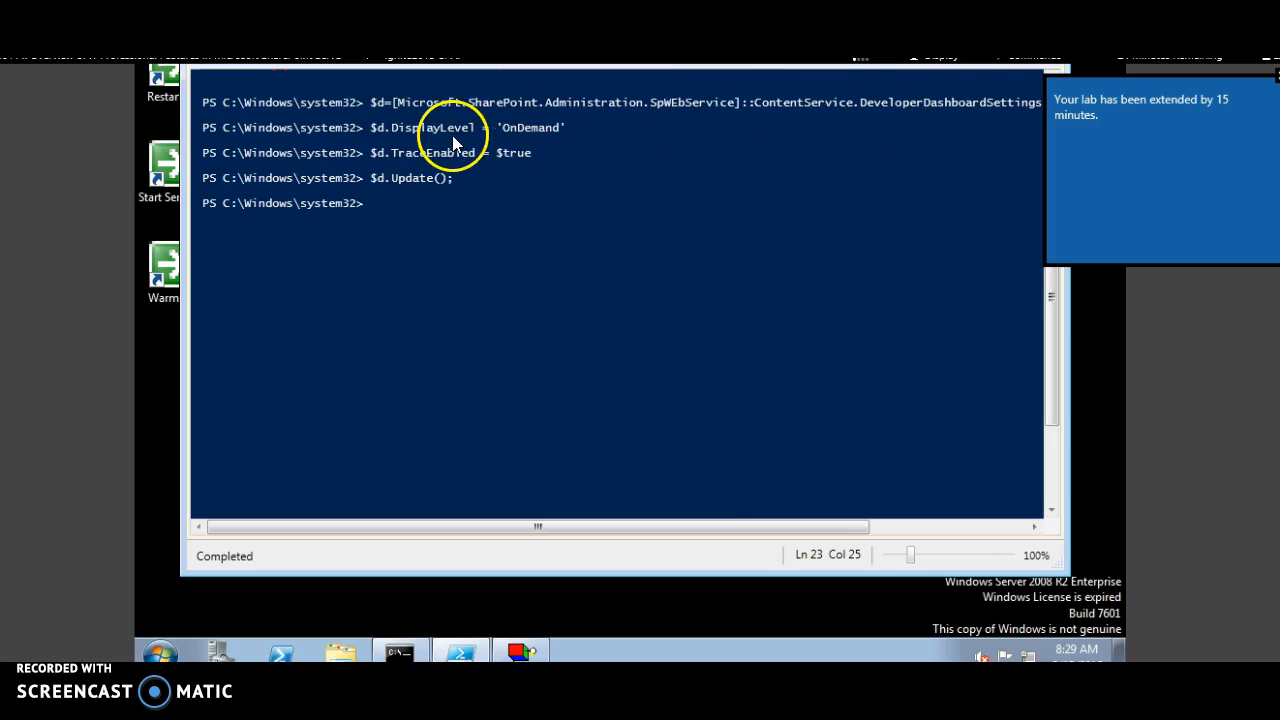
{"action": "mouse_move", "coordinate": [545, 140]}
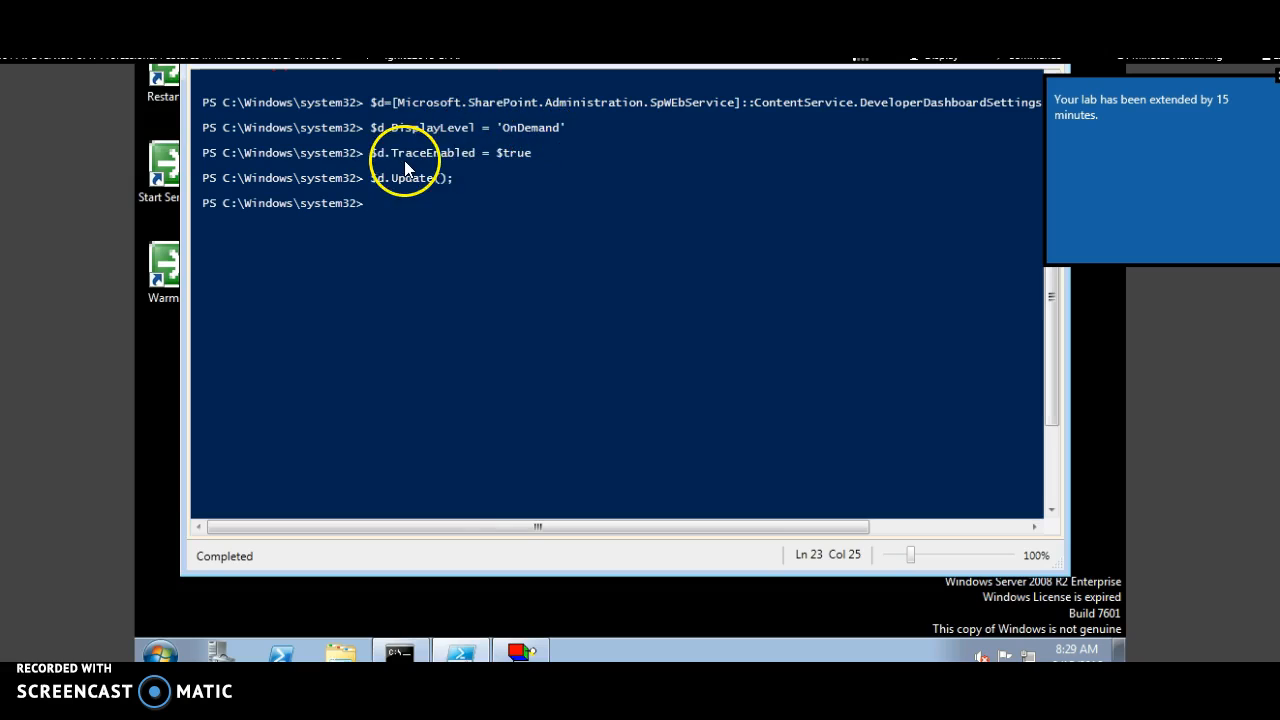
{"action": "mouse_move", "coordinate": [410, 197]}
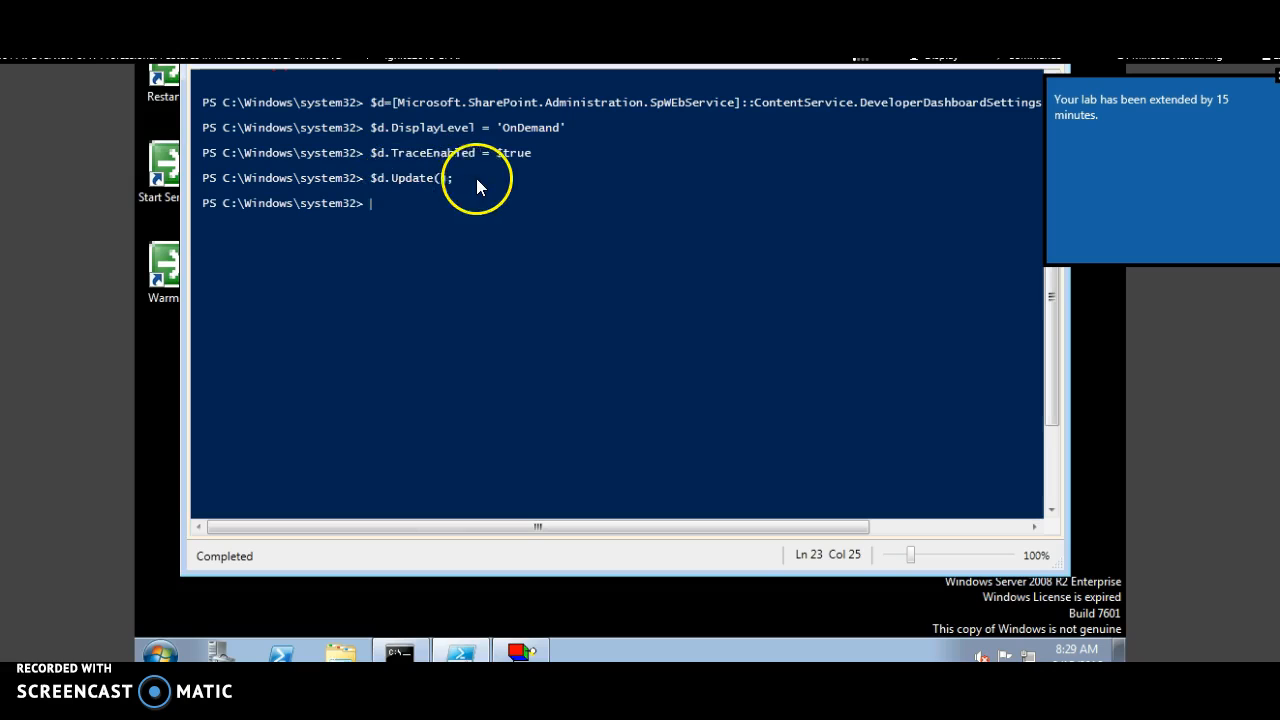
{"action": "mouse_move", "coordinate": [422, 205]}
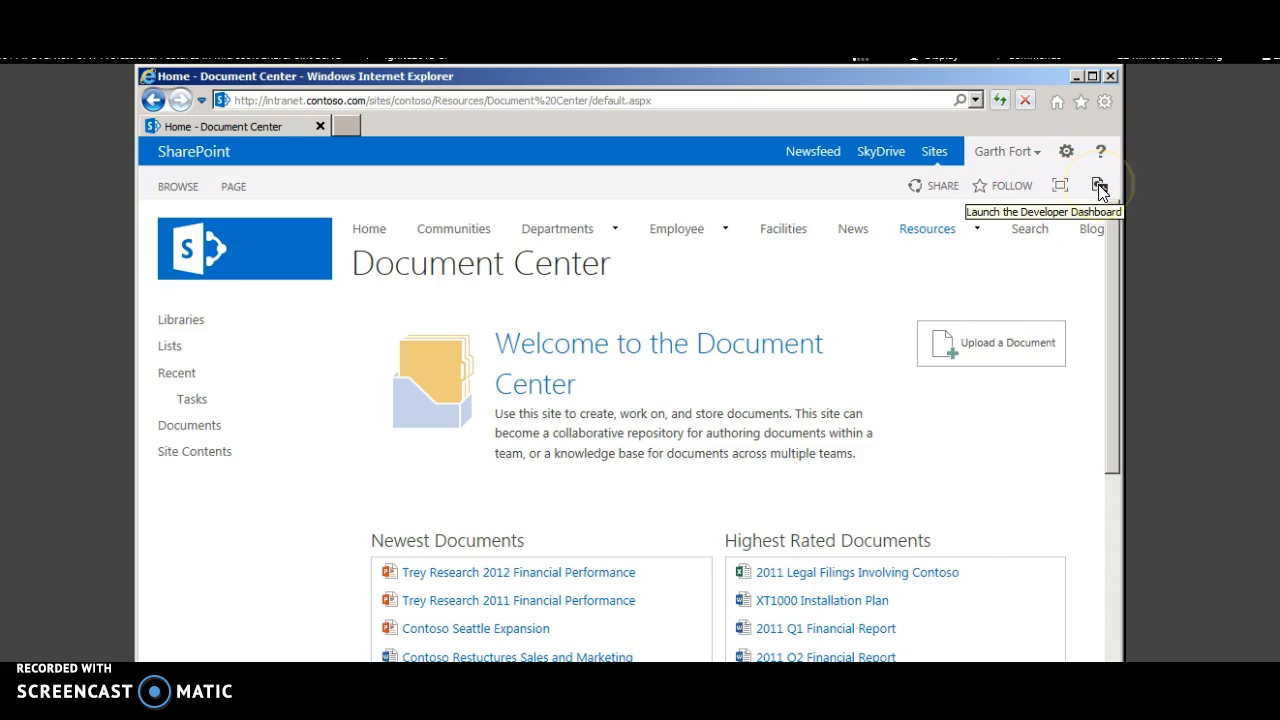
- Launch the Developer Dashboard, then upload C:\Demo\ulsviewer\ulsviewer.exe to the Documents library
{"action": "left_click", "coordinate": [1099, 185]}
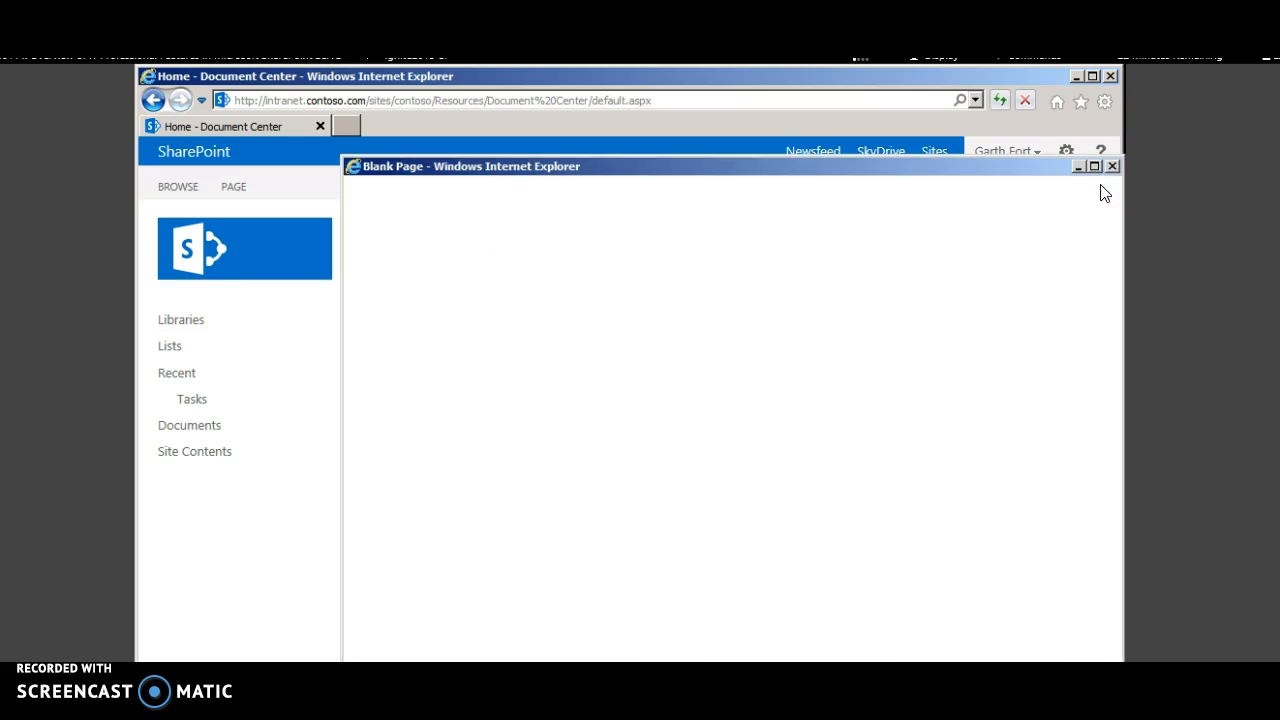
{"action": "mouse_move", "coordinate": [602, 243]}
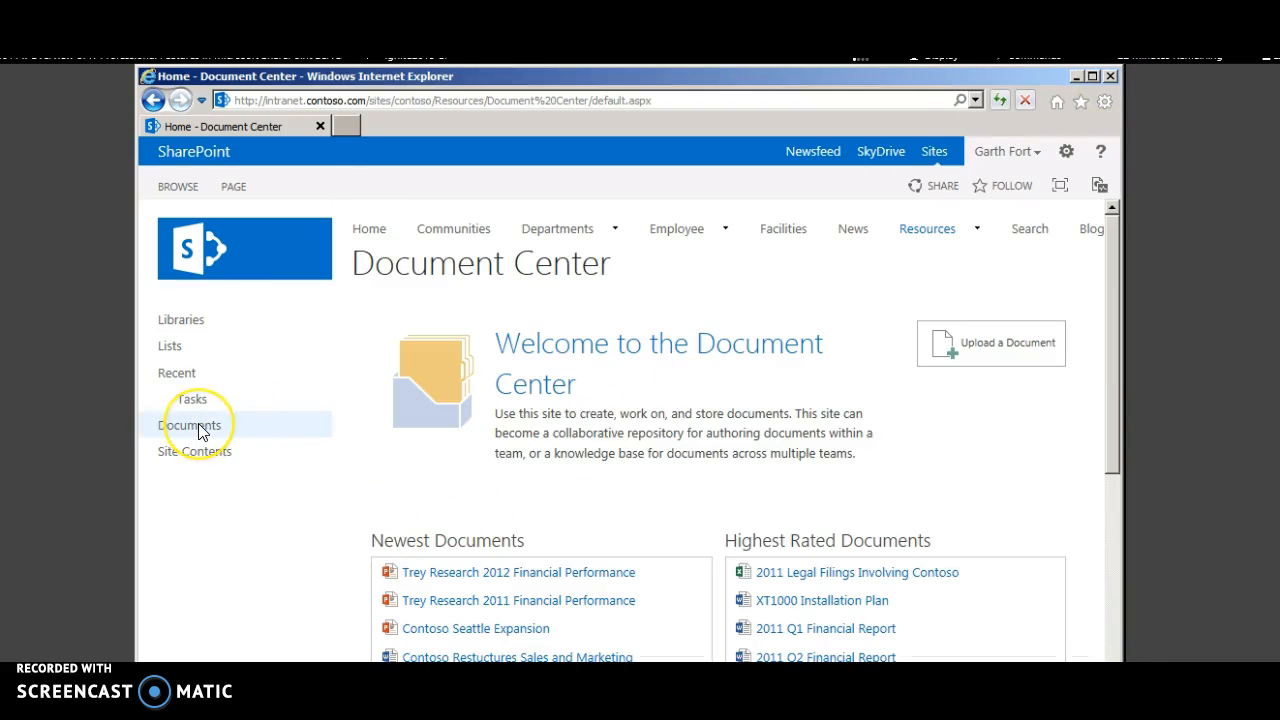
{"action": "left_click", "coordinate": [189, 424]}
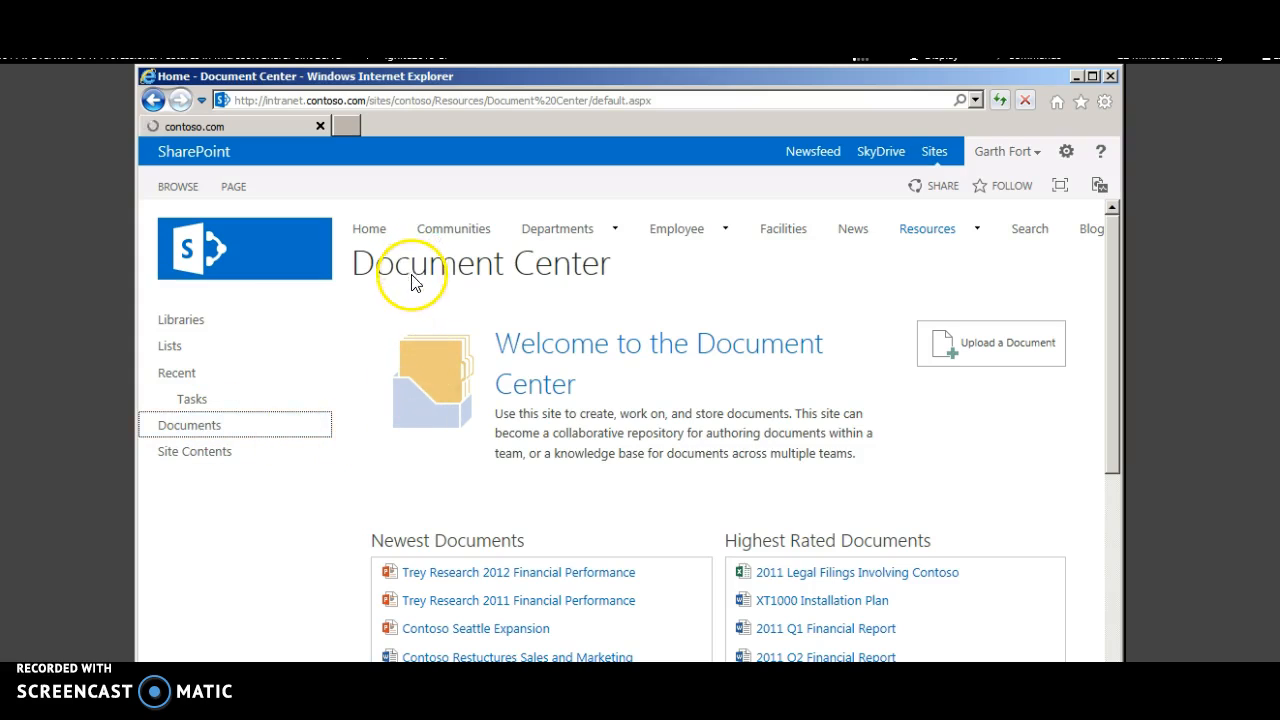
{"action": "mouse_move", "coordinate": [353, 290]}
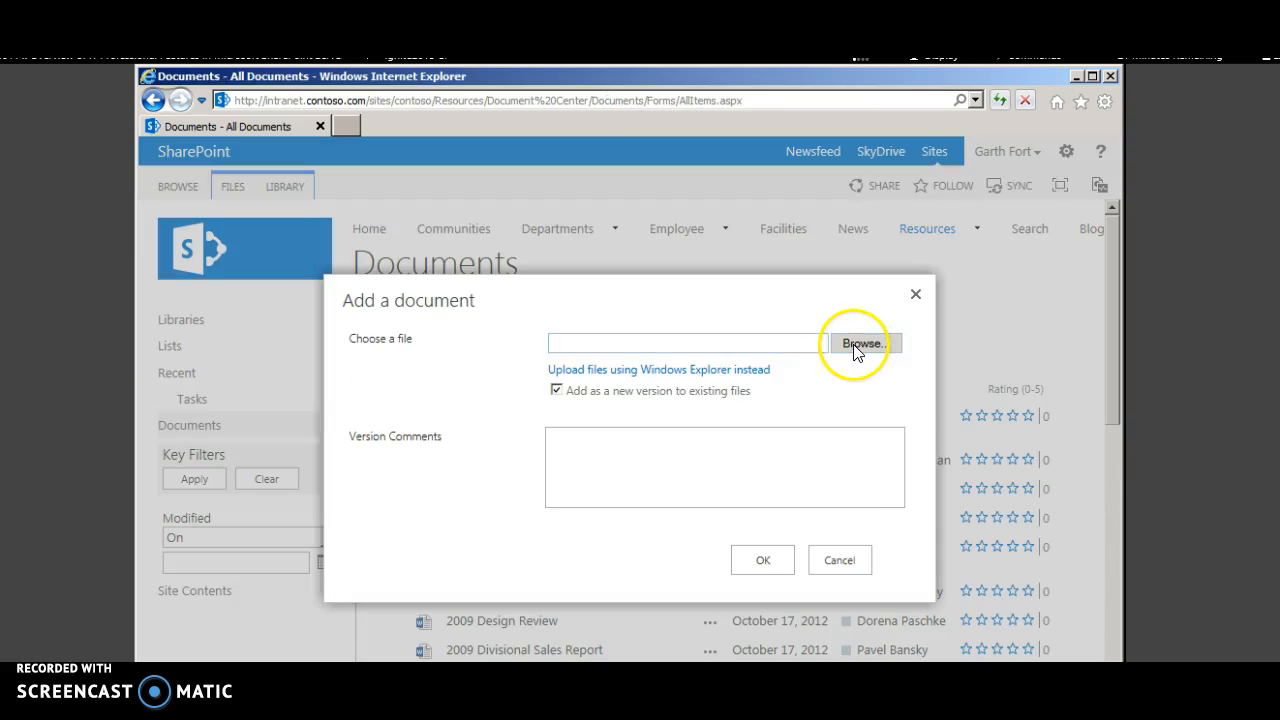
{"action": "left_click", "coordinate": [863, 343]}
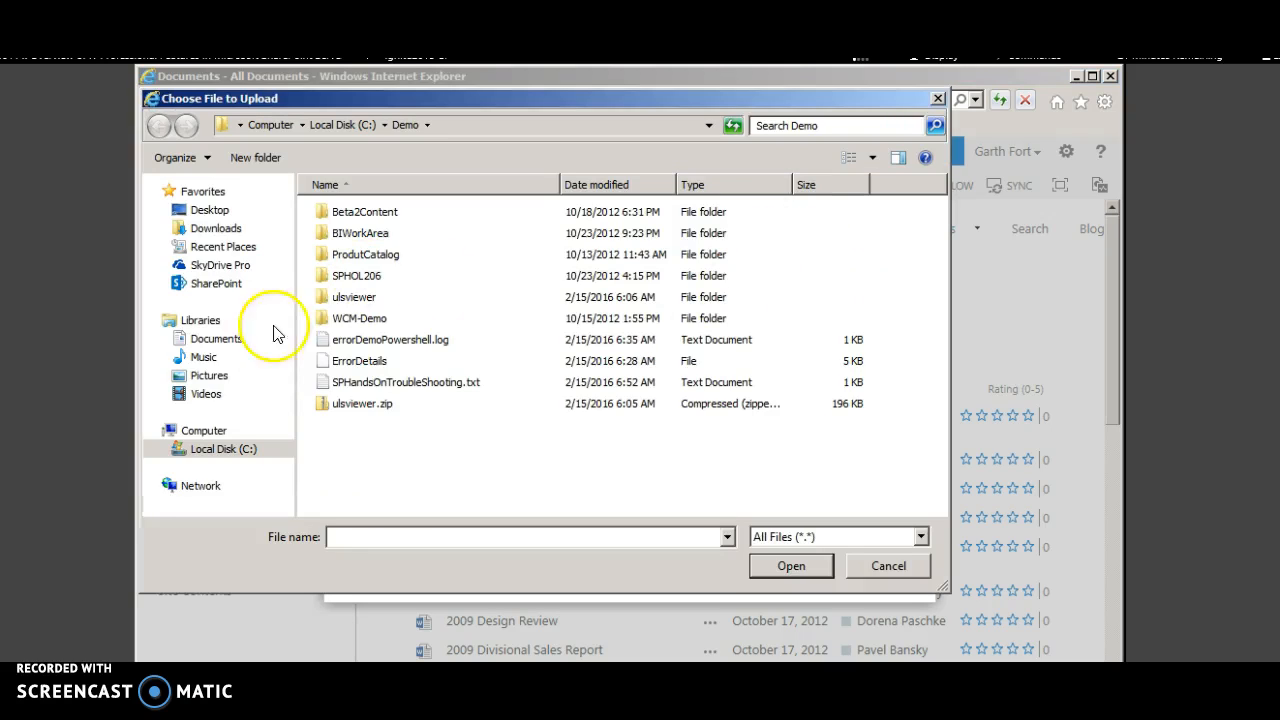
{"action": "mouse_move", "coordinate": [372, 300]}
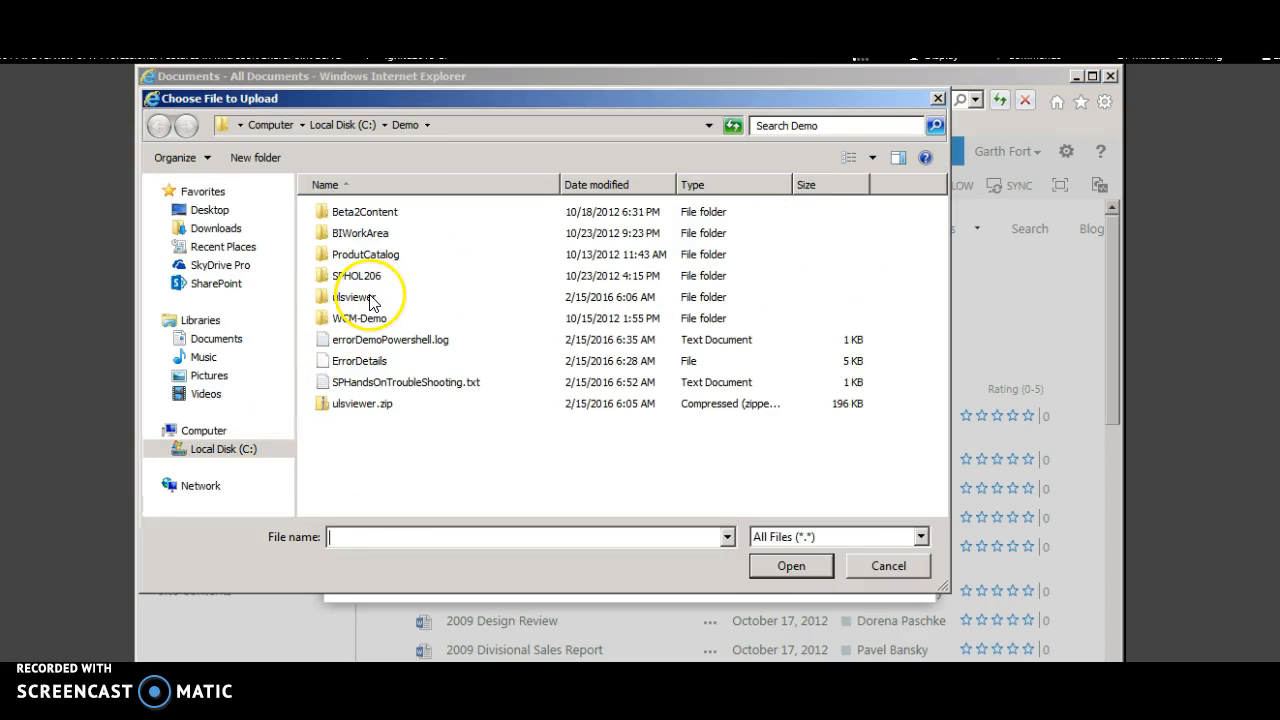
{"action": "double_click", "coordinate": [356, 296]}
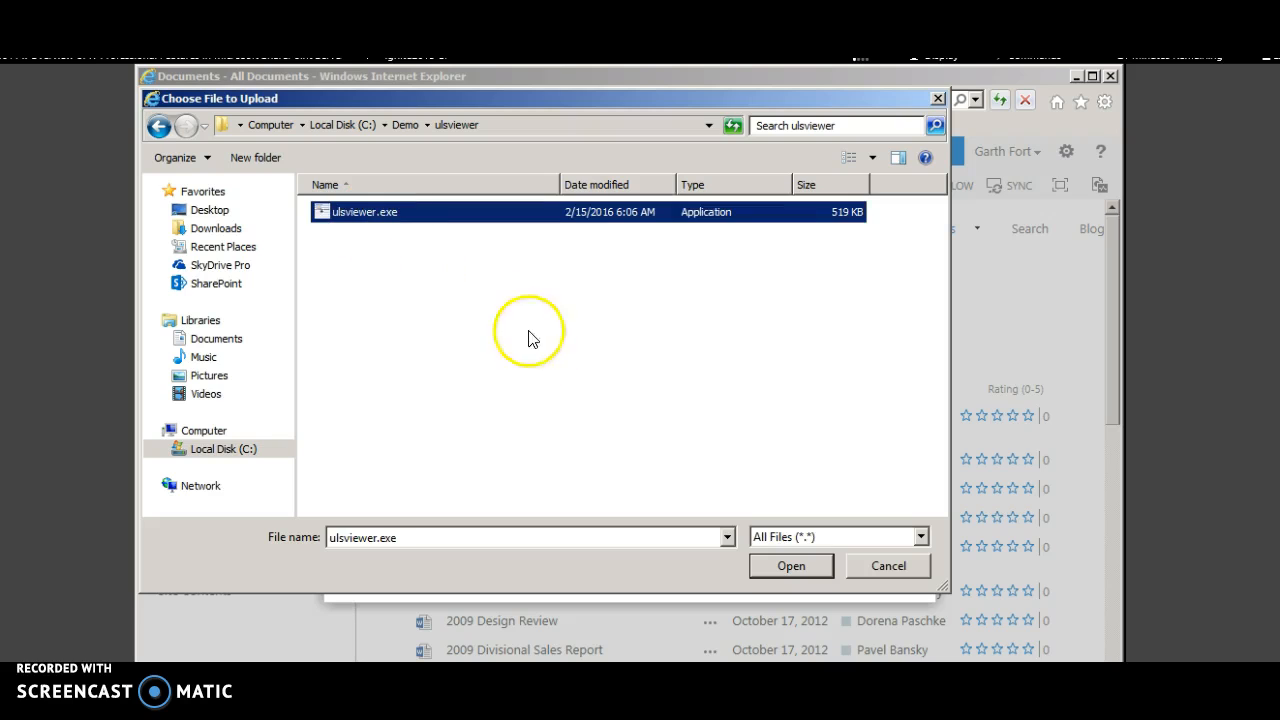
{"action": "left_click", "coordinate": [791, 565]}
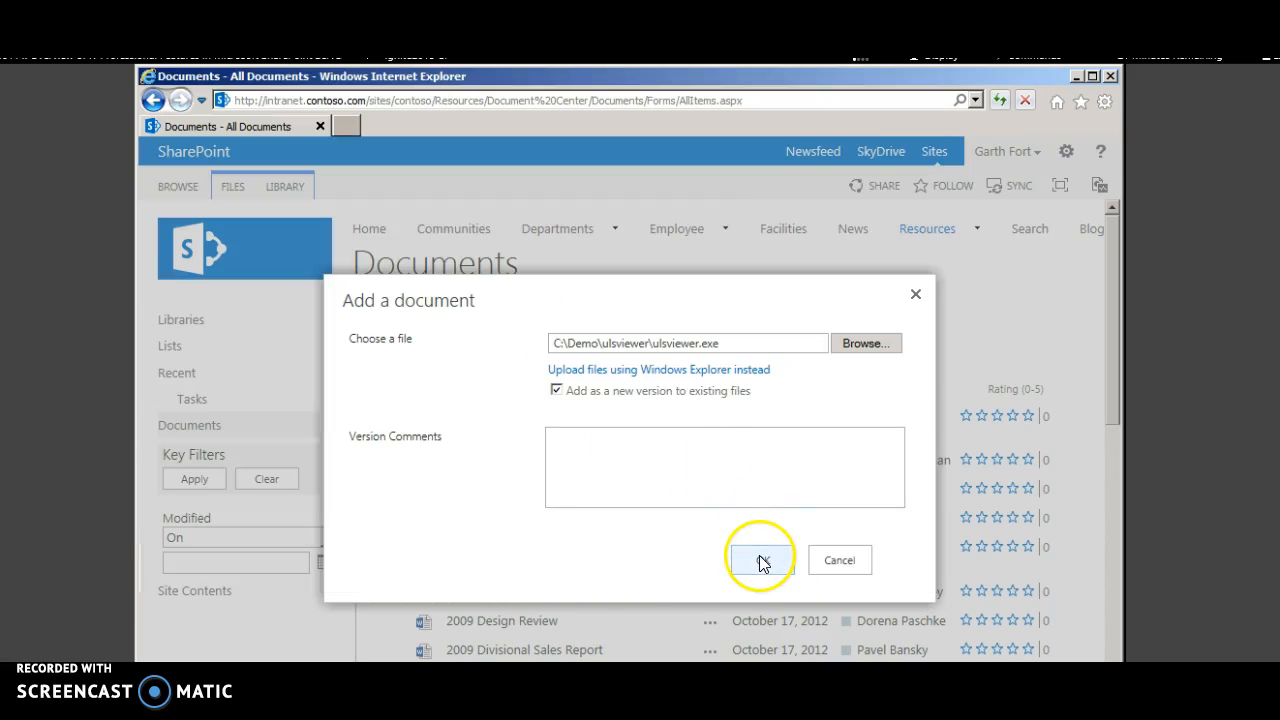
{"action": "left_click", "coordinate": [761, 560]}
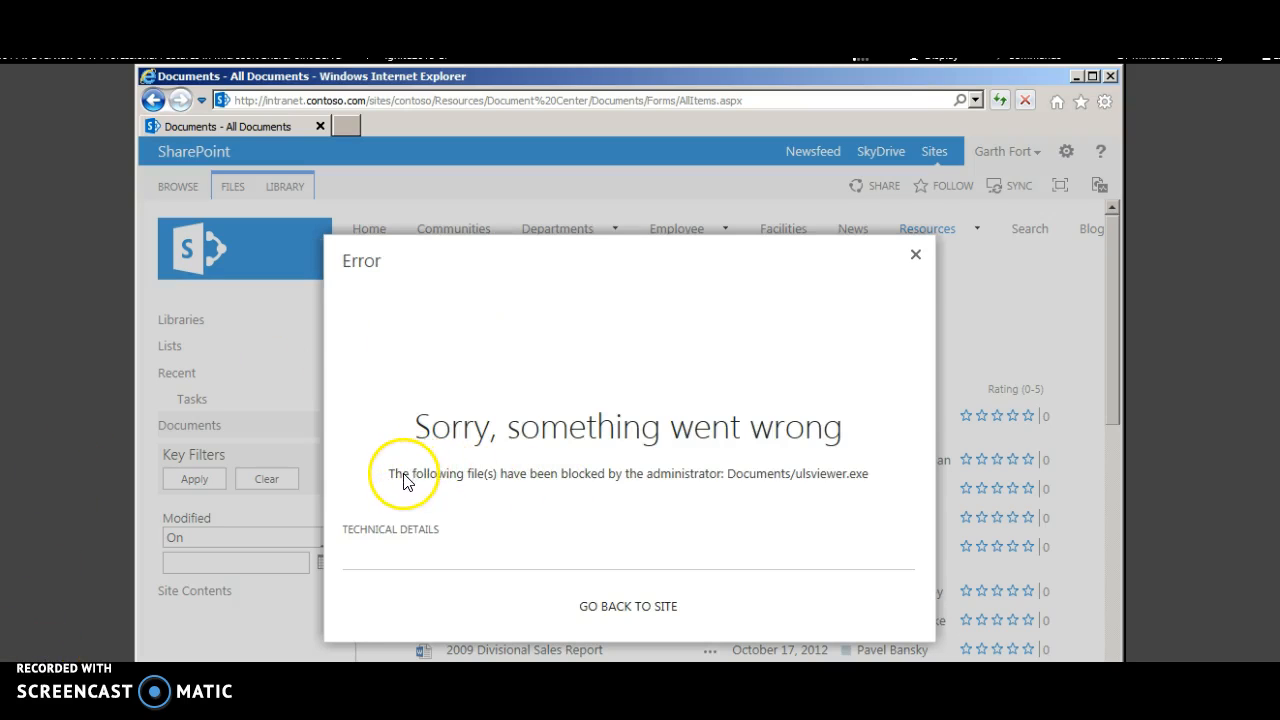
{"action": "mouse_move", "coordinate": [765, 483]}
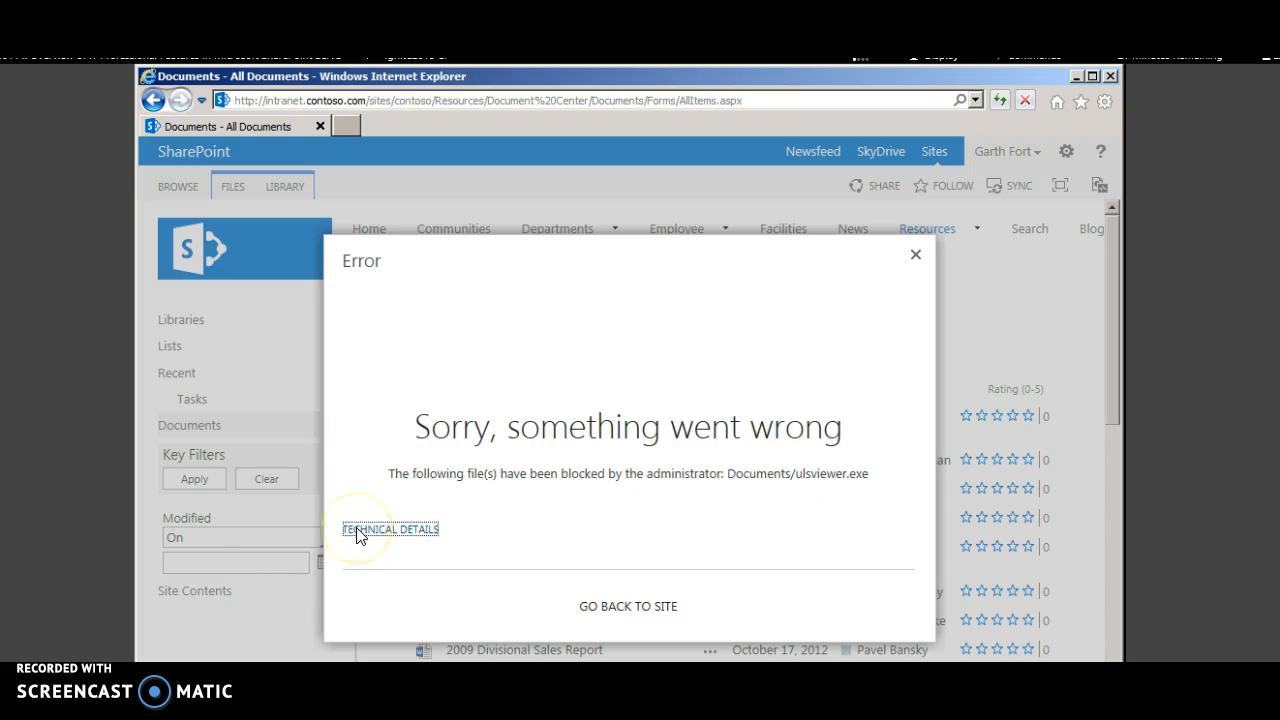
- Expand the blocked-file error's technical details to reveal the correlation ID and timestamp
{"action": "left_click", "coordinate": [390, 529]}
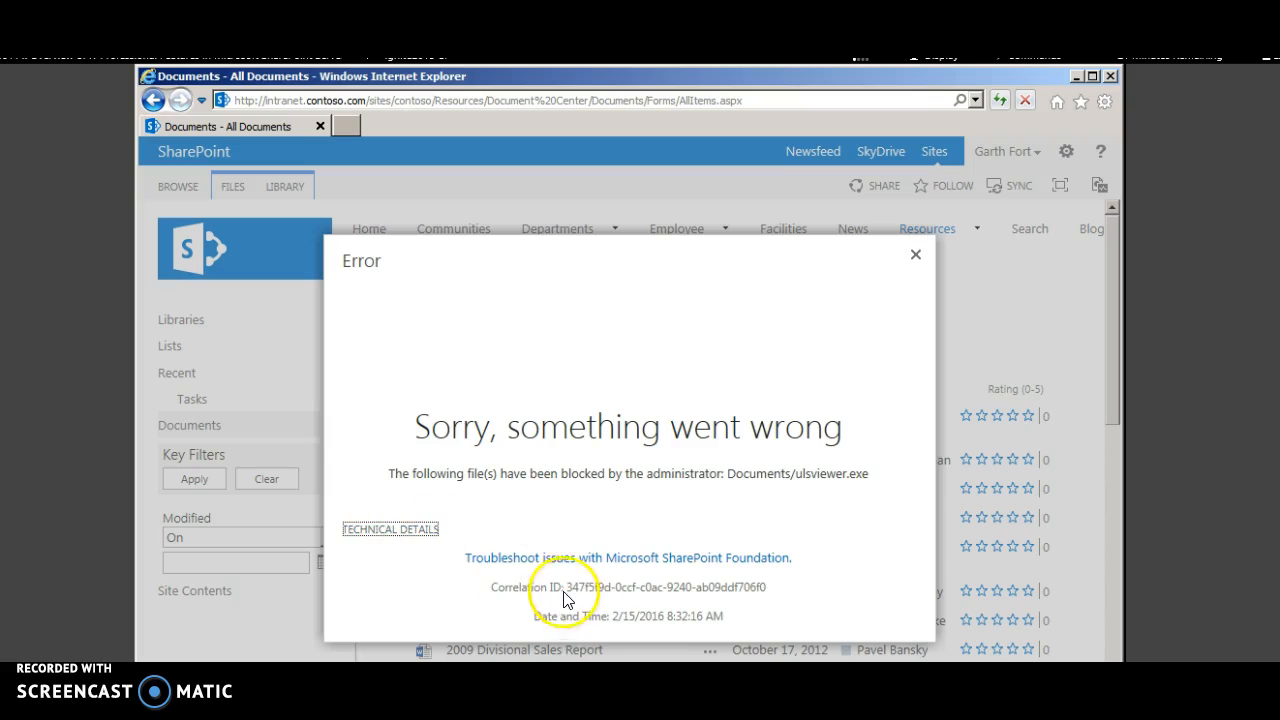
{"action": "mouse_move", "coordinate": [575, 594]}
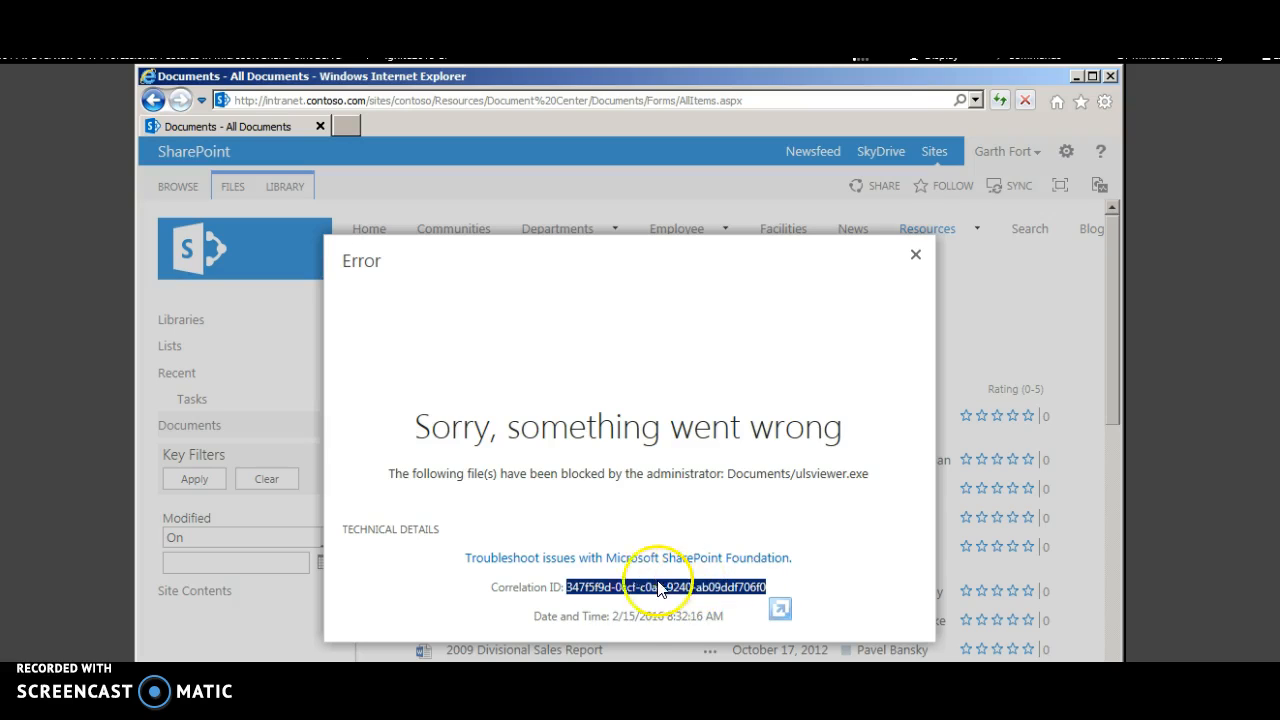
{"action": "mouse_move", "coordinate": [660, 616]}
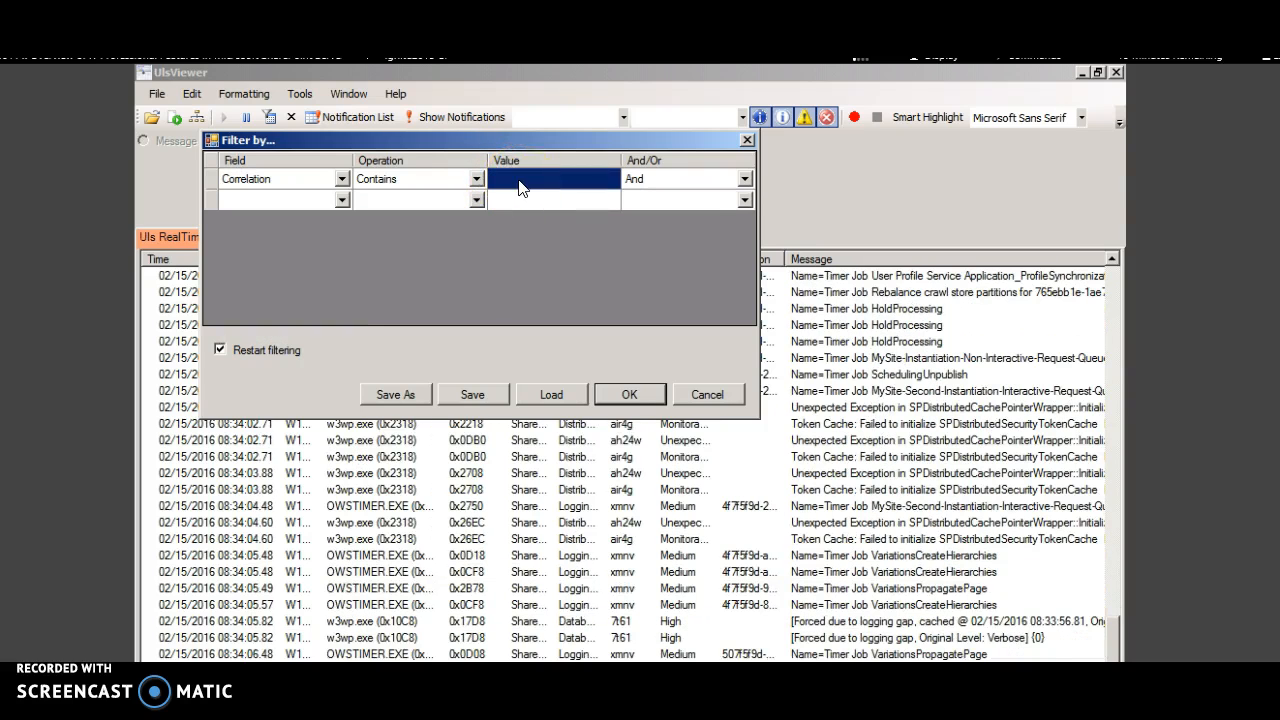
- Filter ULS Viewer by correlation ID ending cf-c0ac-9240-ab09ddf706f0 and view the COMException details
{"action": "type", "text": "cf-c0ac-9240-ab09ddf706f0"}
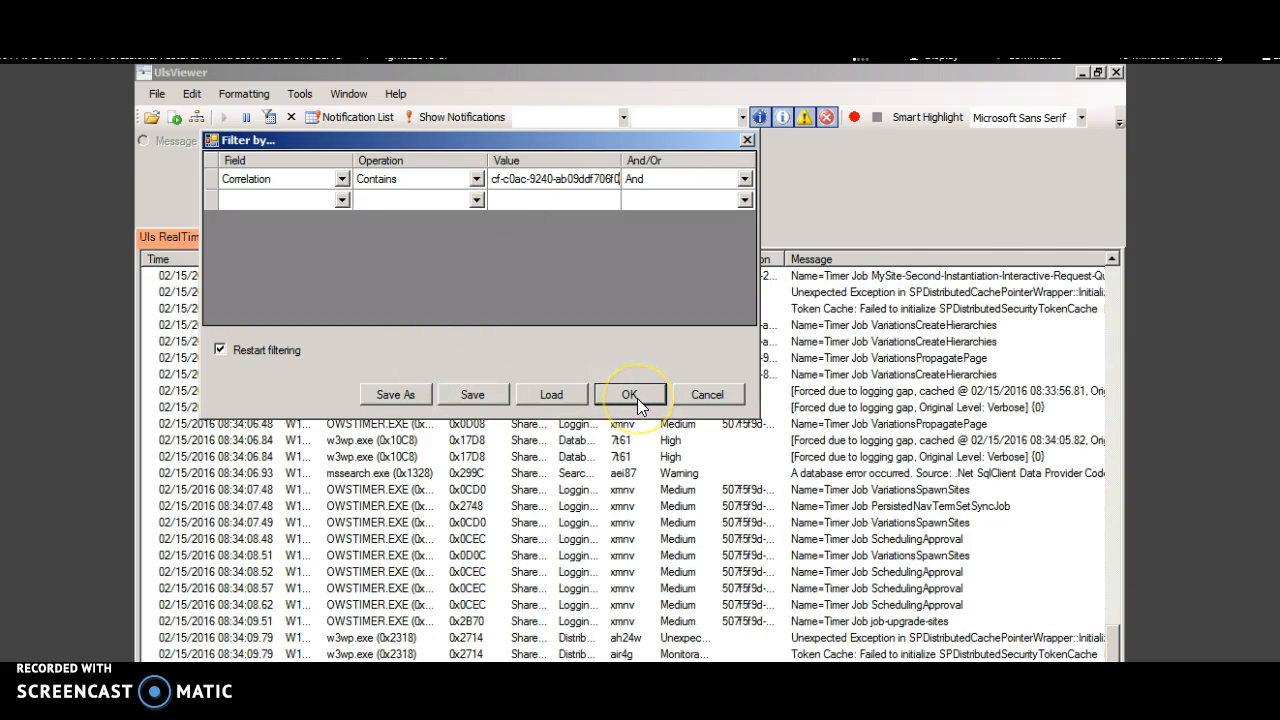
{"action": "left_click", "coordinate": [630, 394]}
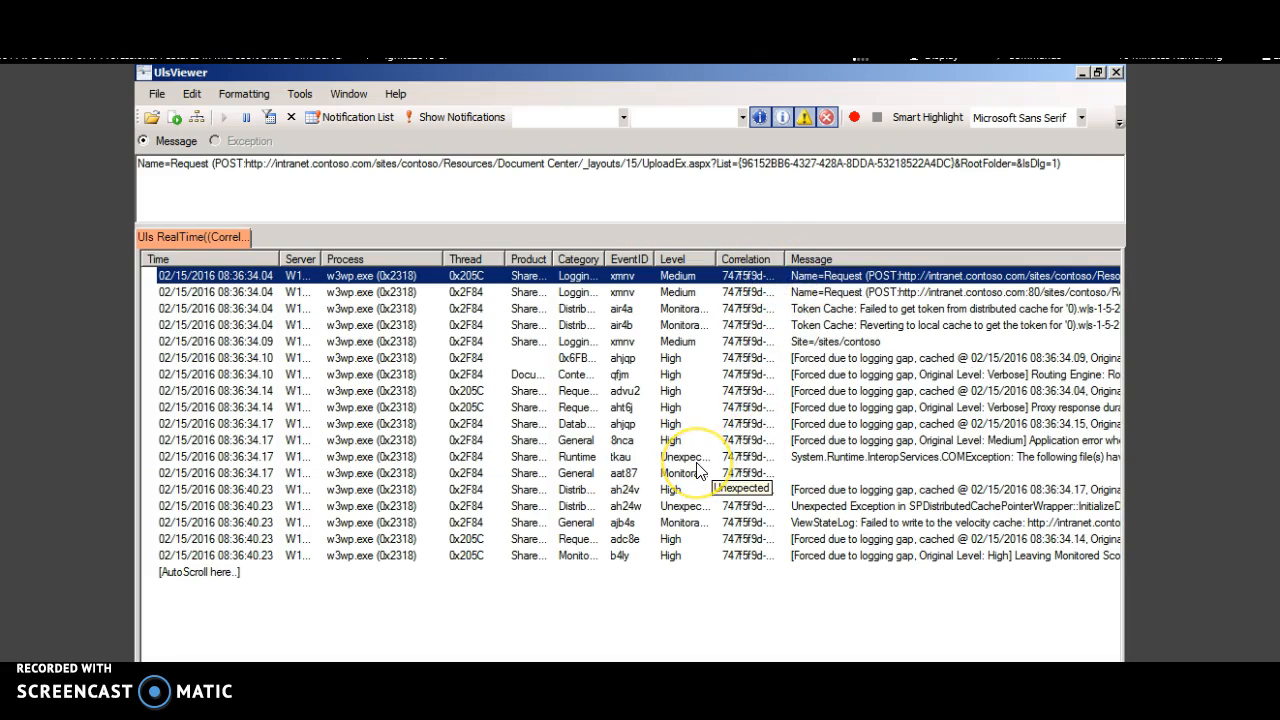
{"action": "left_click", "coordinate": [680, 456]}
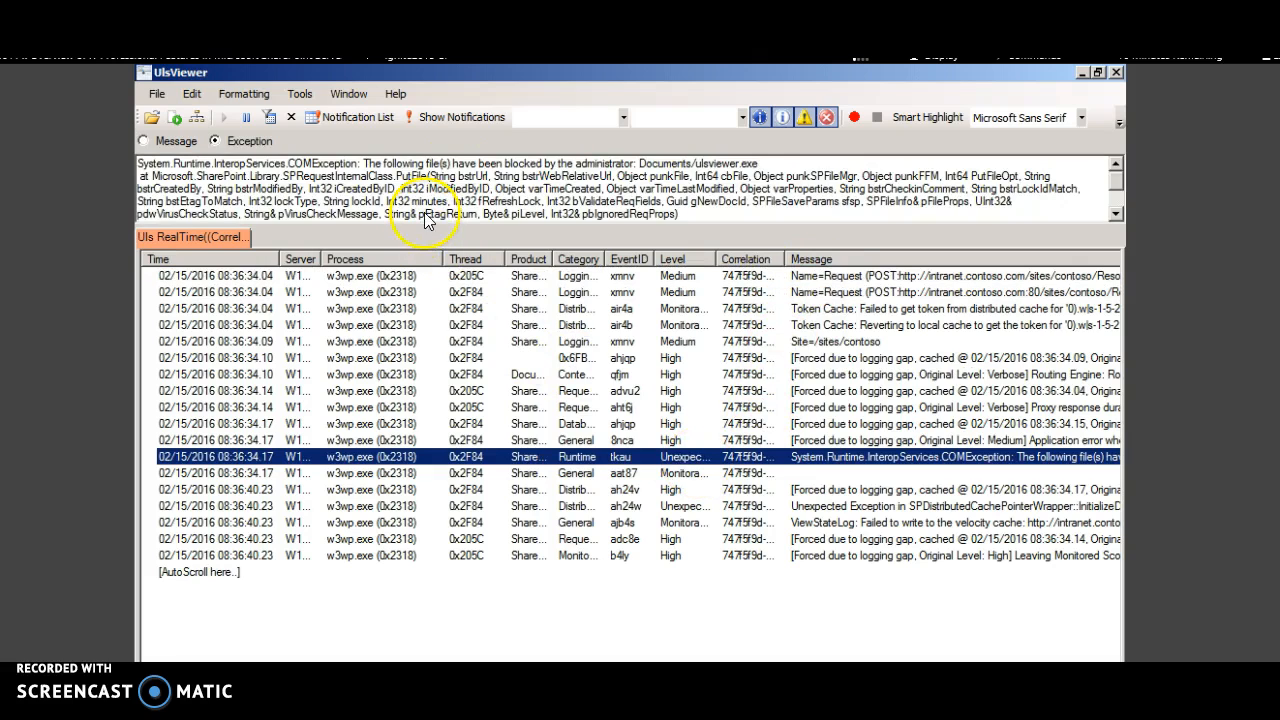
{"action": "mouse_move", "coordinate": [568, 166]}
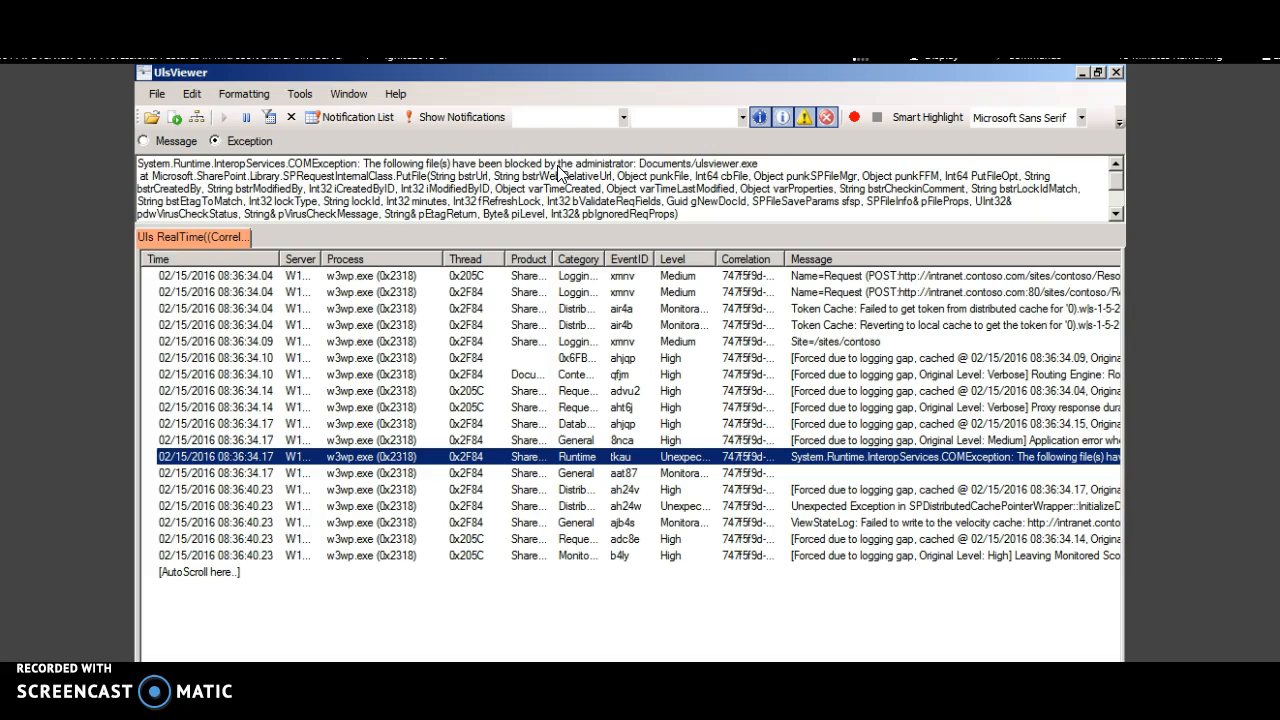
{"action": "mouse_move", "coordinate": [555, 171]}
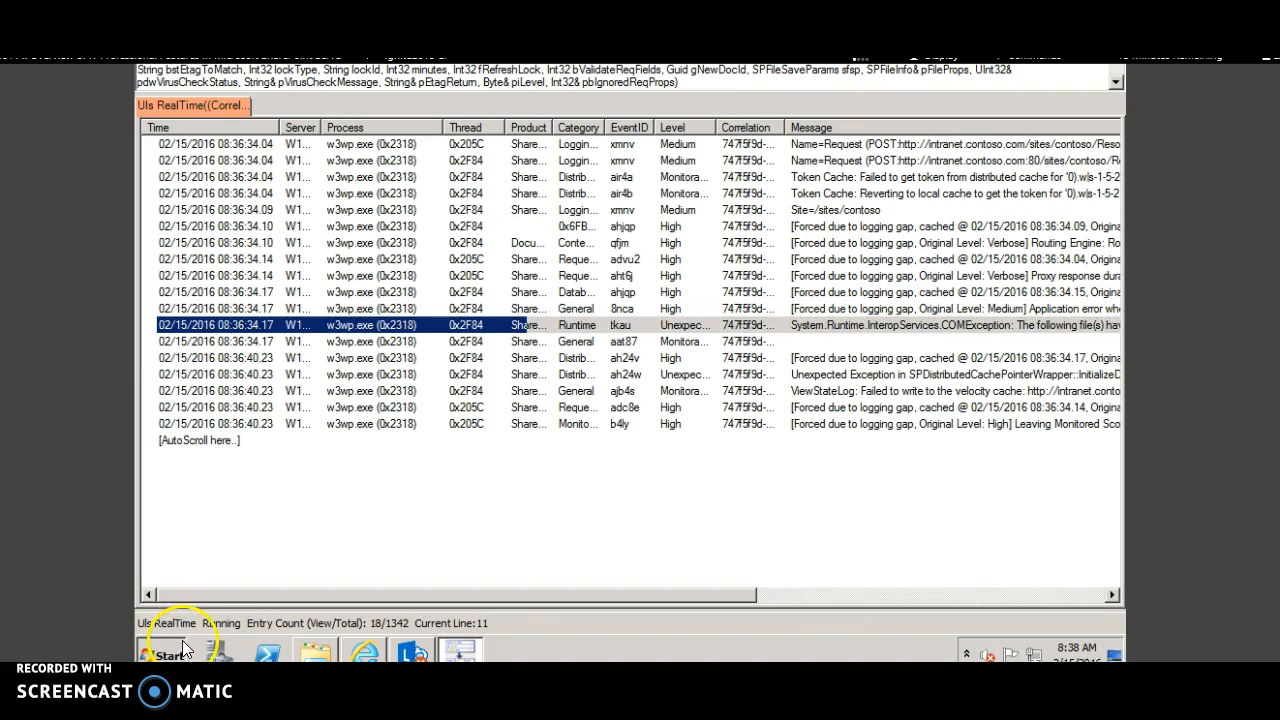
- Search 'server m' from the Start menu and launch Server Manager
{"action": "left_click", "coordinate": [165, 652]}
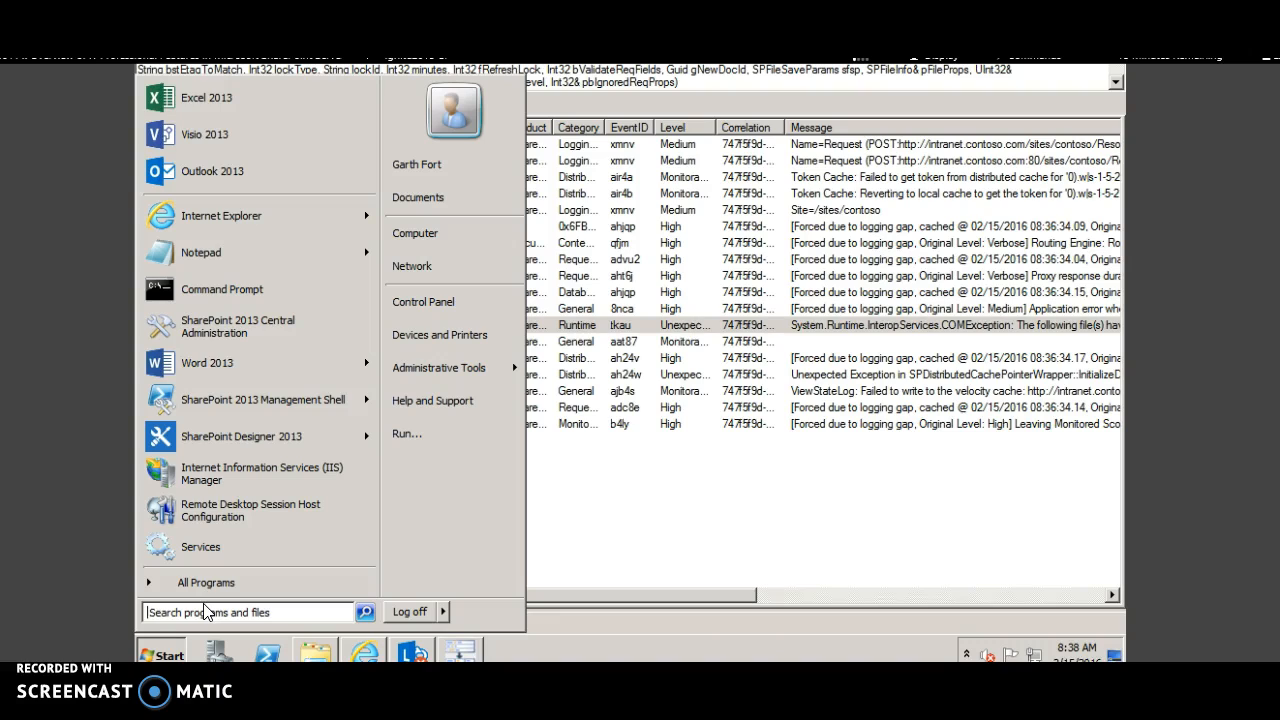
{"action": "left_click", "coordinate": [245, 611]}
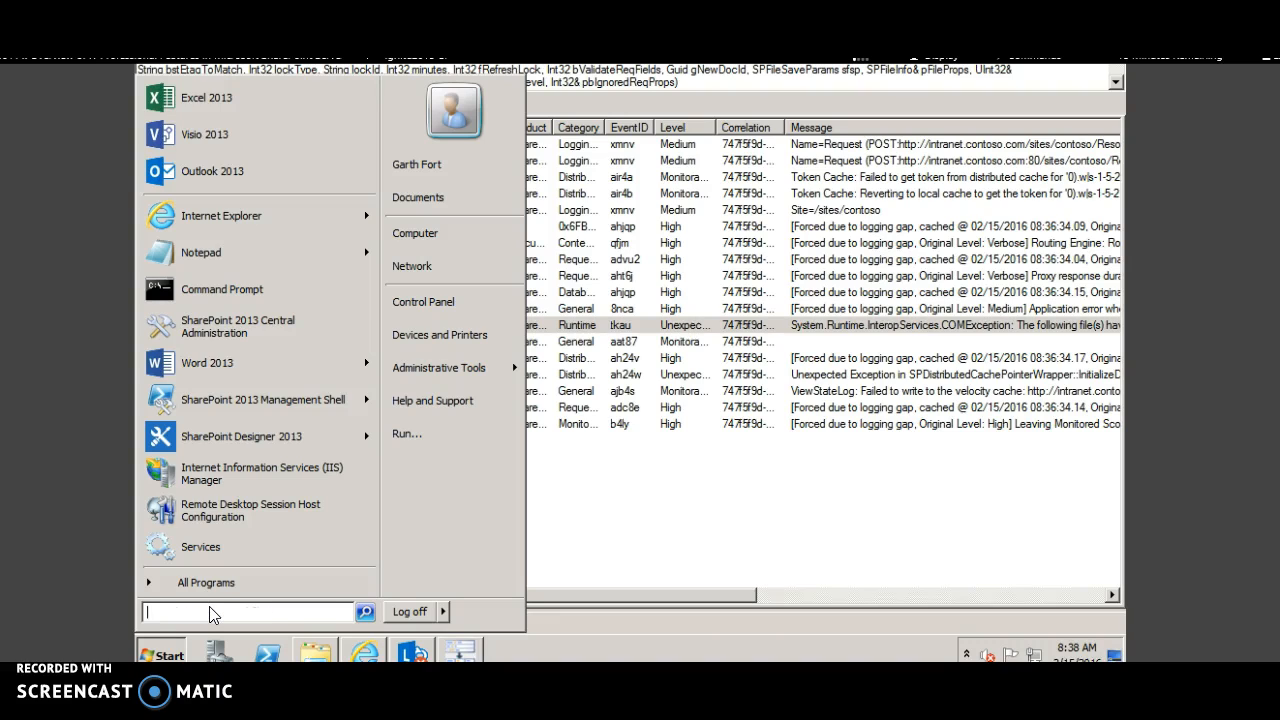
{"action": "type", "text": "server man"}
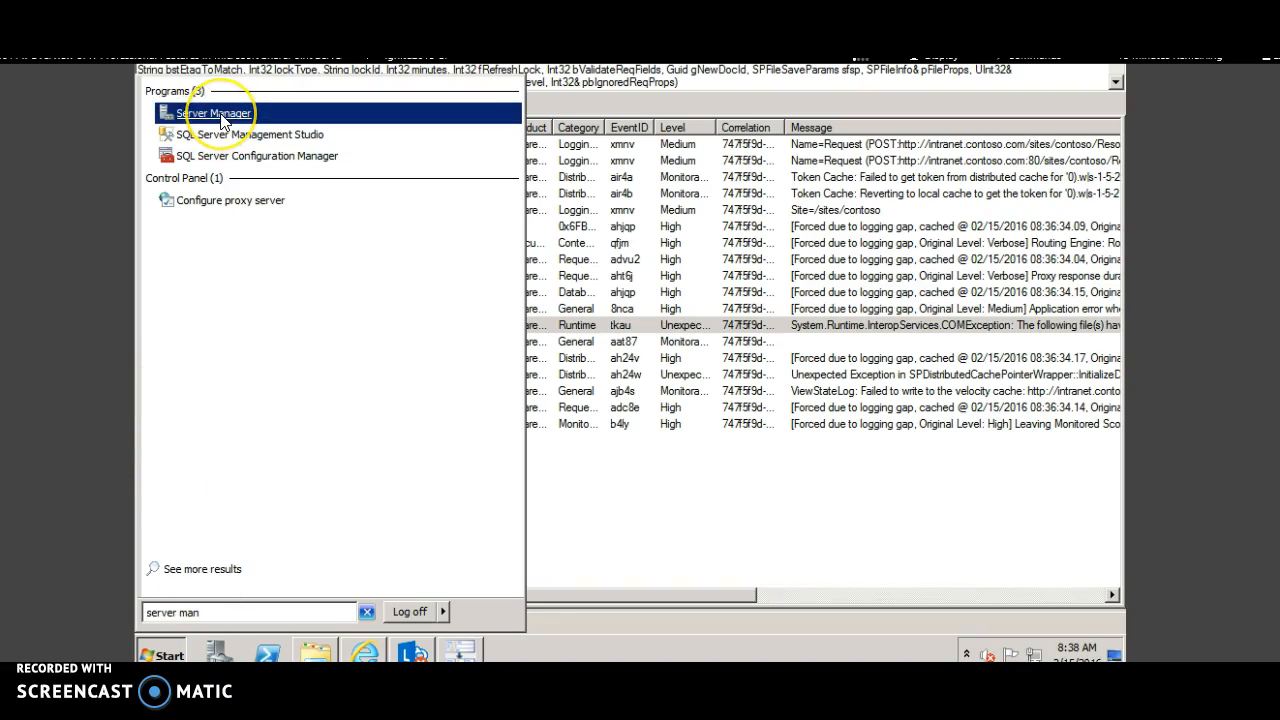
{"action": "right_click", "coordinate": [215, 124]}
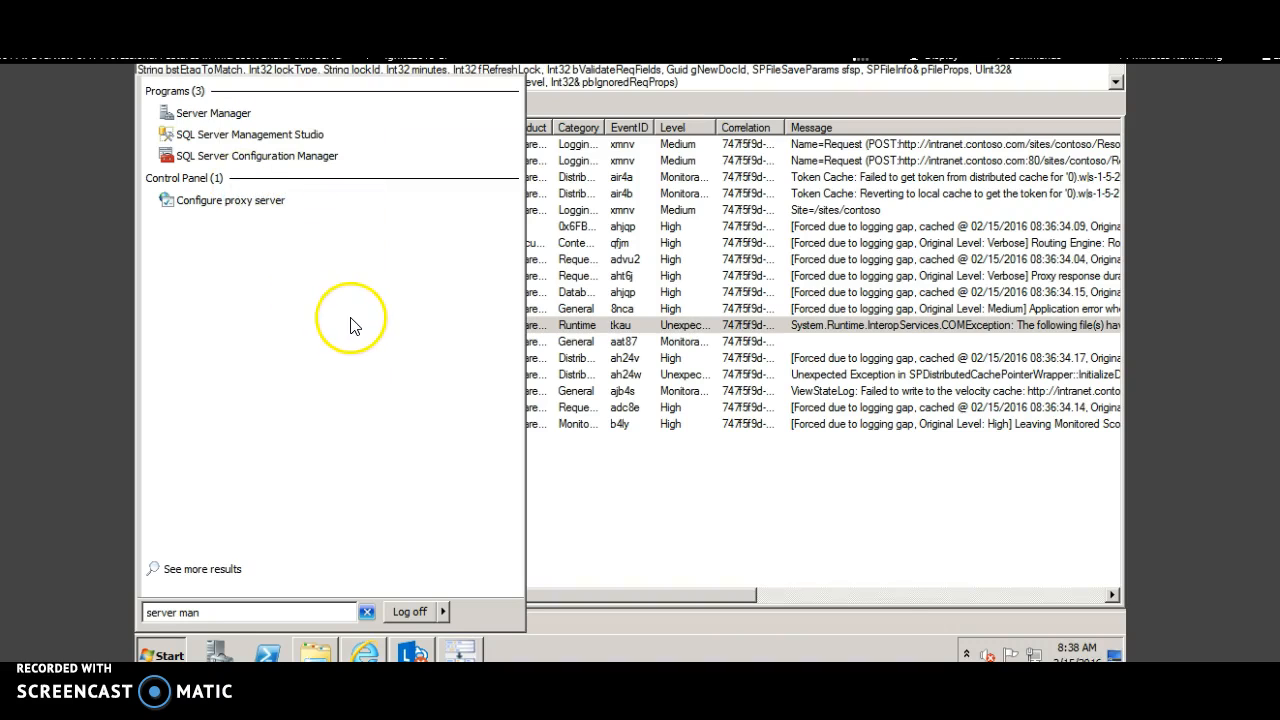
{"action": "left_click", "coordinate": [211, 112]}
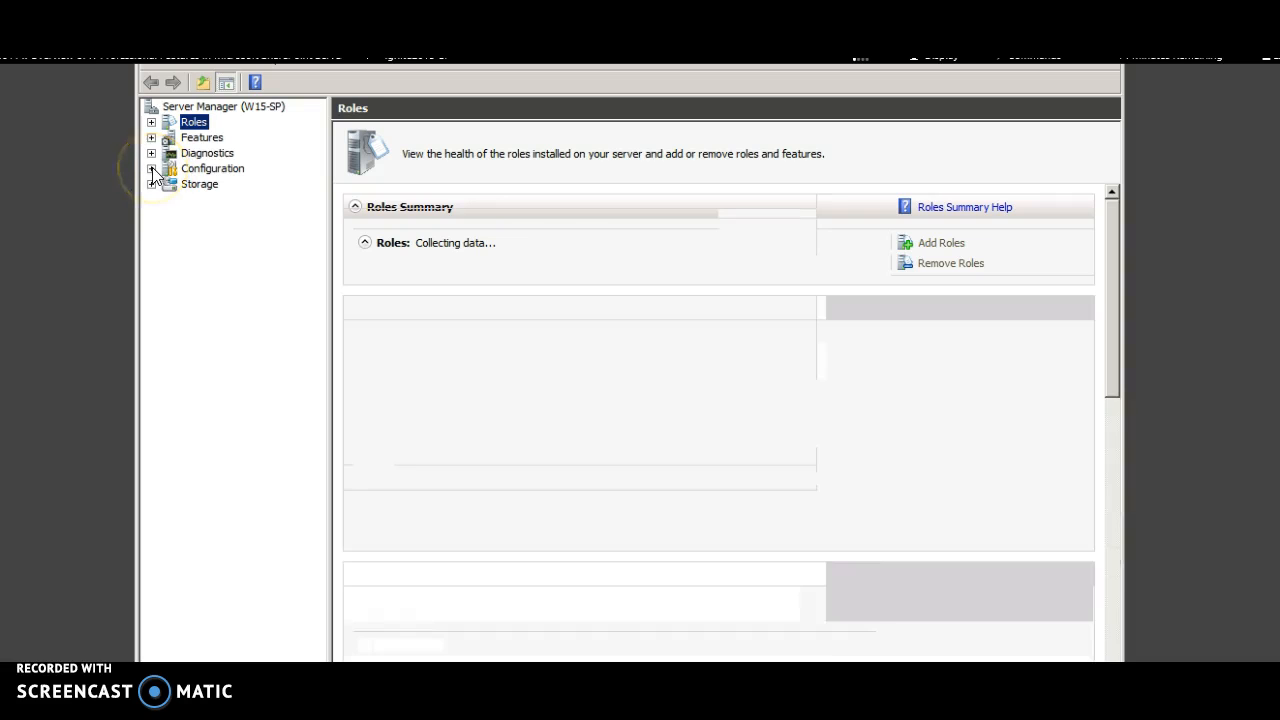
- Expand Configuration, Diagnostics, Performance and Monitoring Tools in the Server Manager tree
{"action": "left_click", "coordinate": [152, 168]}
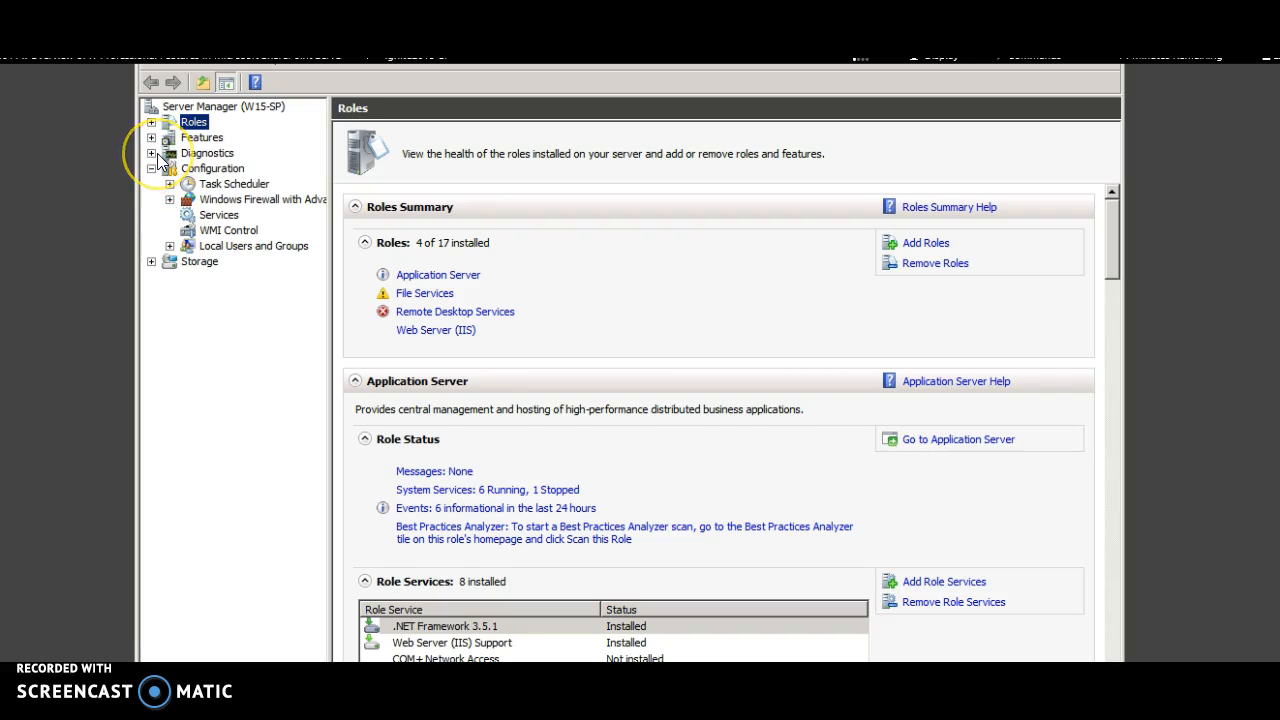
{"action": "left_click", "coordinate": [152, 153]}
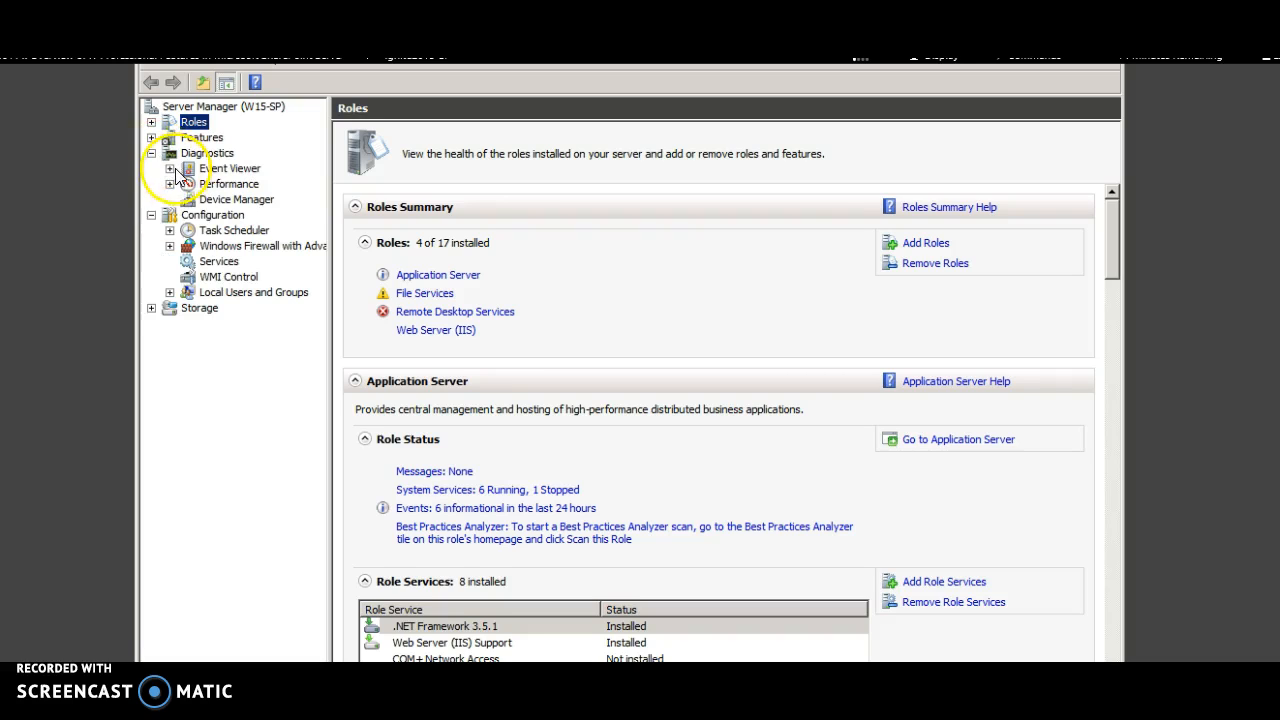
{"action": "left_click", "coordinate": [170, 183]}
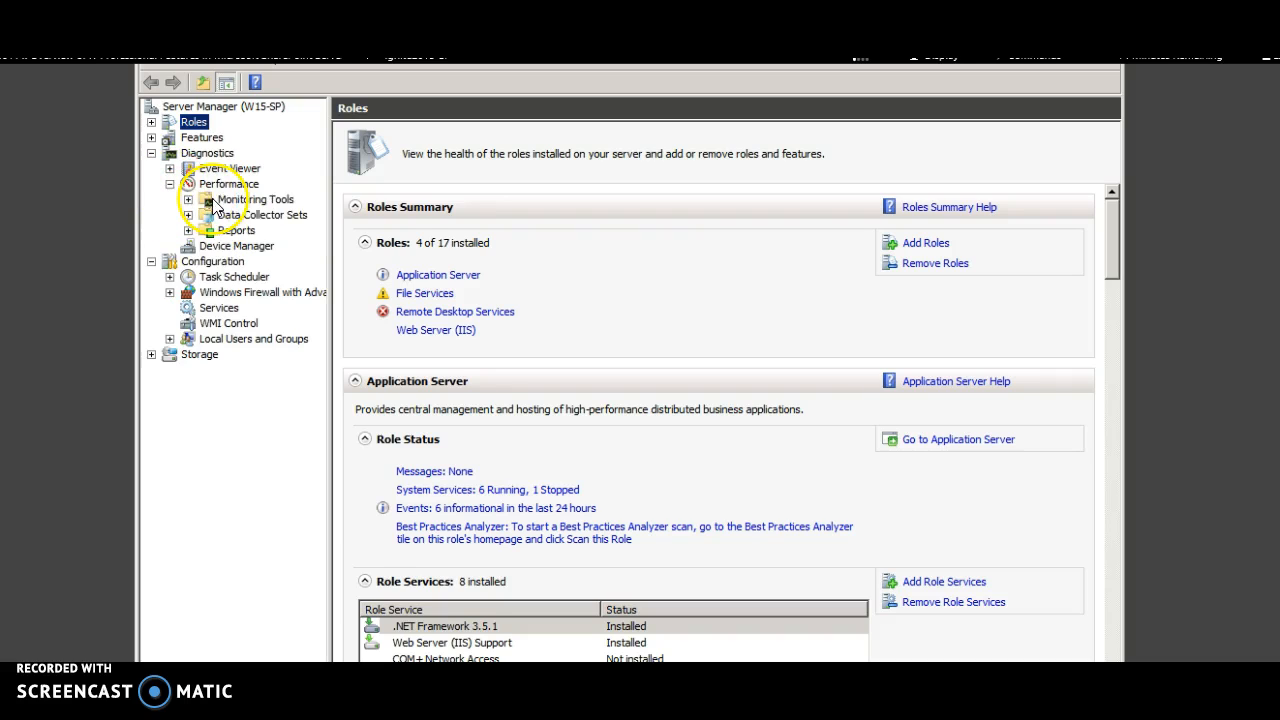
{"action": "left_click", "coordinate": [255, 199]}
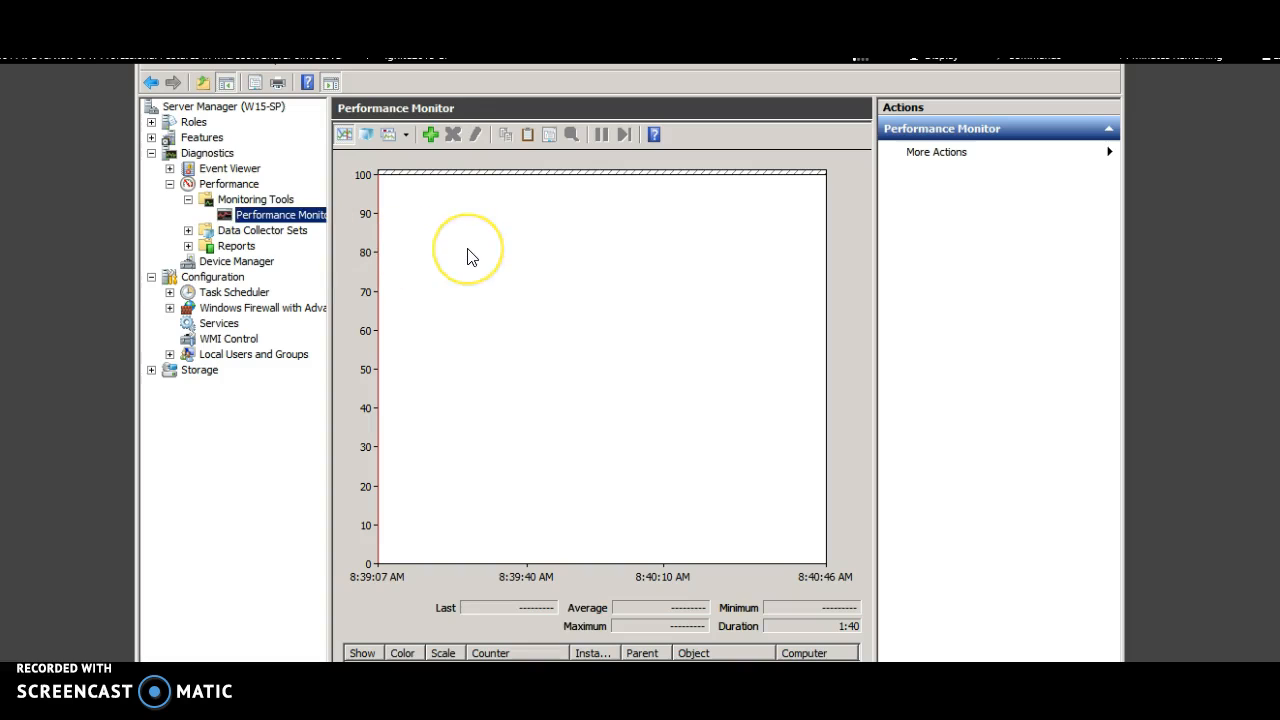
- Add SharePoint Foundation and SharePoint Foundation Authentication counters to the Performance Monitor chart
{"action": "right_click", "coordinate": [470, 255]}
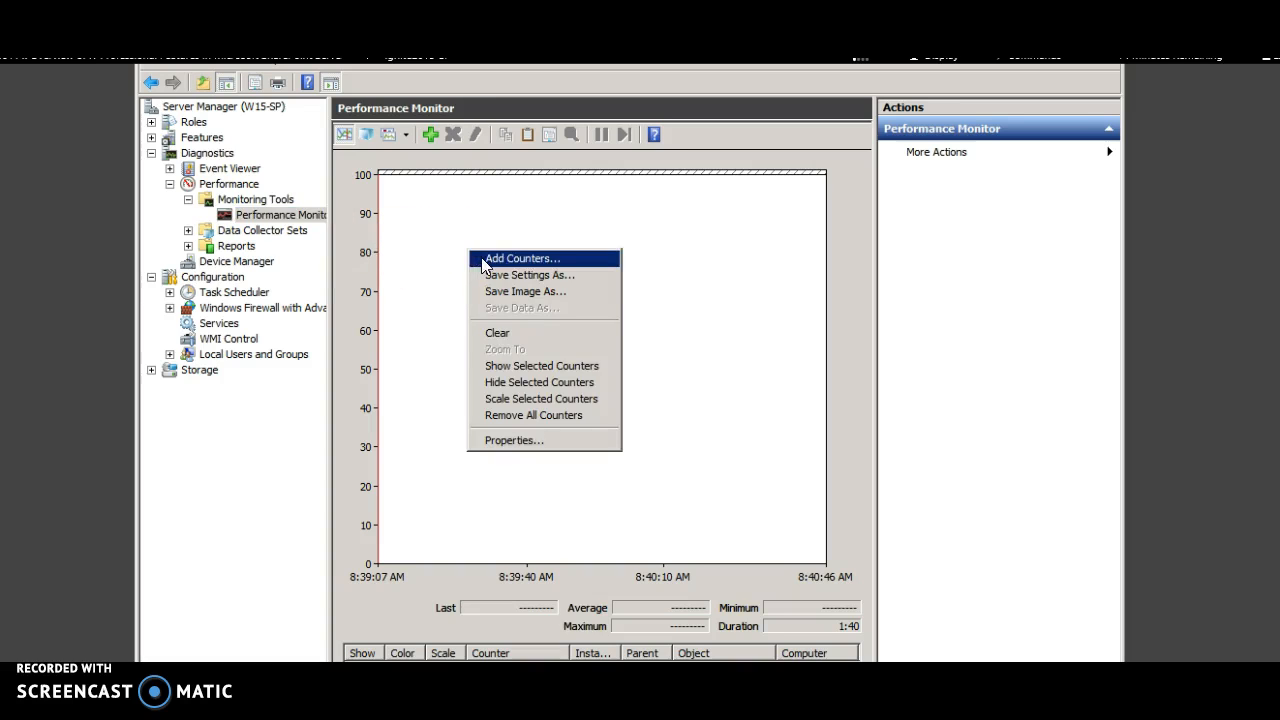
{"action": "left_click", "coordinate": [523, 258]}
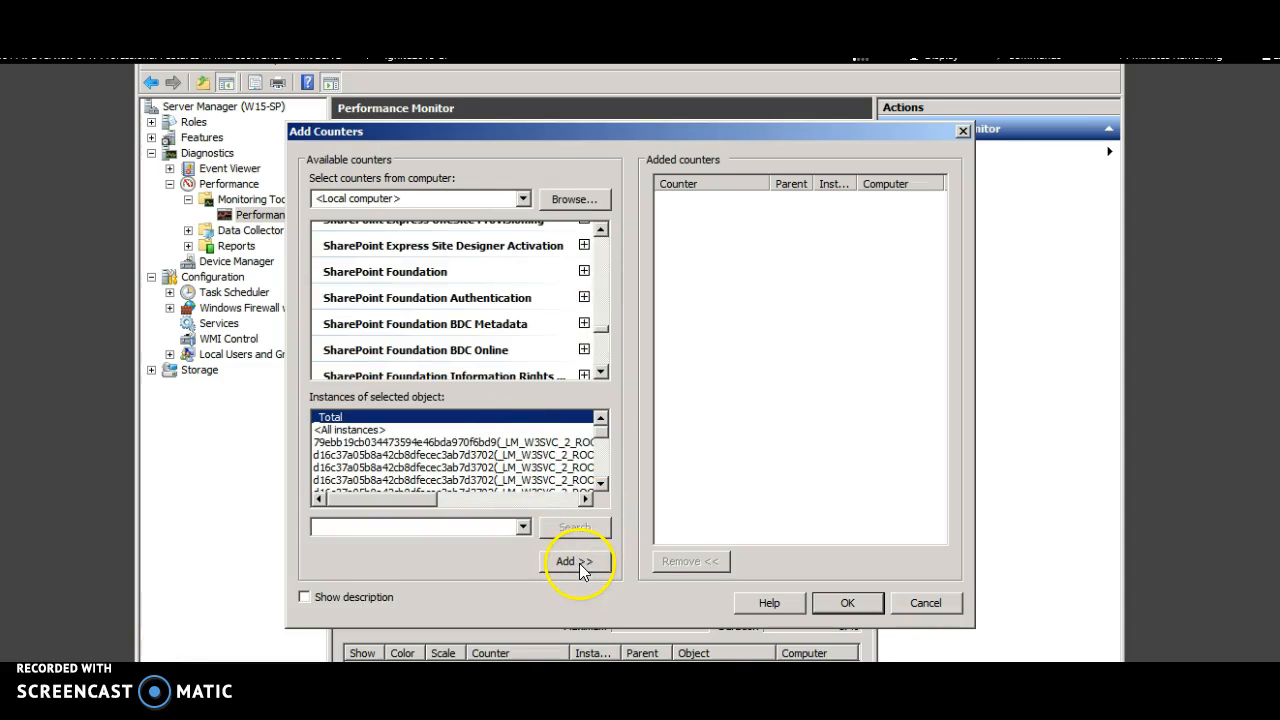
{"action": "left_click", "coordinate": [573, 562]}
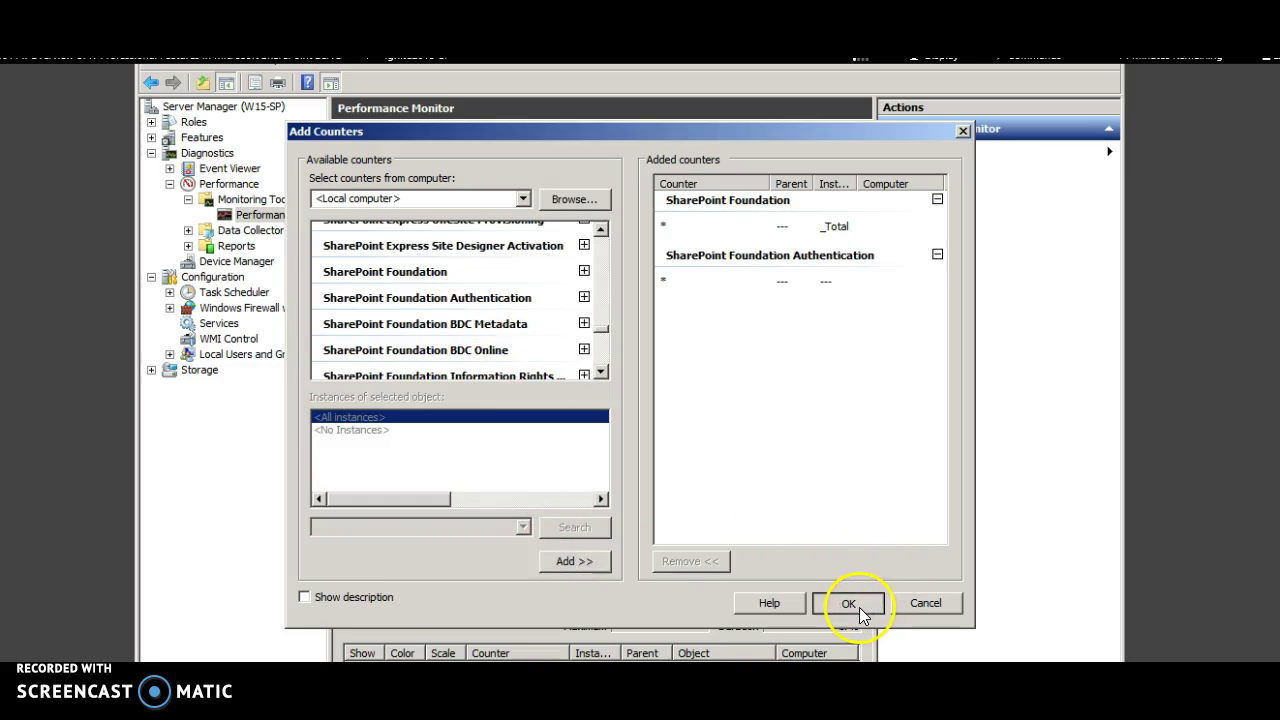
{"action": "left_click", "coordinate": [848, 603]}
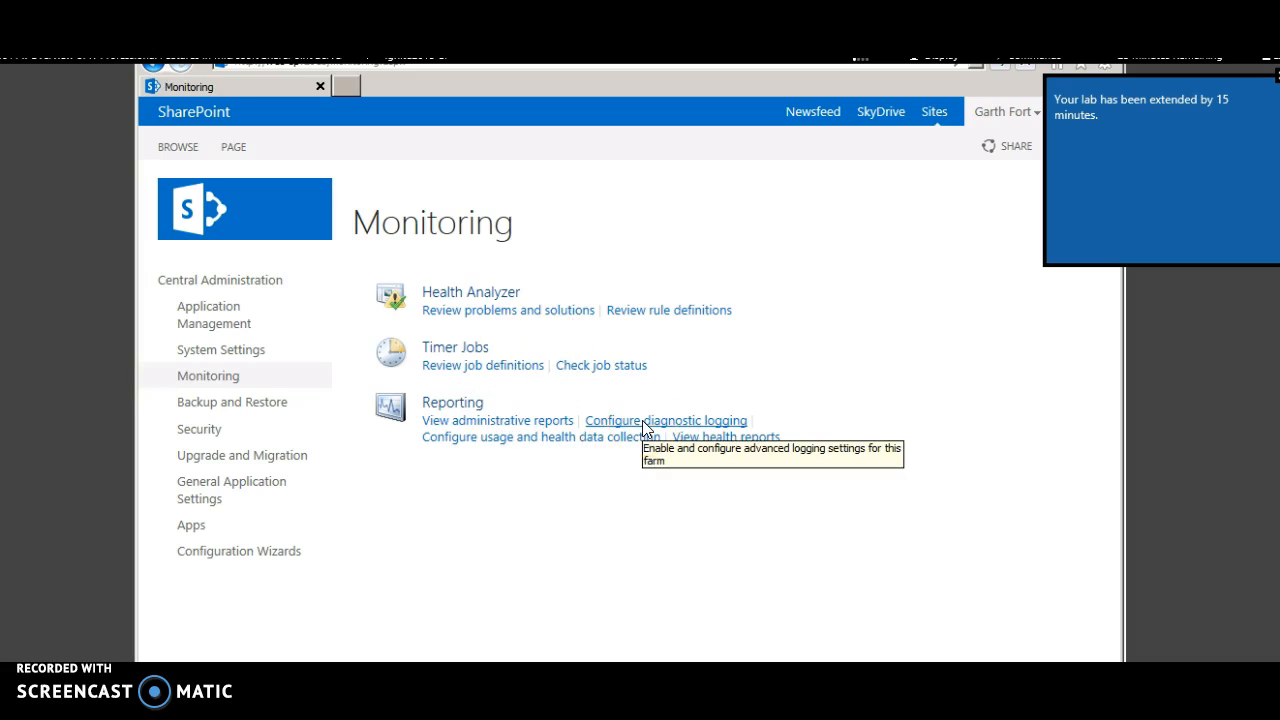
- Review the diagnostic logging settings and farm health reports pages in Monitoring
{"action": "left_click", "coordinate": [667, 420]}
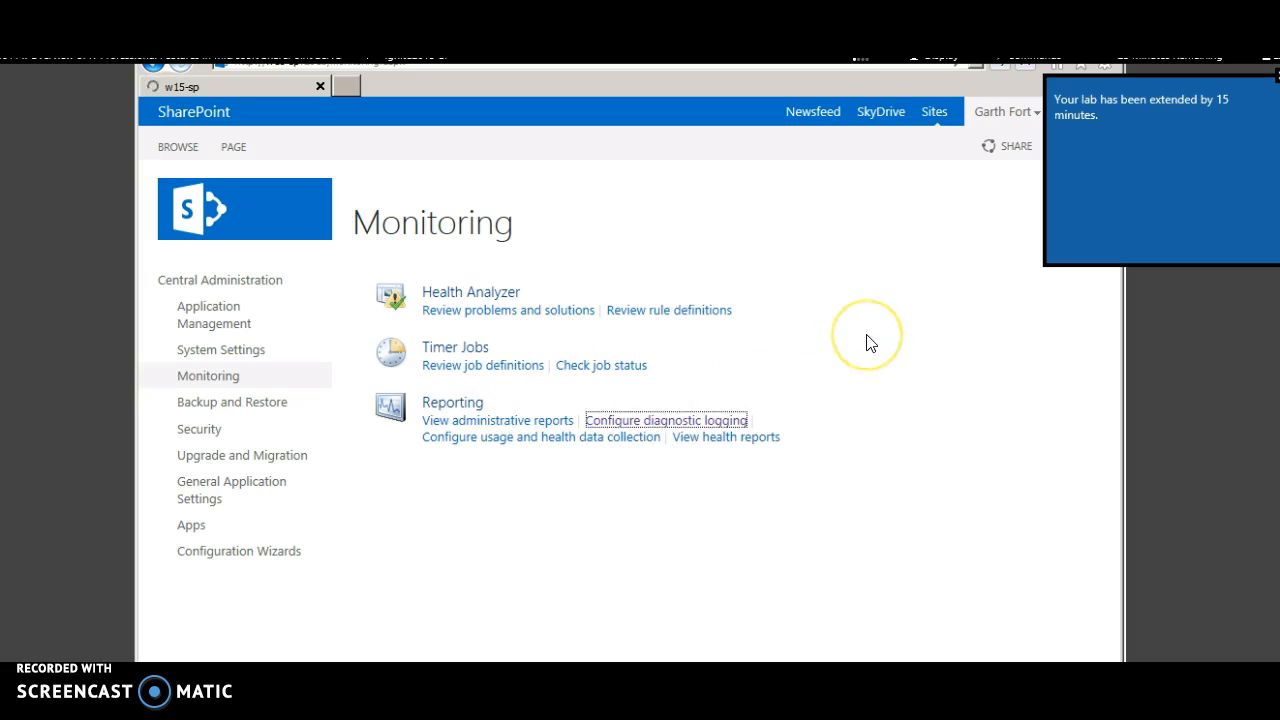
{"action": "left_click", "coordinate": [666, 420]}
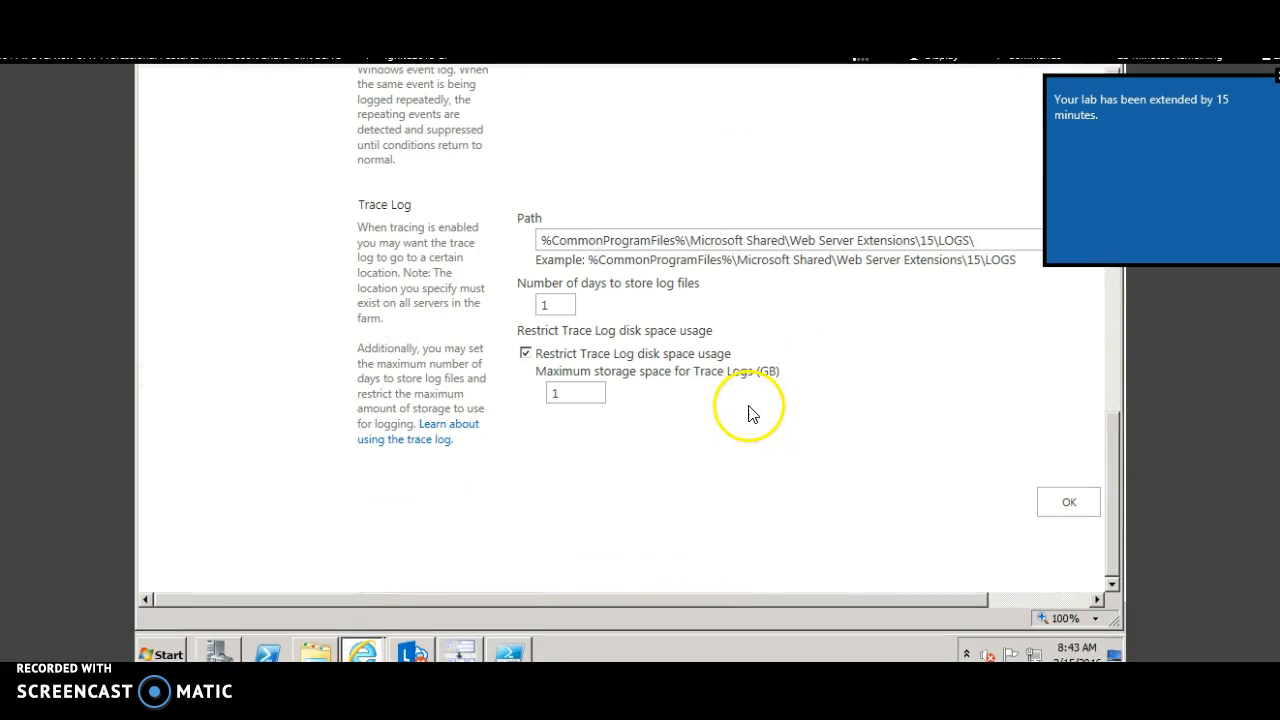
{"action": "mouse_move", "coordinate": [325, 555]}
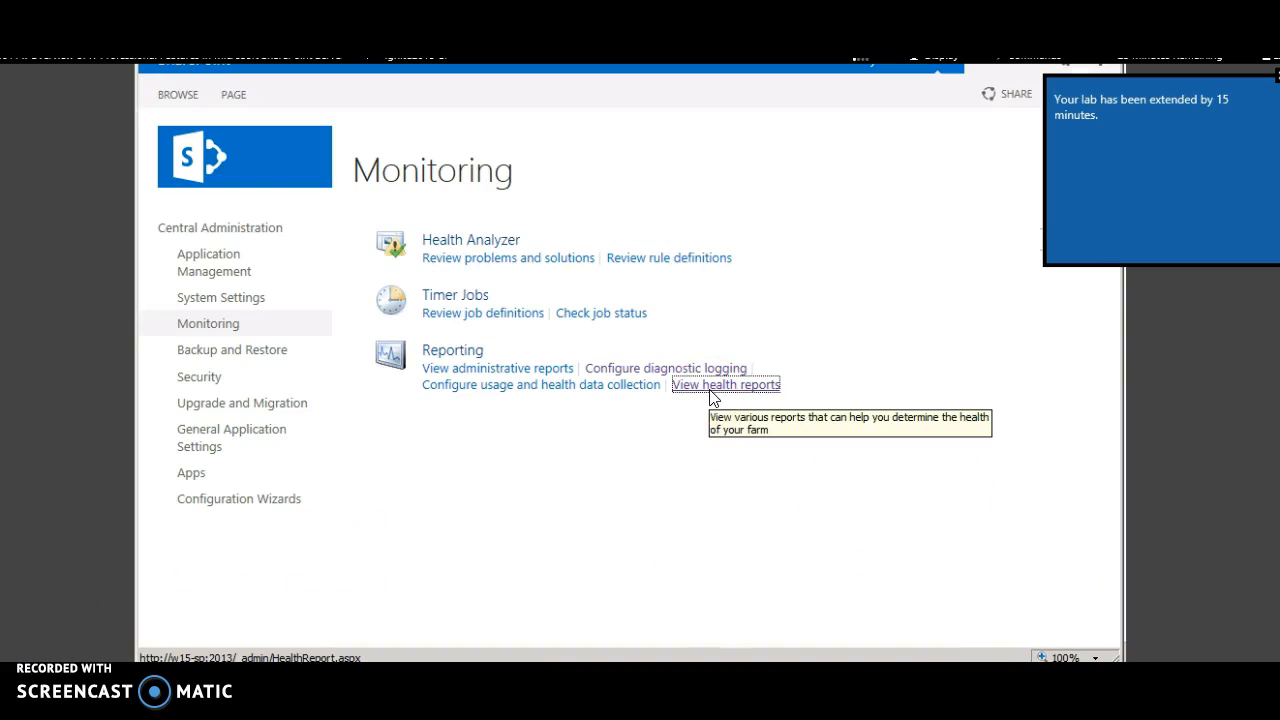
{"action": "left_click", "coordinate": [725, 384]}
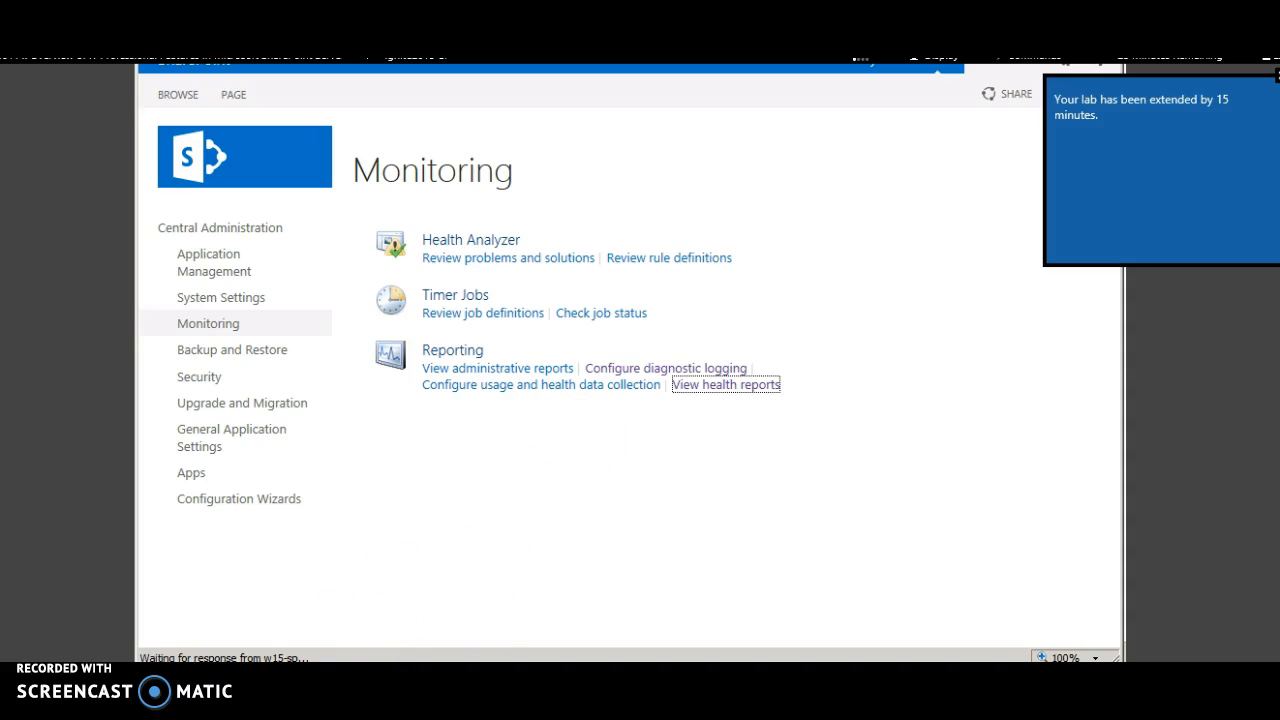
{"action": "left_click", "coordinate": [725, 384]}
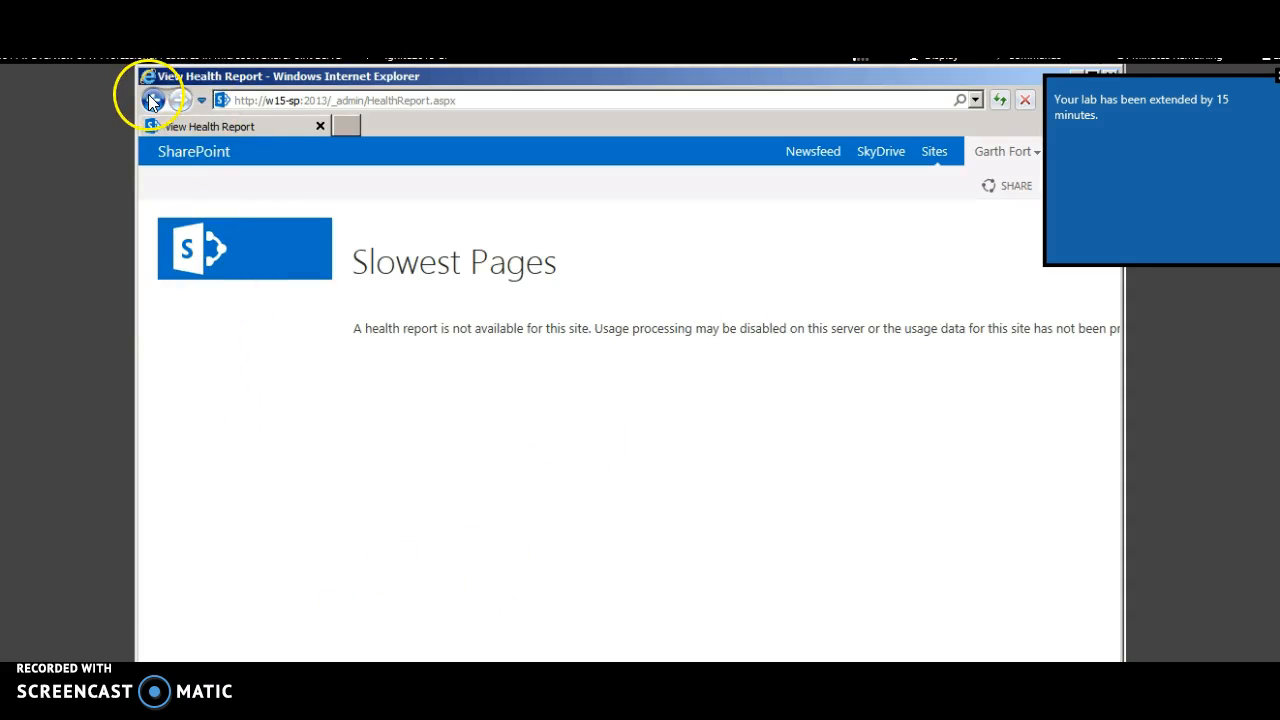
- Return to Monitoring and open Configure usage and health data collection
{"action": "left_click", "coordinate": [151, 103]}
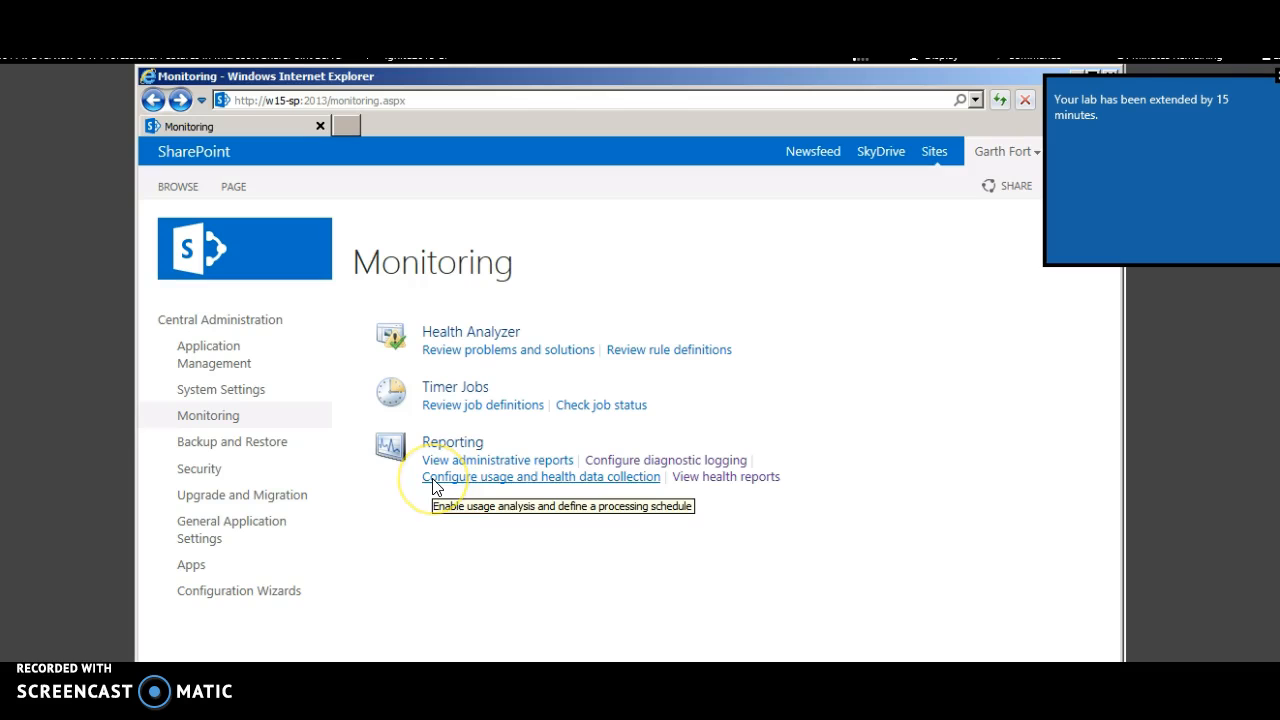
{"action": "left_click", "coordinate": [540, 477]}
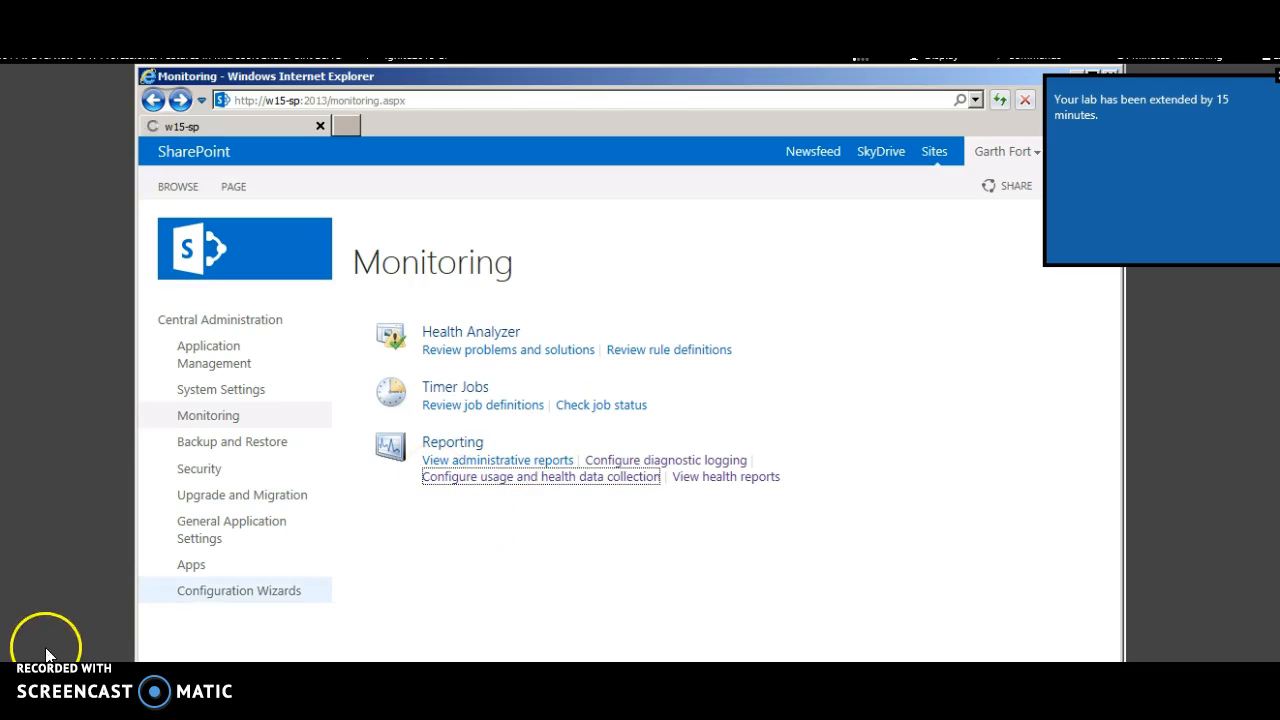
{"action": "left_click", "coordinate": [541, 476]}
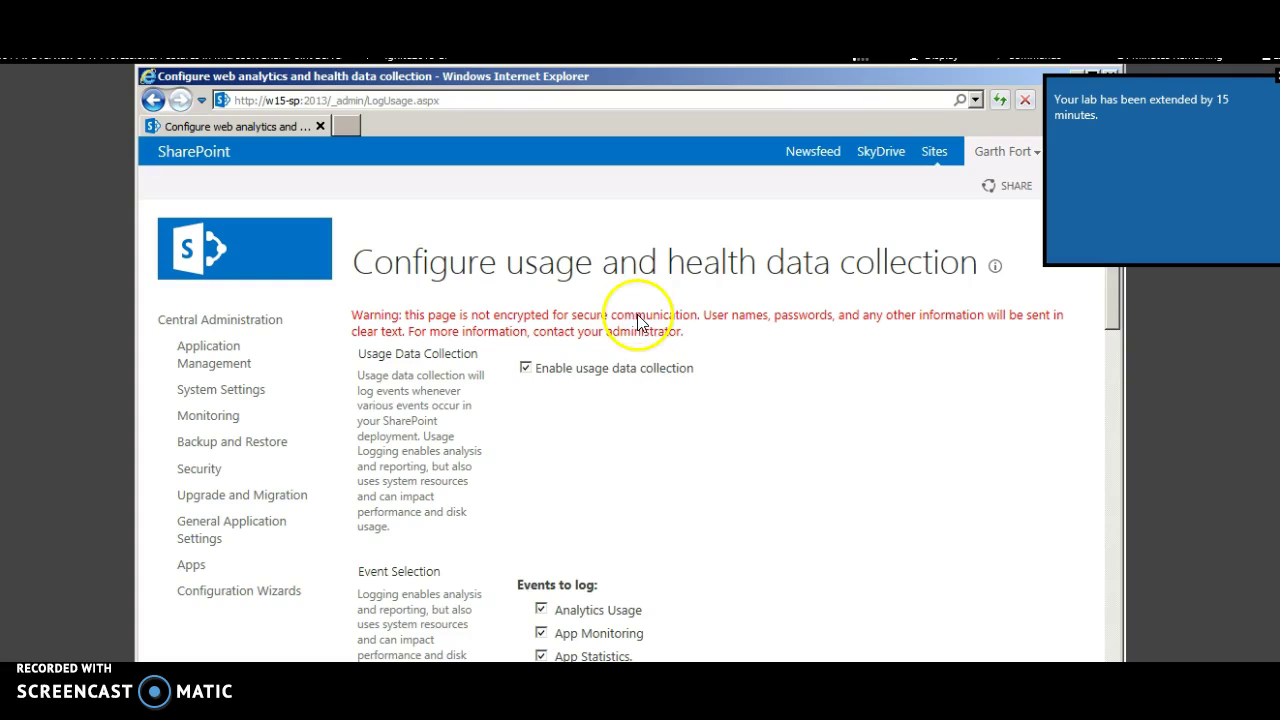
{"action": "mouse_move", "coordinate": [678, 395]}
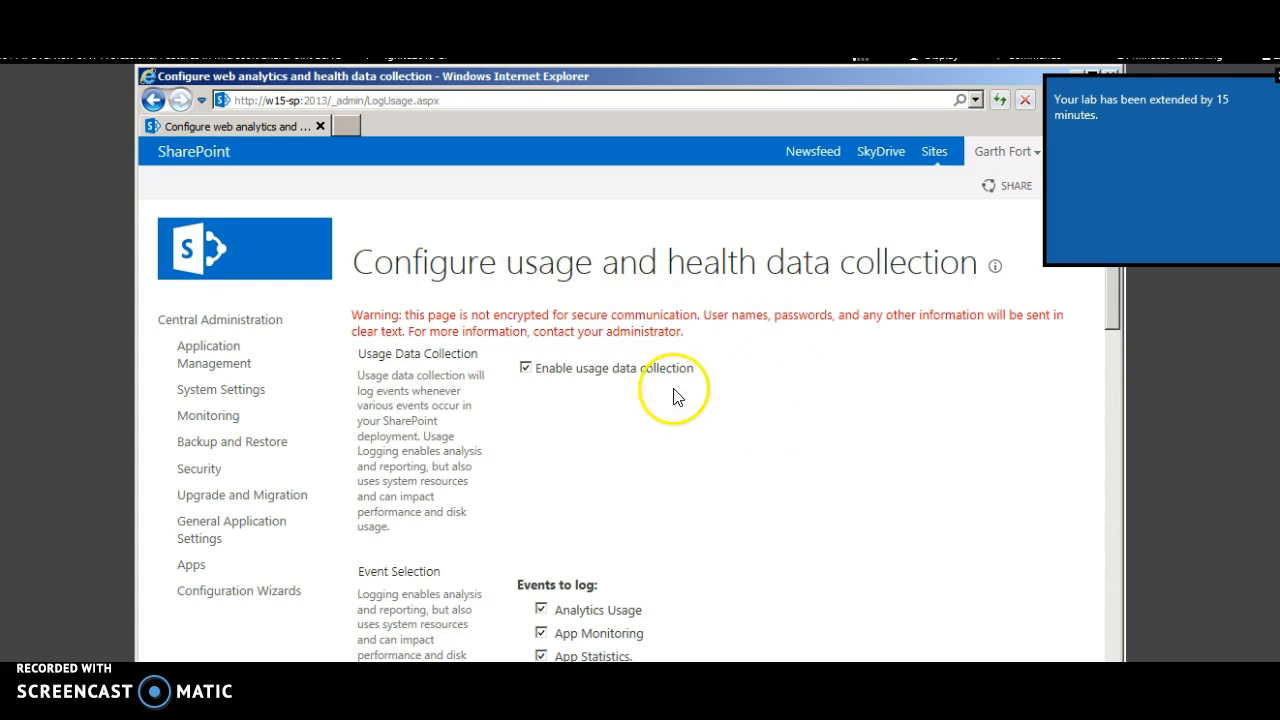
{"action": "mouse_move", "coordinate": [668, 408]}
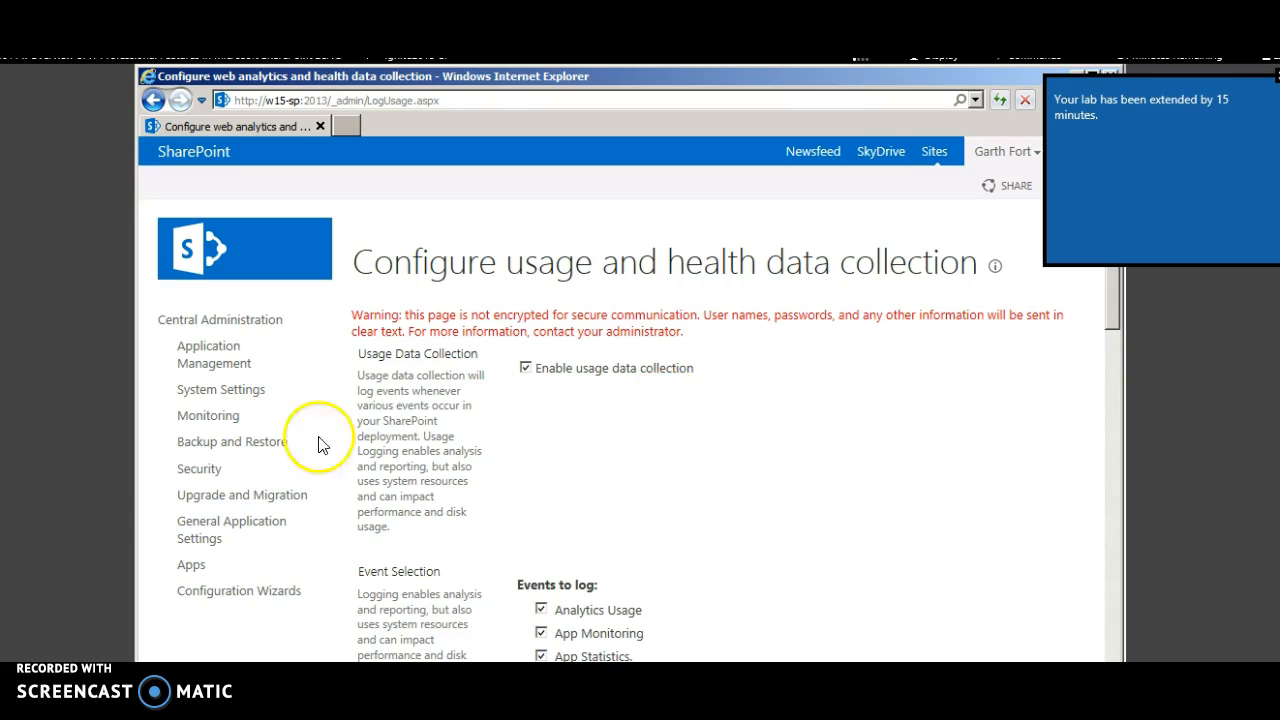
{"action": "mouse_move", "coordinate": [242, 495]}
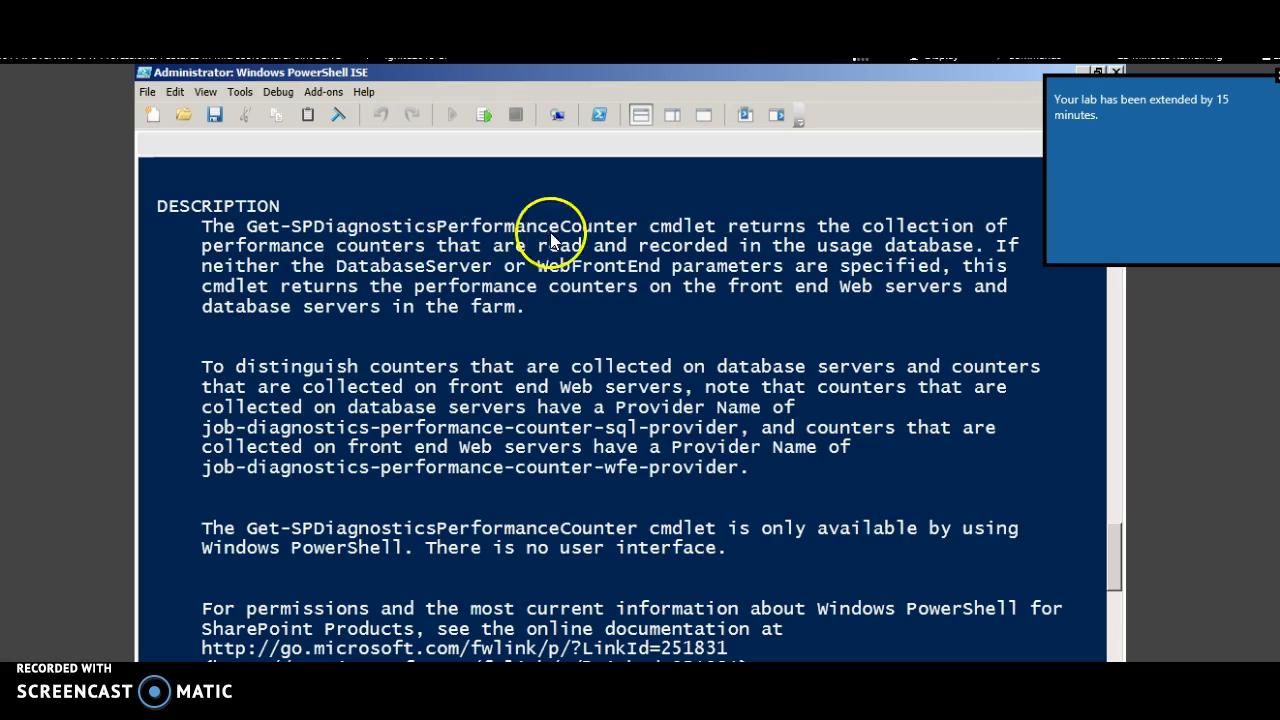
{"action": "mouse_move", "coordinate": [602, 260]}
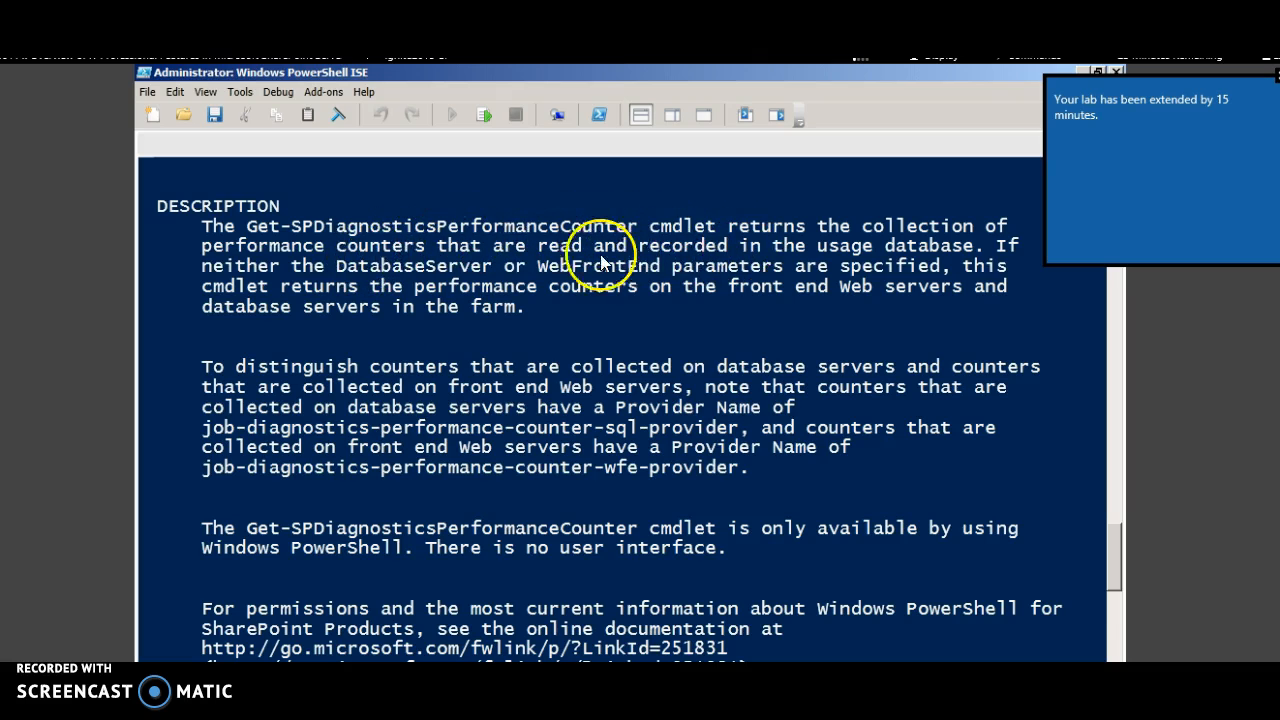
{"action": "mouse_move", "coordinate": [820, 272]}
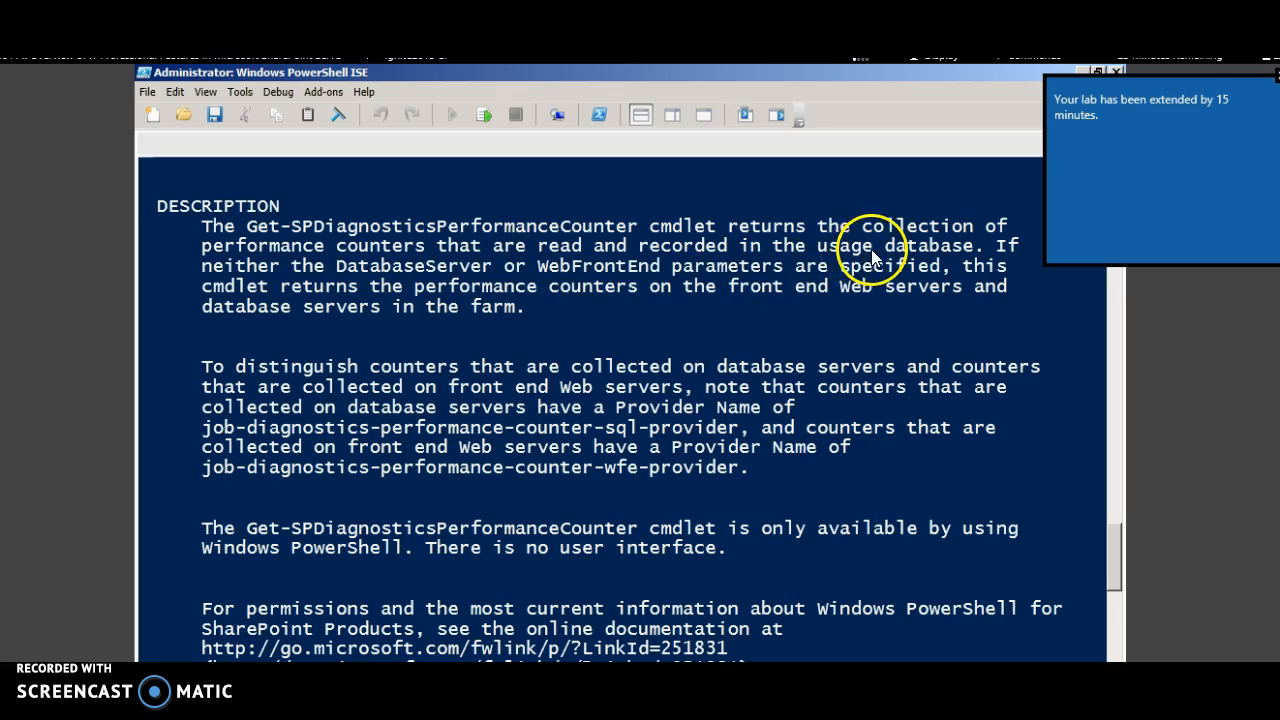
{"action": "mouse_move", "coordinate": [568, 307]}
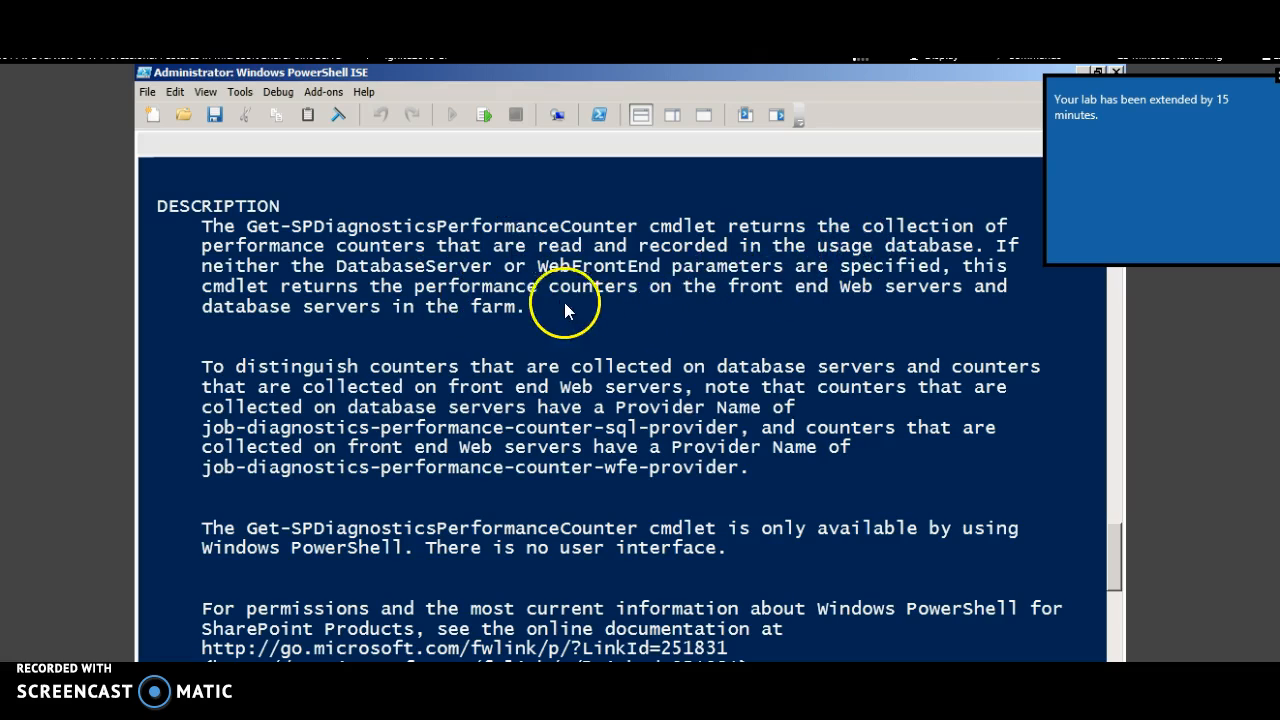
{"action": "mouse_move", "coordinate": [147, 479]}
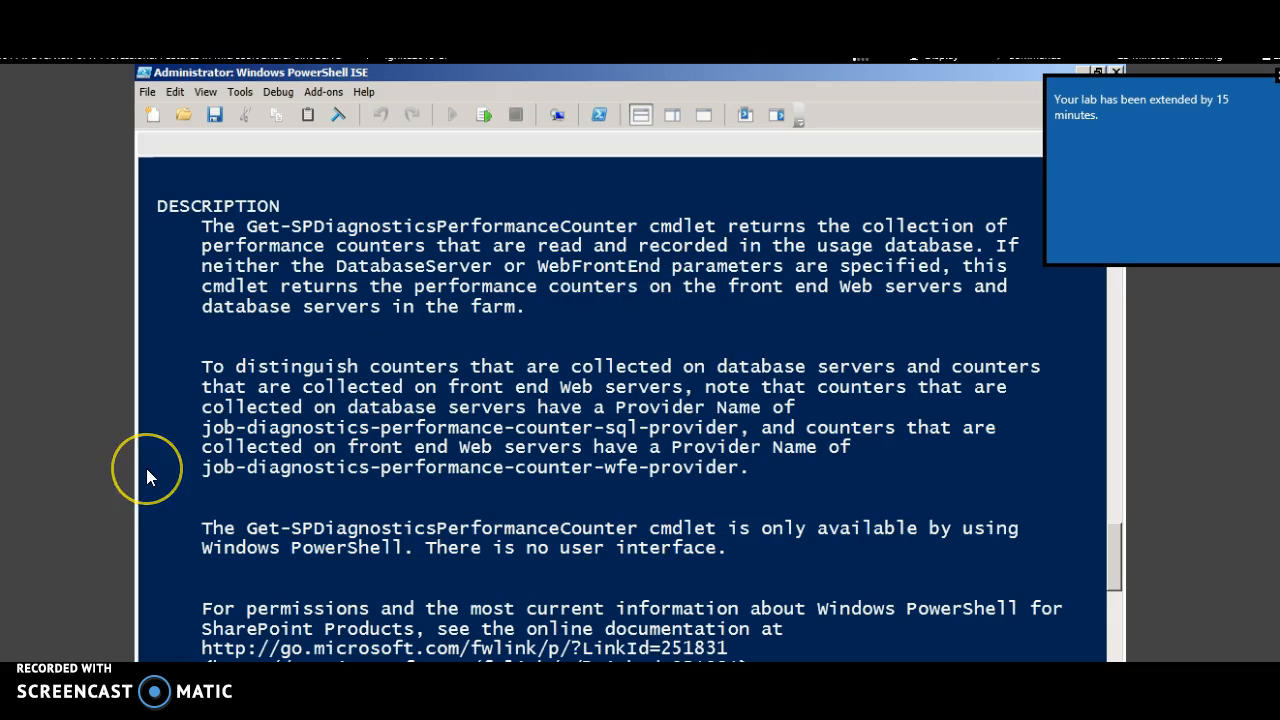
{"action": "mouse_move", "coordinate": [190, 470]}
{"action": "type", "text": "Get-SPDiagnosticsPerformanceCounter"}
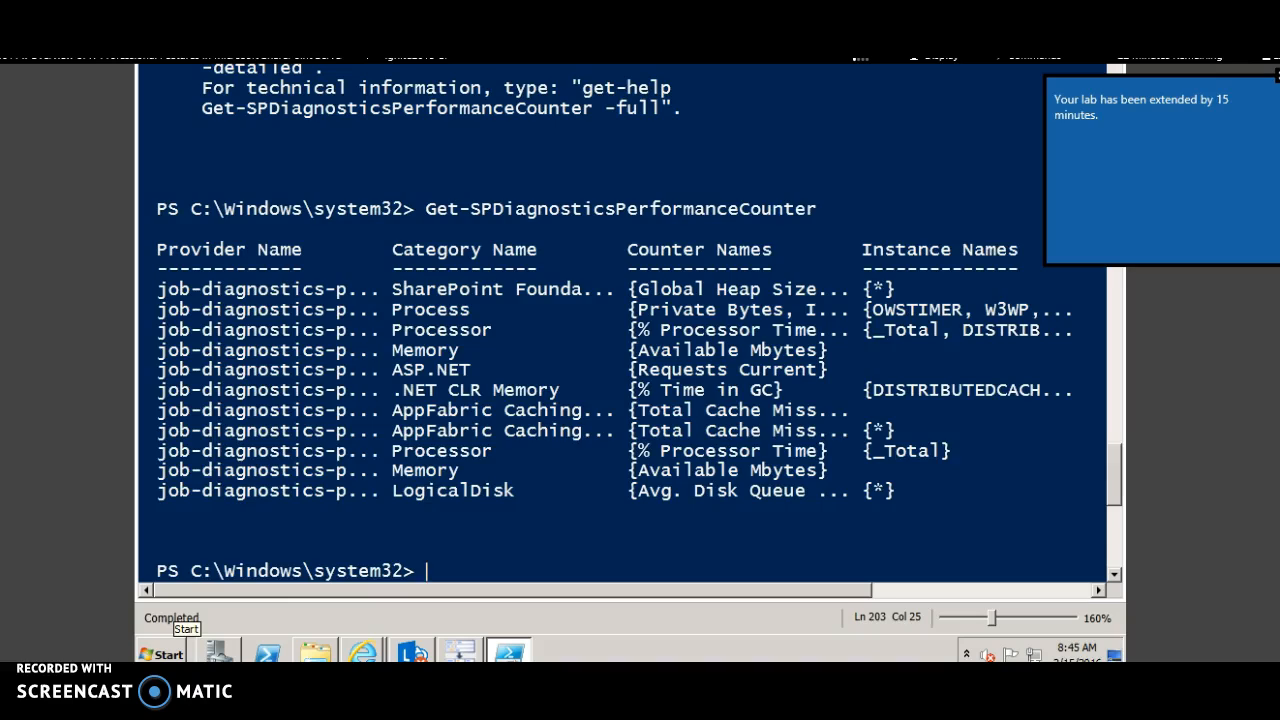
- Run Merge-SPLogFile for the correlation ID into c:\demo\ErrorDetails with an EndTime
{"action": "type", "text": "Merge-SPLogFile -Path \"c:\\demo\\ErrorDetails\" -Correlation \"1d775f9d-4c3e-c0ac-9240-aa"}
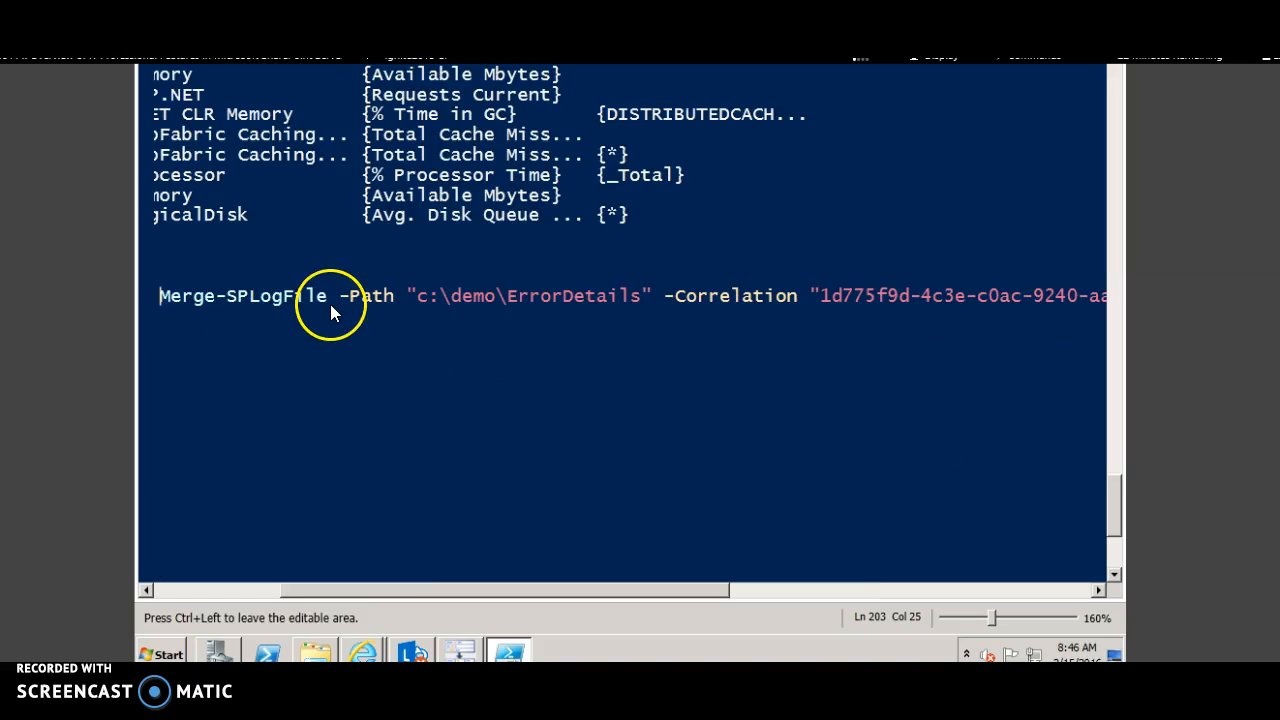
{"action": "mouse_move", "coordinate": [340, 311]}
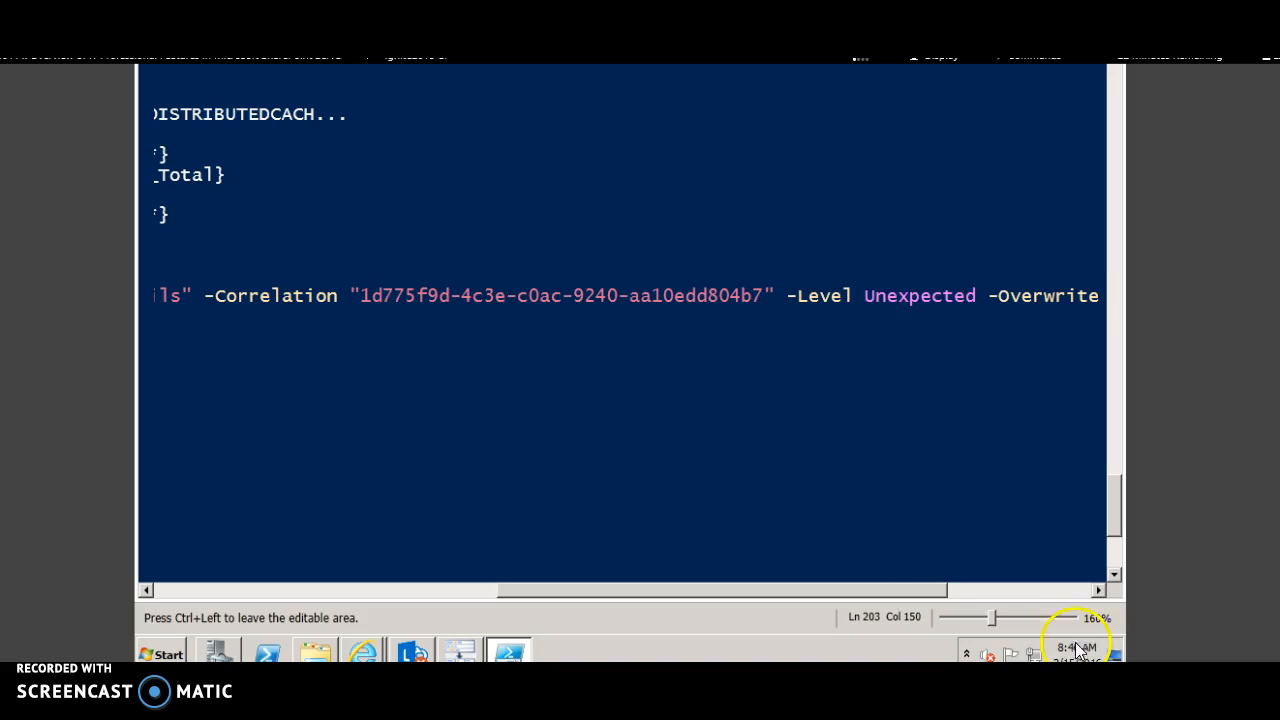
{"action": "mouse_move", "coordinate": [1009, 397]}
{"action": "type", "text": " -"}
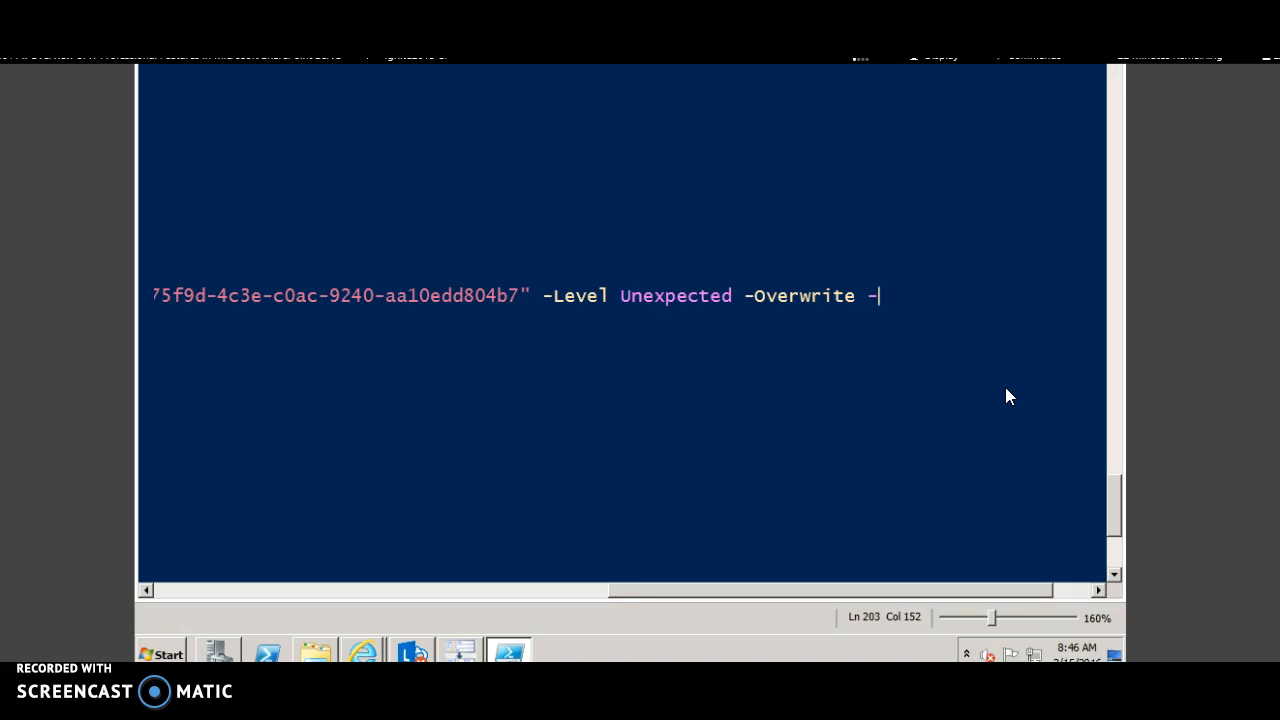
{"action": "type", "text": "EndTime"}
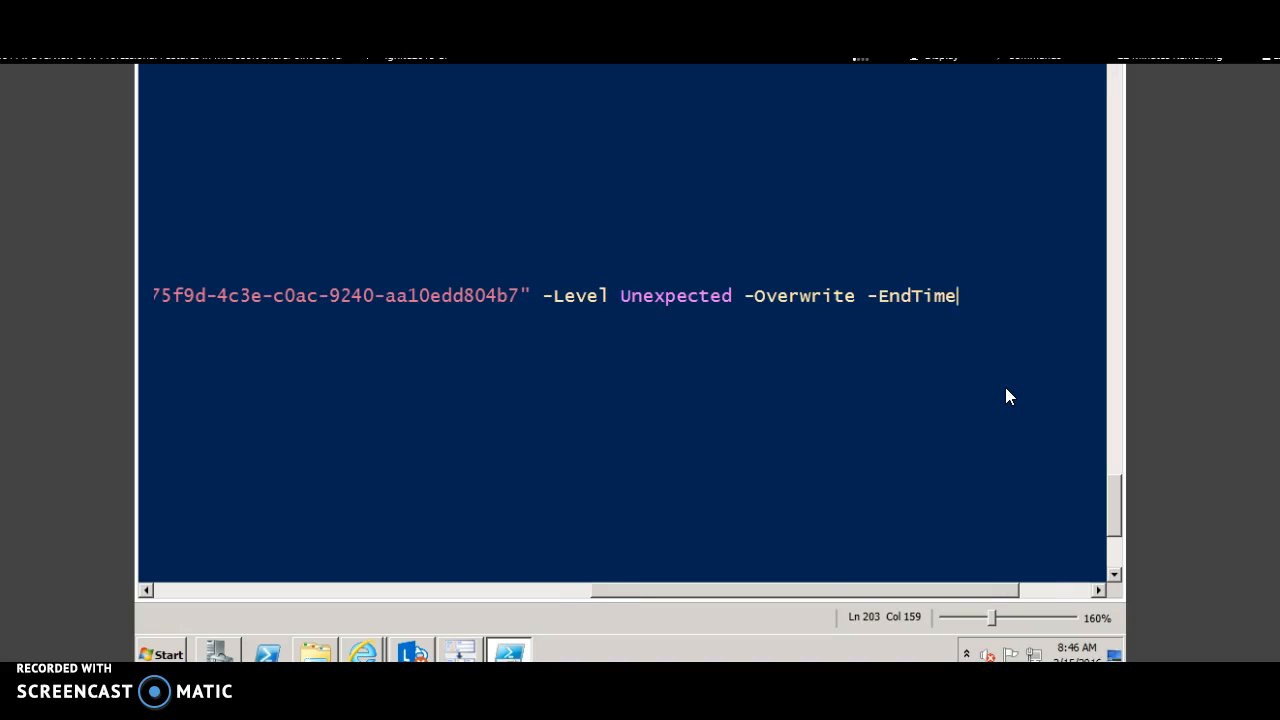
{"action": "type", "text": "Process"}
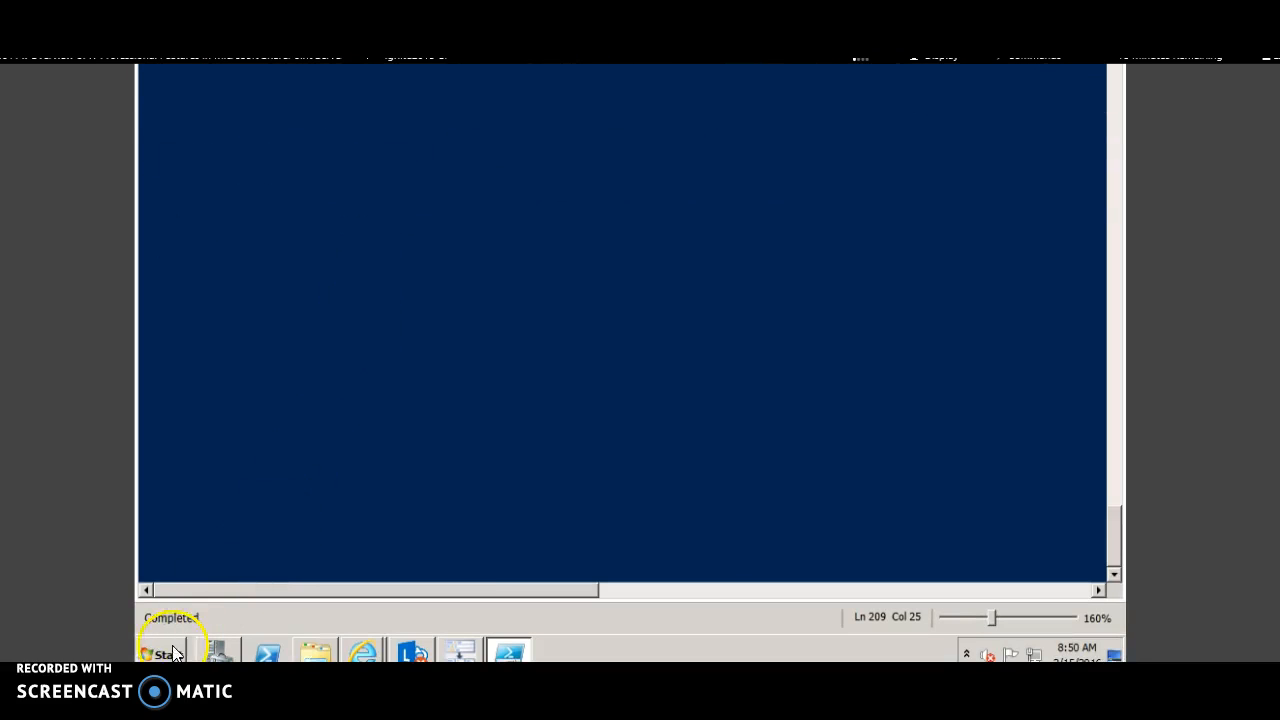
- Open c:\demo through Run and open ErrorDetails with a chosen program
{"action": "left_click", "coordinate": [168, 651]}
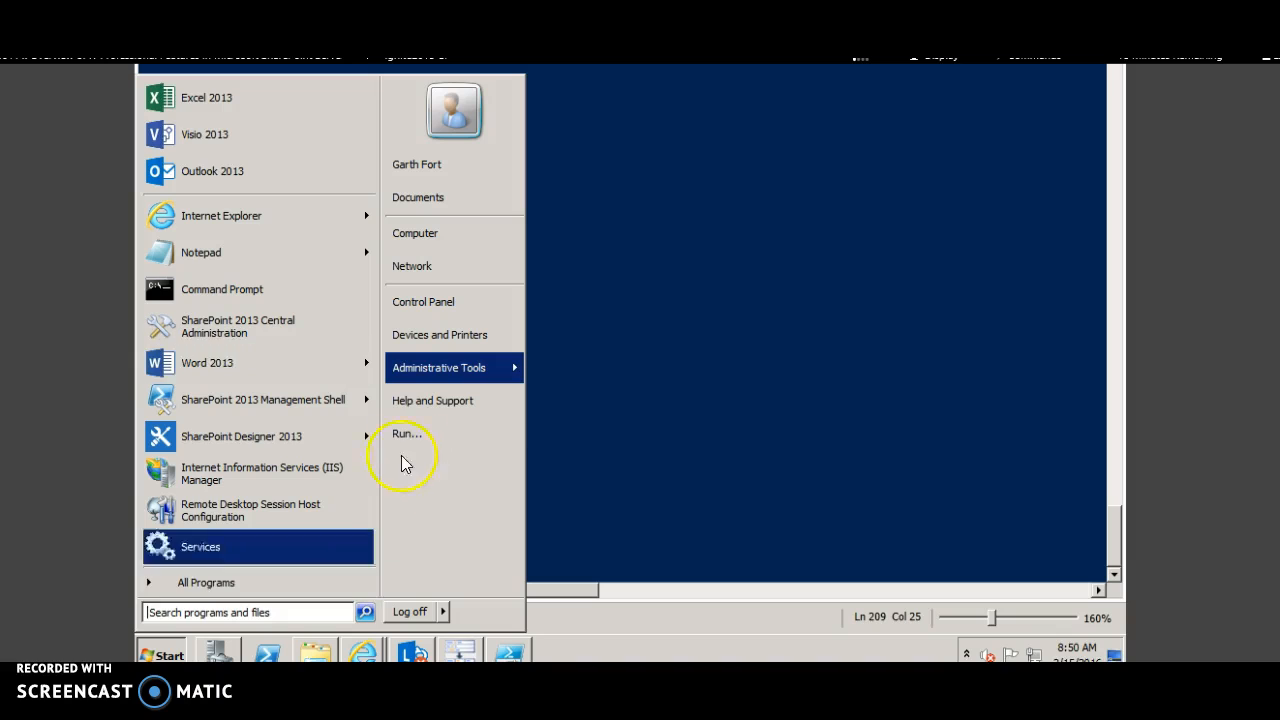
{"action": "left_click", "coordinate": [406, 434]}
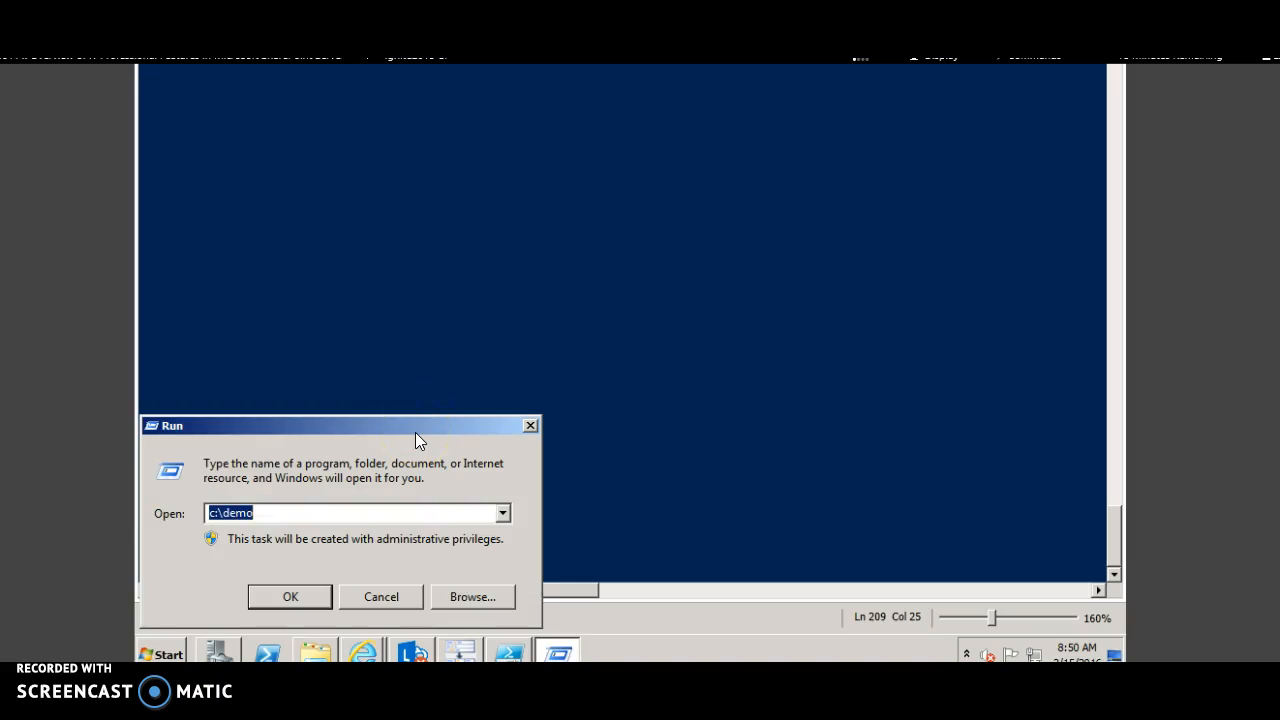
{"action": "left_click", "coordinate": [290, 596]}
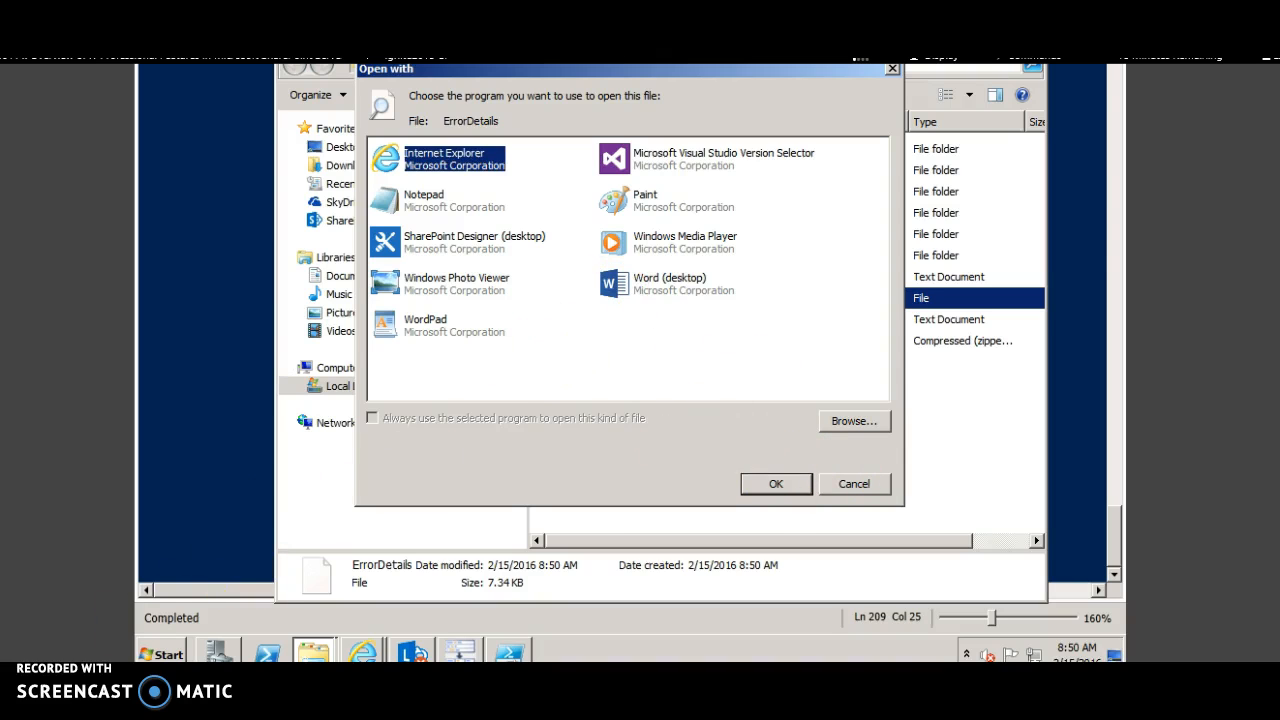
{"action": "left_click", "coordinate": [776, 483]}
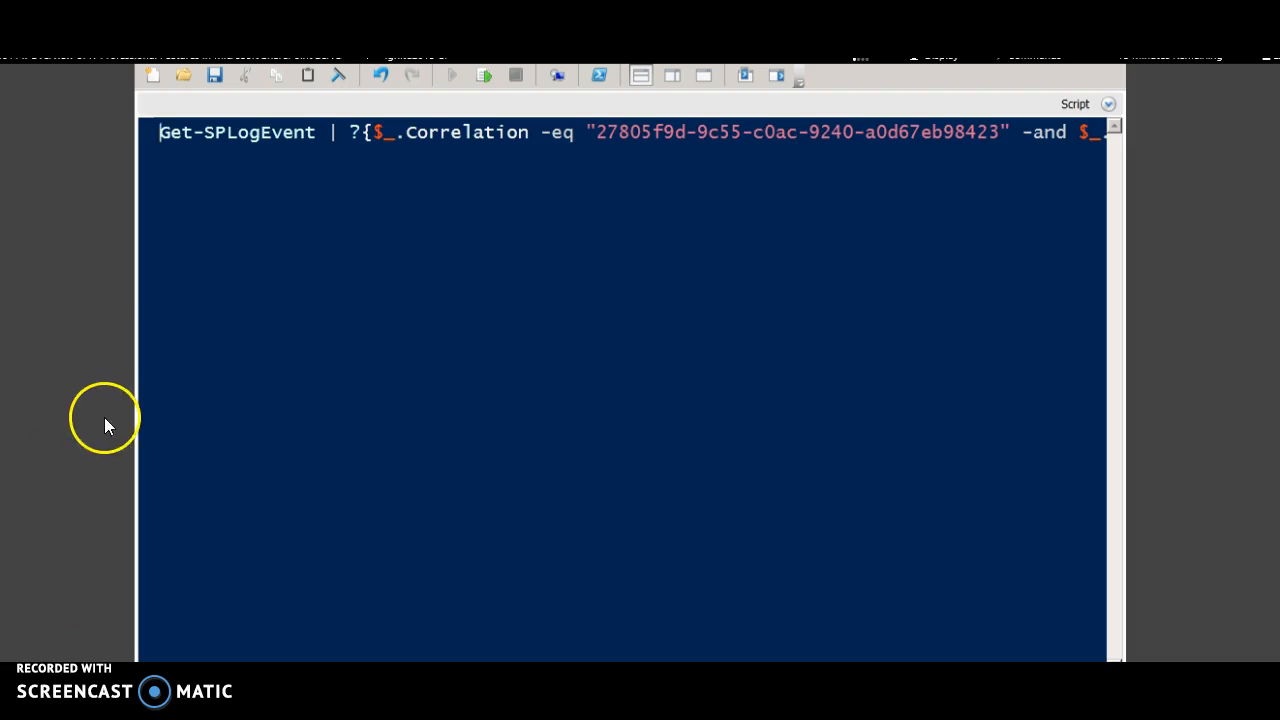
{"action": "mouse_move", "coordinate": [275, 163]}
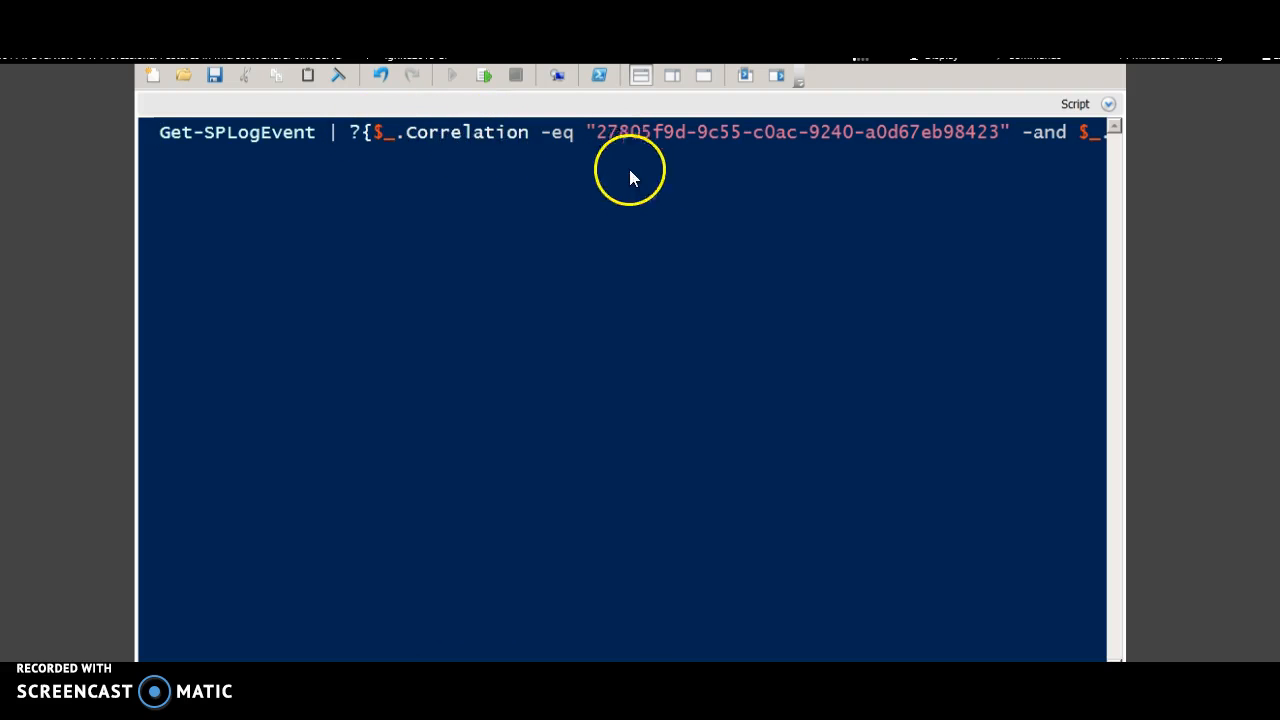
{"action": "mouse_move", "coordinate": [185, 638]}
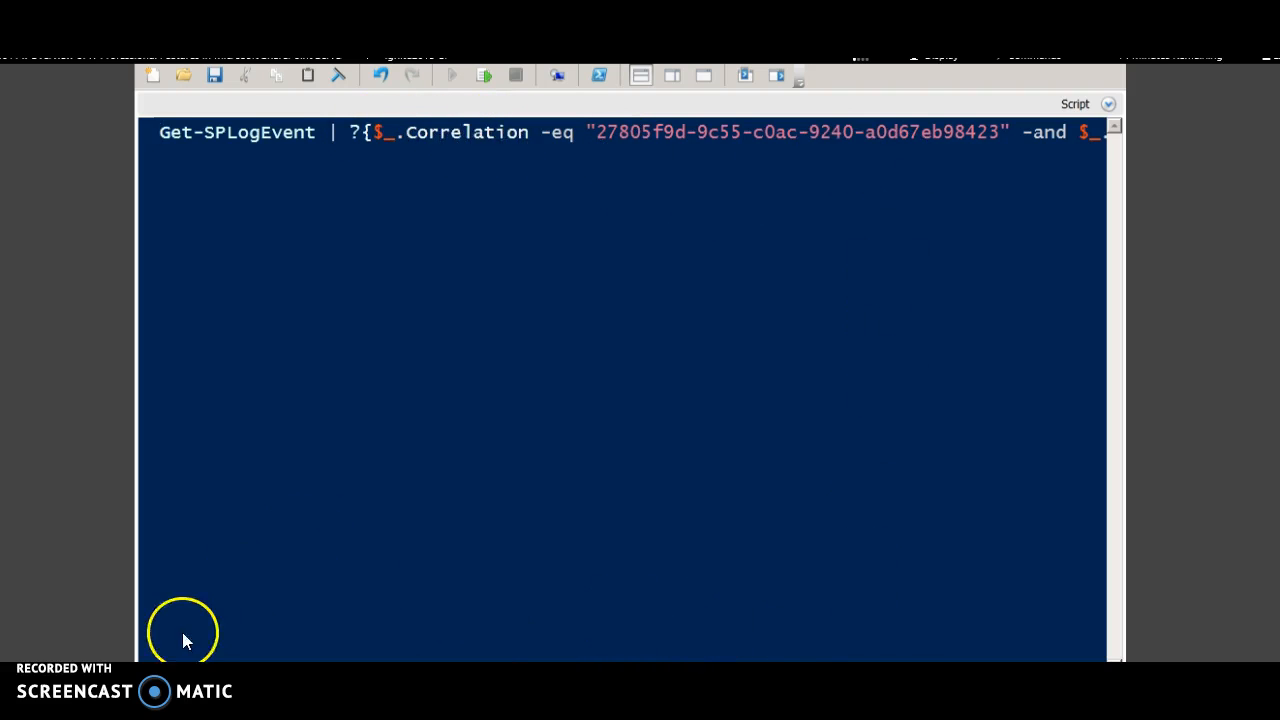
{"action": "mouse_move", "coordinate": [865, 140]}
{"action": "type", "text": "Level -eq \"Unexpected"}
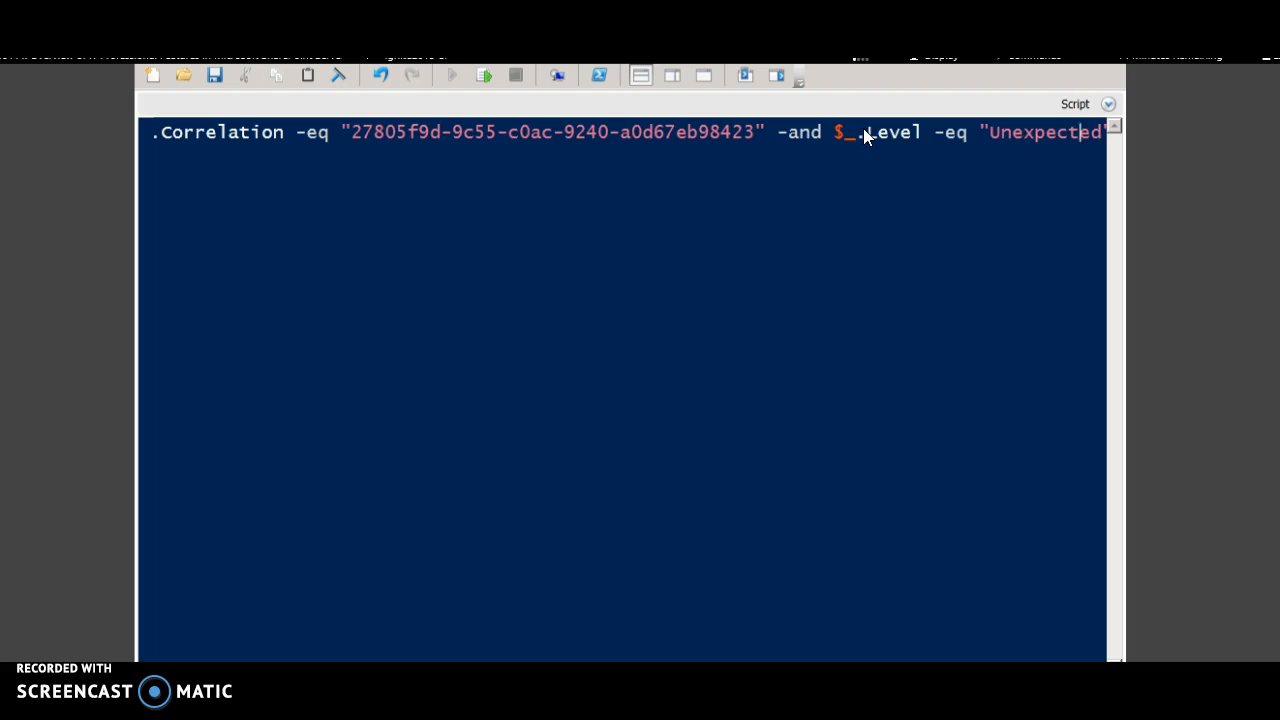
- Finish the Get-SPLogEvent filter with |select EventID,Message and run it
{"action": "type", "text": "}|select EventID,Message"}
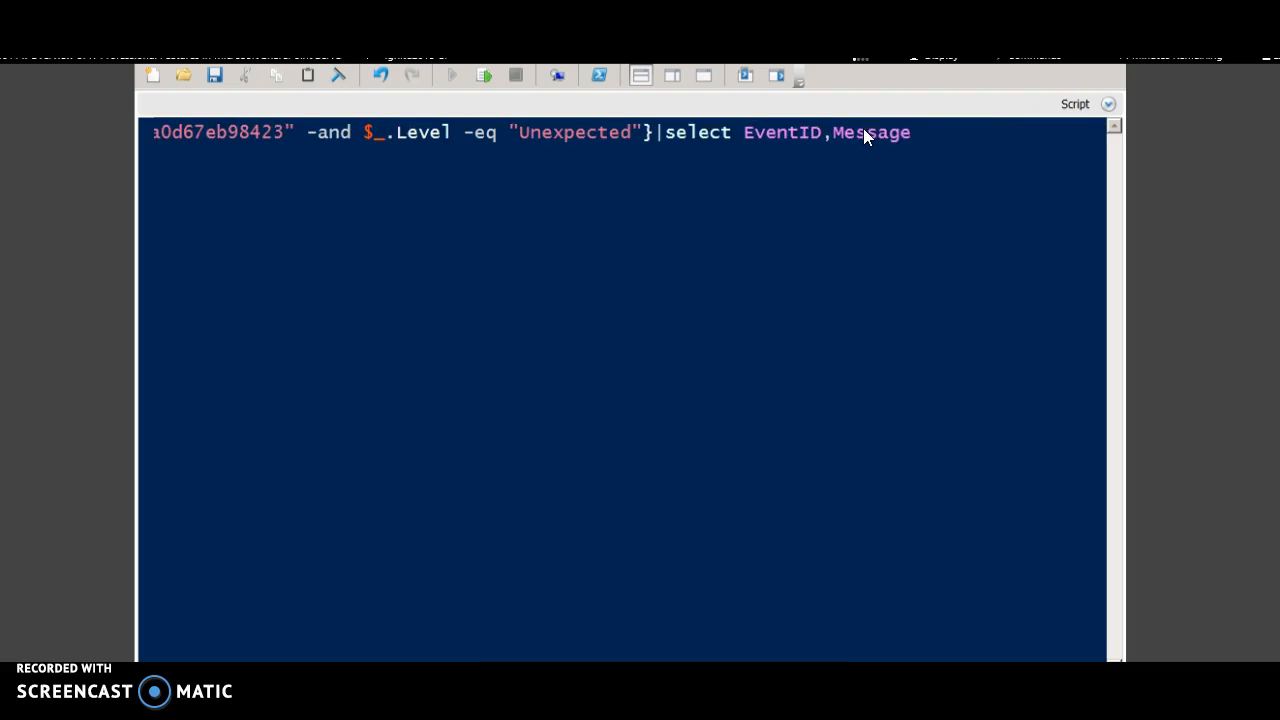
{"action": "left_click", "coordinate": [456, 76]}
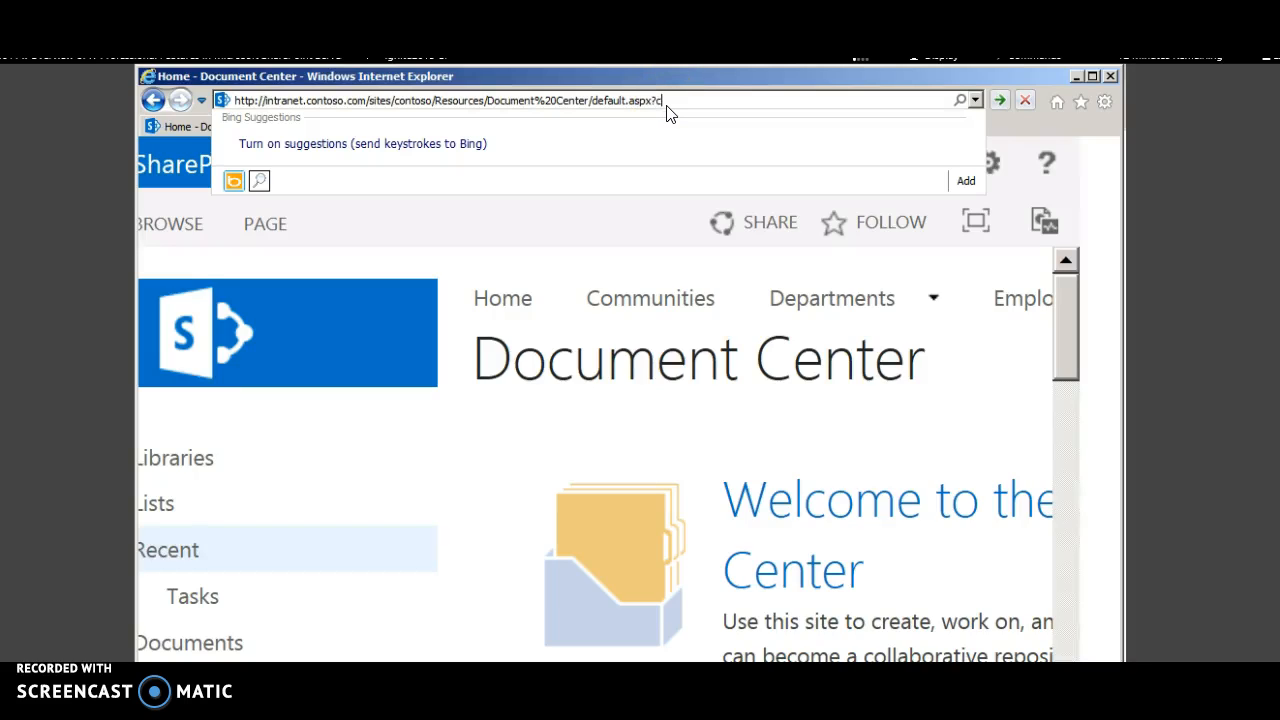
- Append ?contents=1 to the Document Center address to list its web parts
{"action": "type", "text": "ont"}
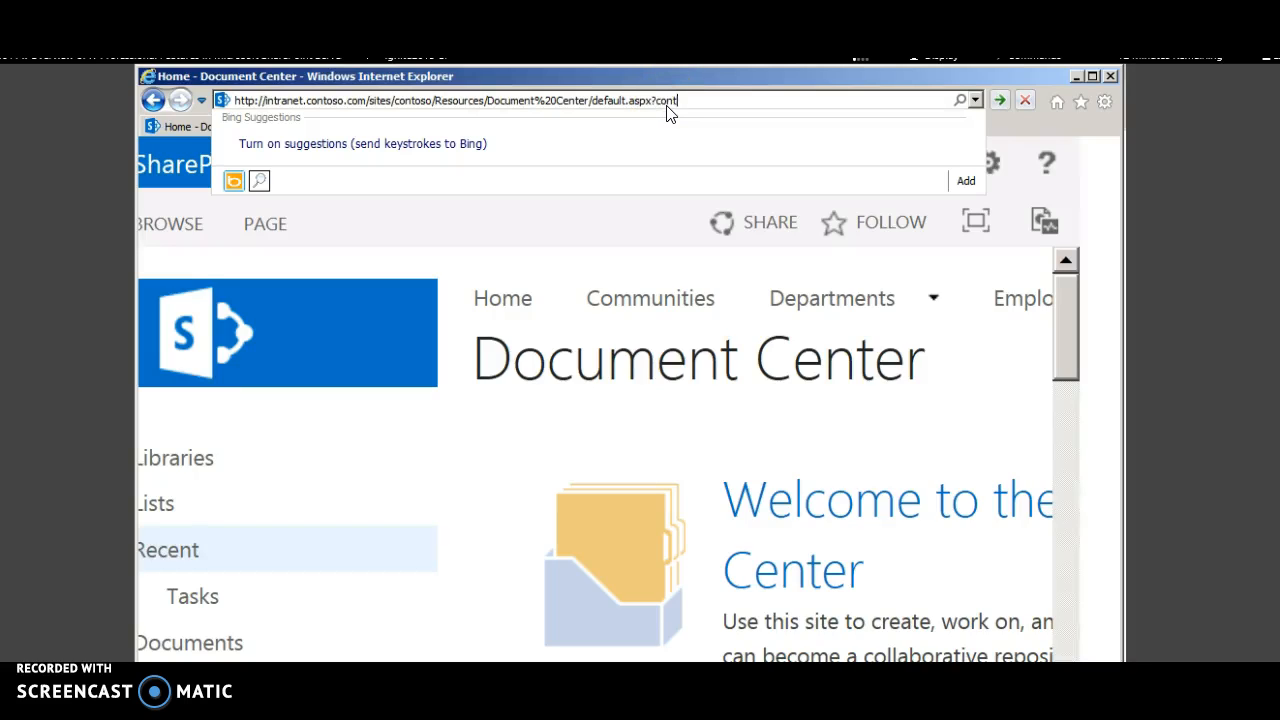
{"action": "type", "text": "en"}
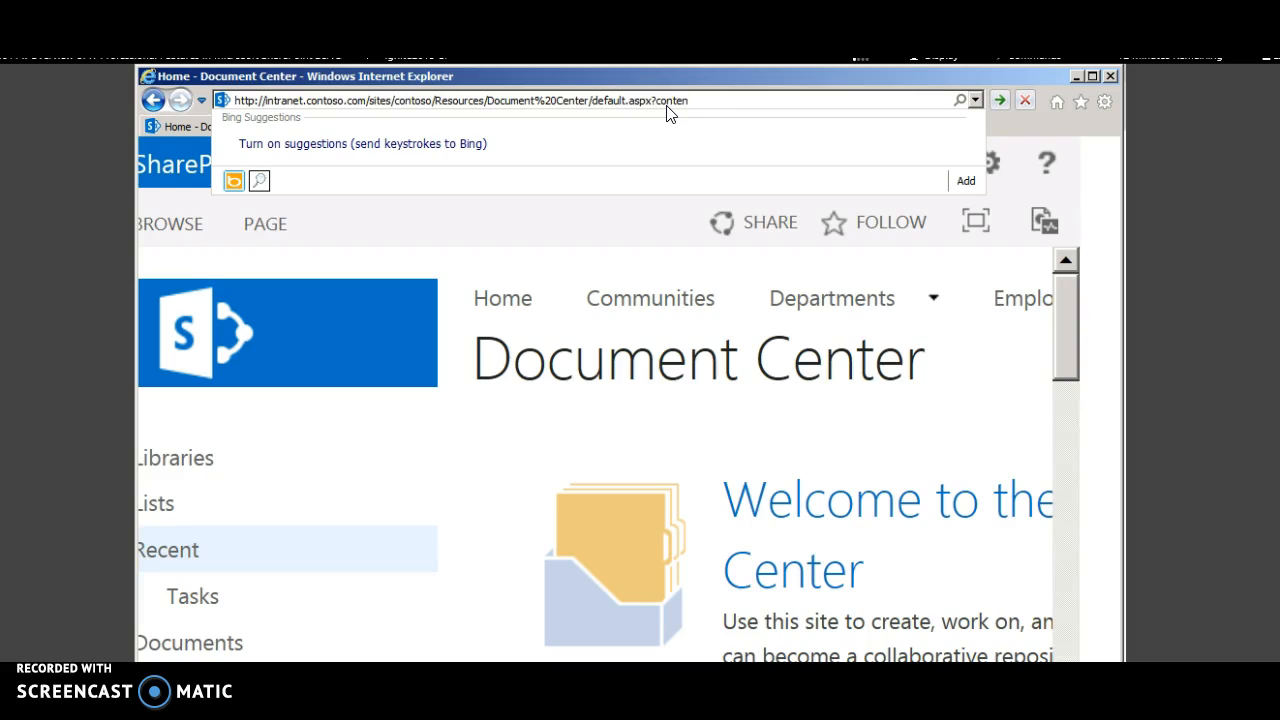
{"action": "type", "text": "ts=1"}
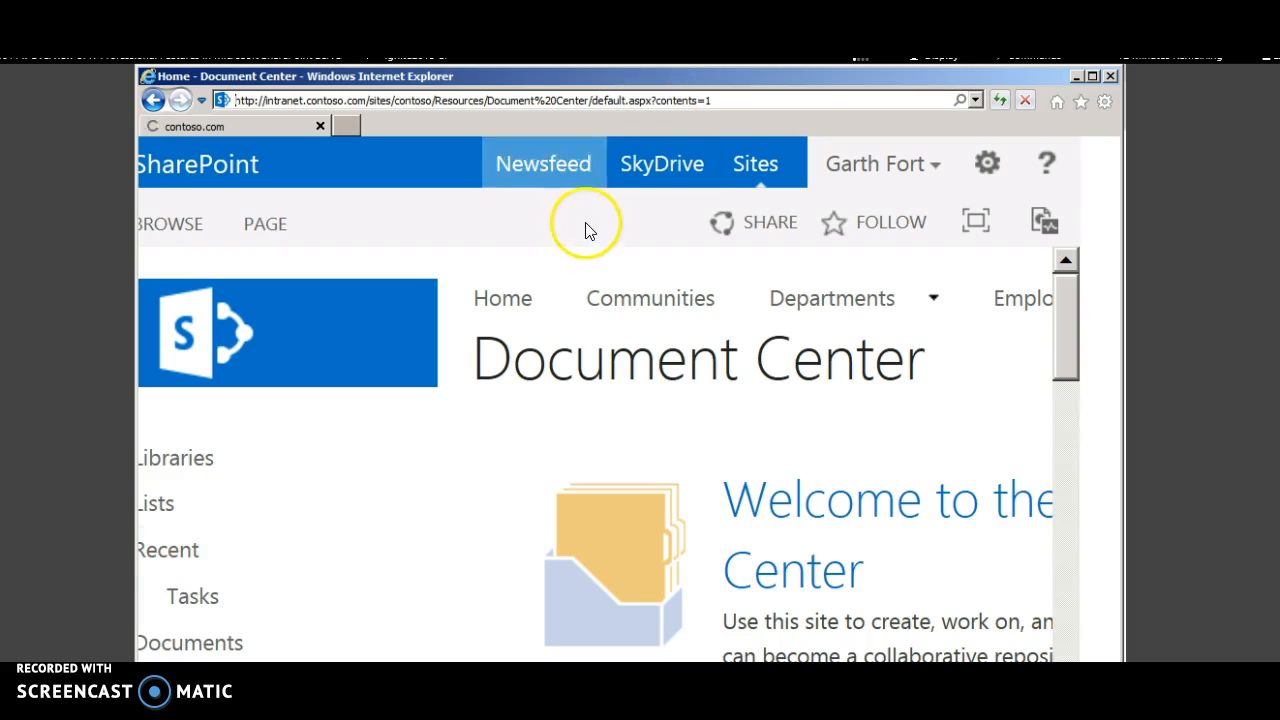
{"action": "mouse_move", "coordinate": [702, 118]}
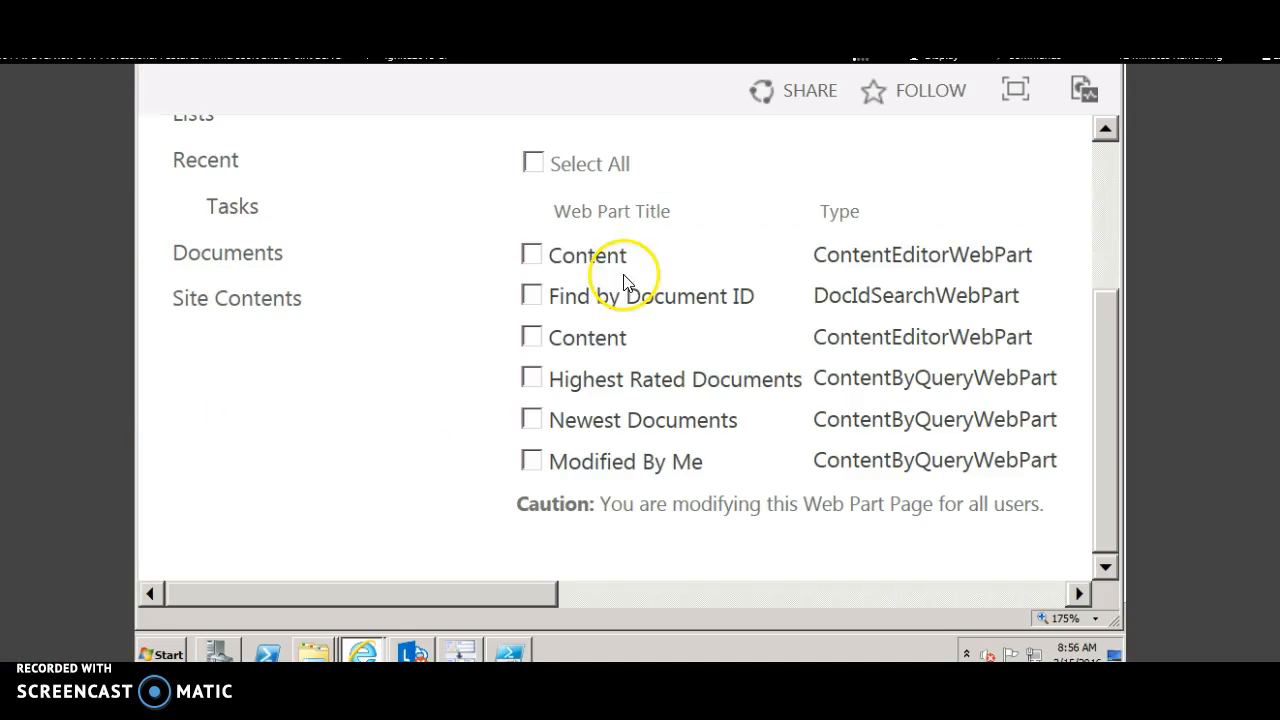
{"action": "mouse_move", "coordinate": [542, 397]}
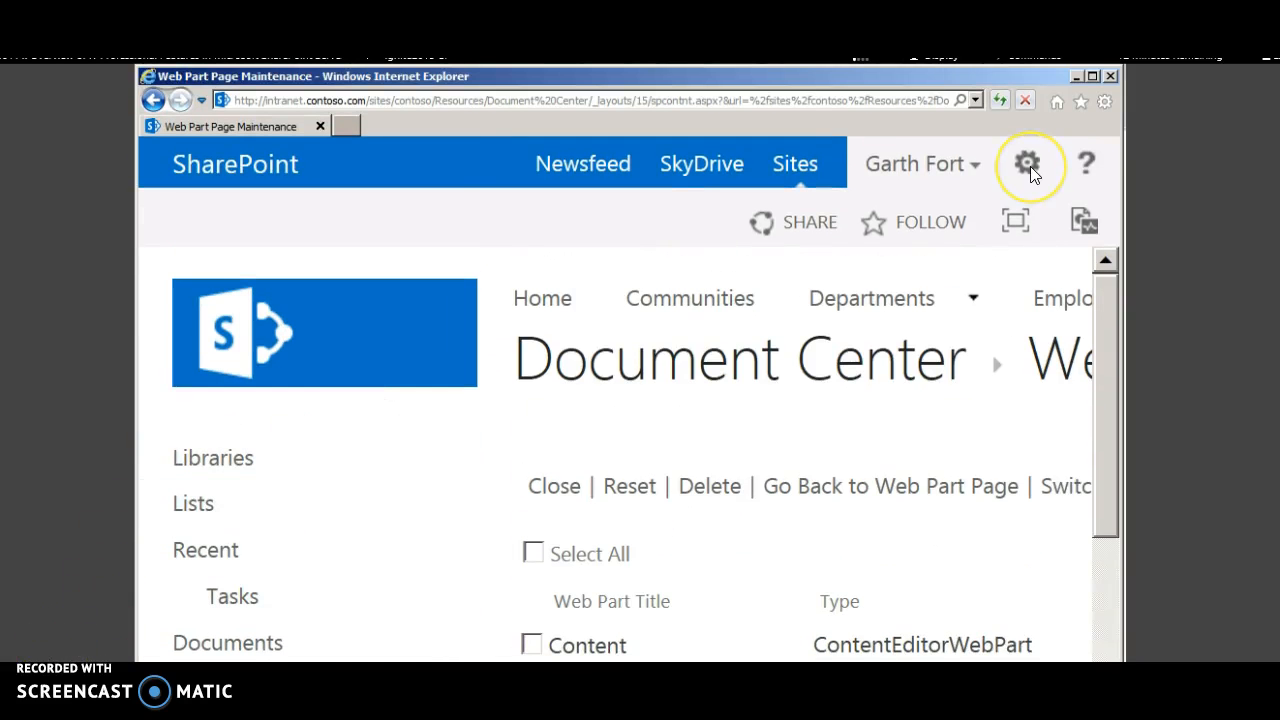
- Check contoso\Administrator's Document Center permissions, showing Full Control via Home Owners
{"action": "left_click", "coordinate": [1027, 163]}
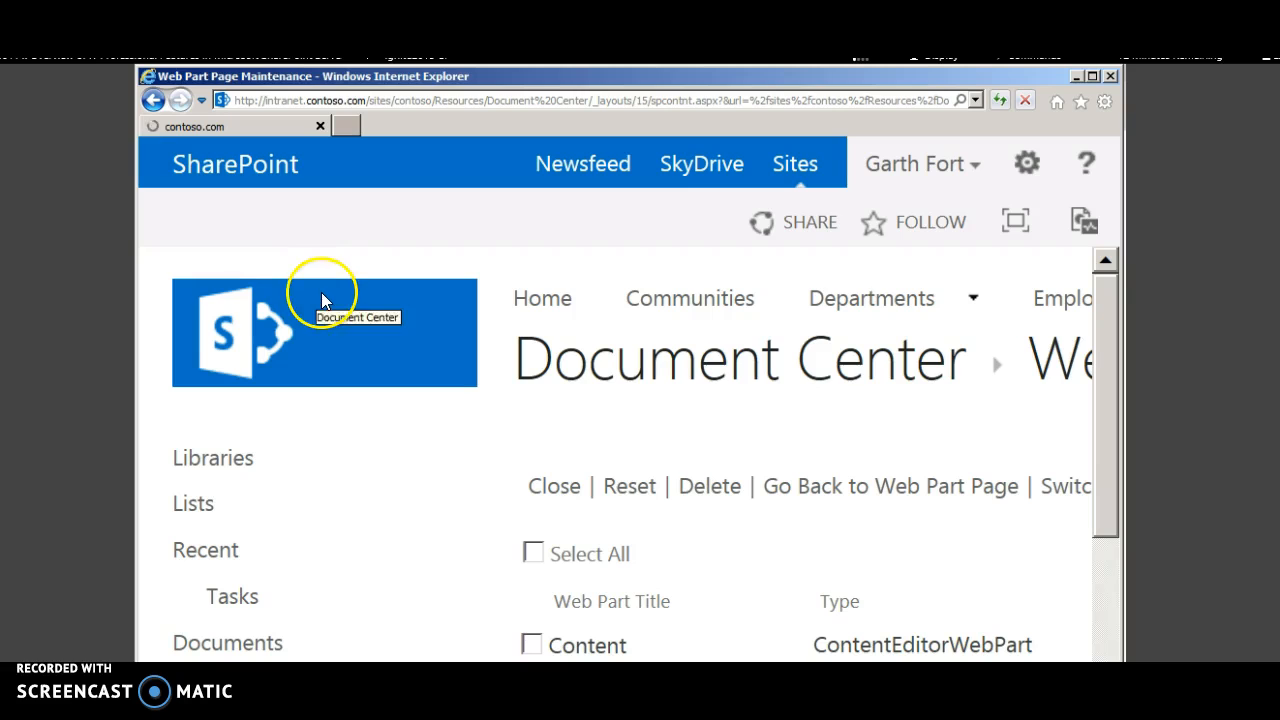
{"action": "scroll", "scroll_direction": "down", "scroll_amount": 3}
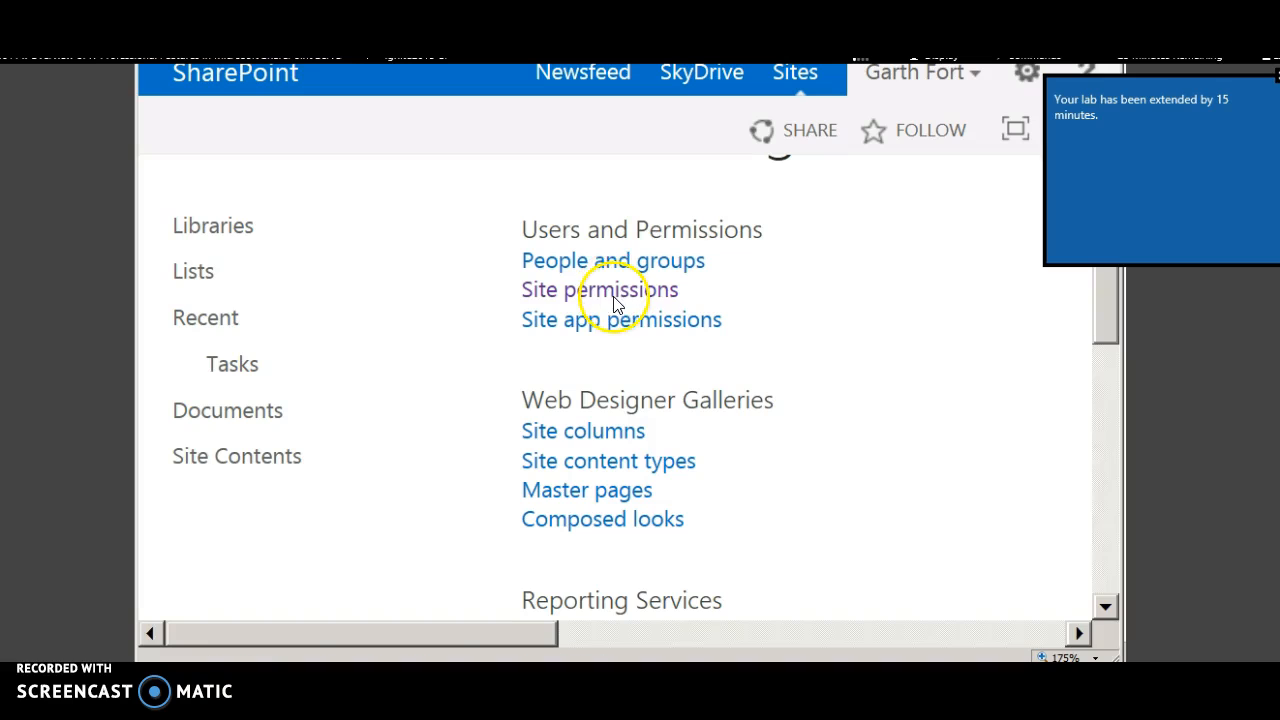
{"action": "mouse_move", "coordinate": [614, 295]}
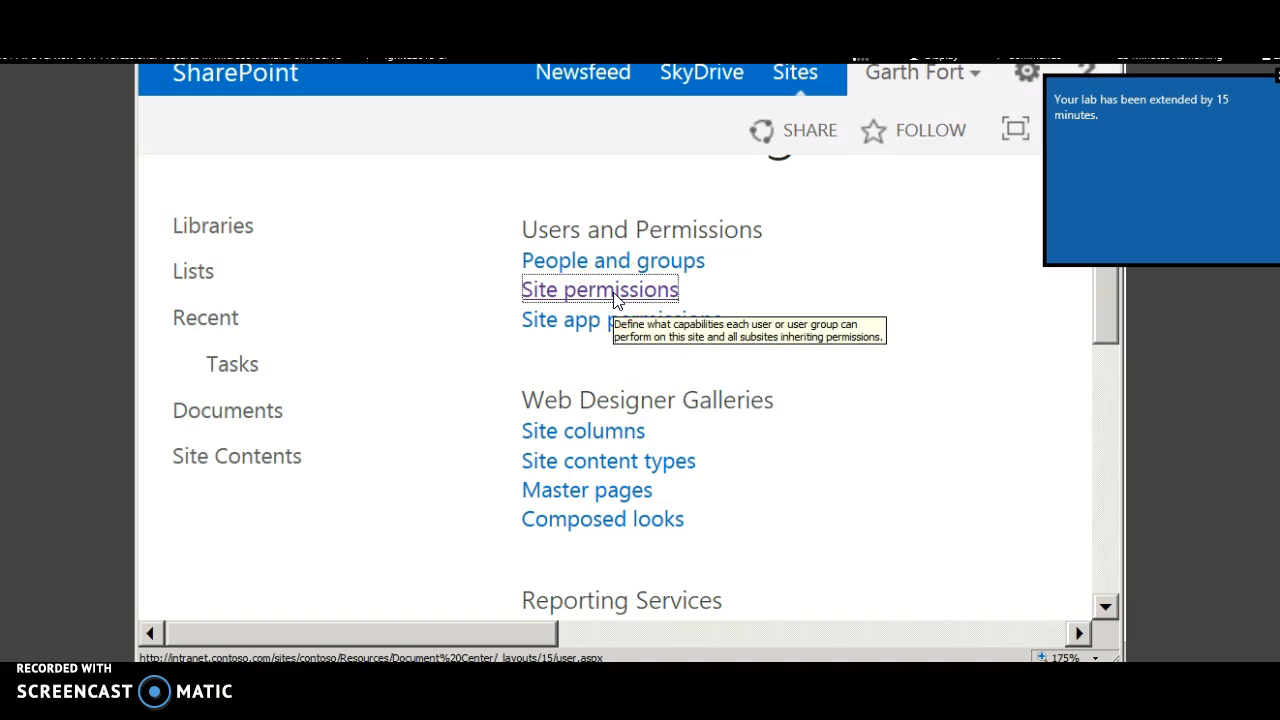
{"action": "left_click", "coordinate": [599, 289]}
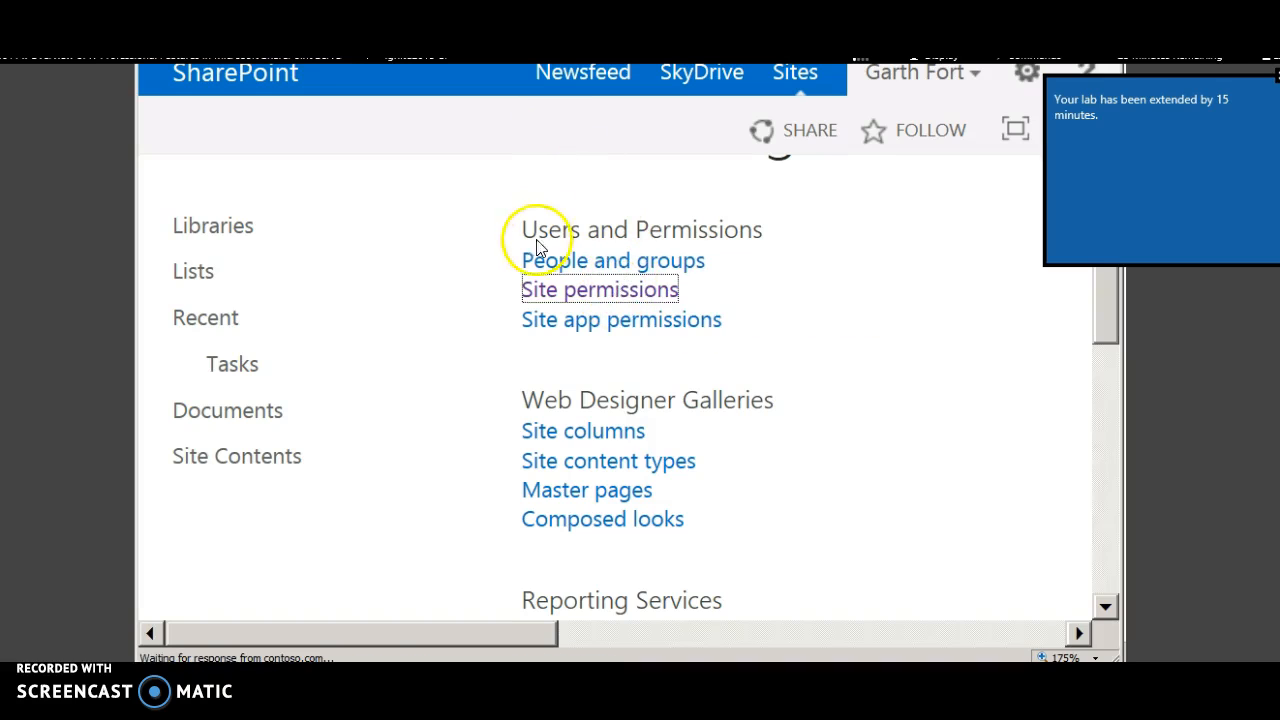
{"action": "left_click", "coordinate": [598, 289]}
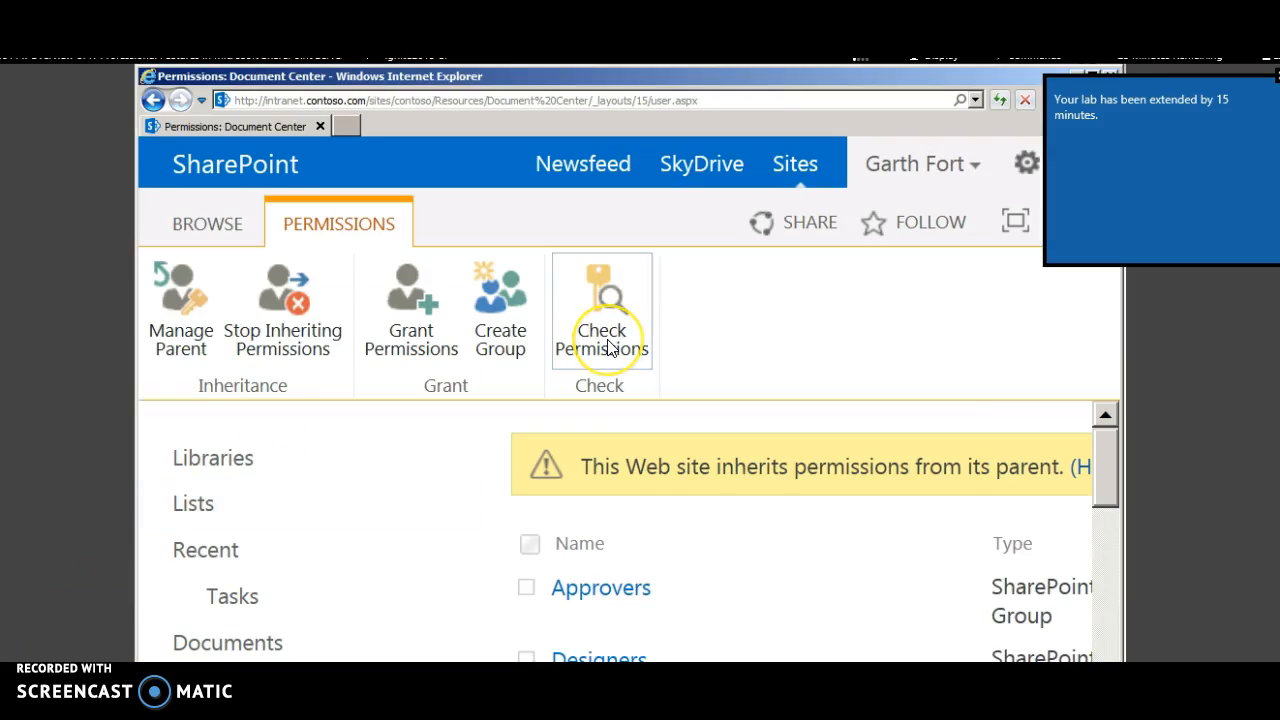
{"action": "left_click", "coordinate": [601, 310]}
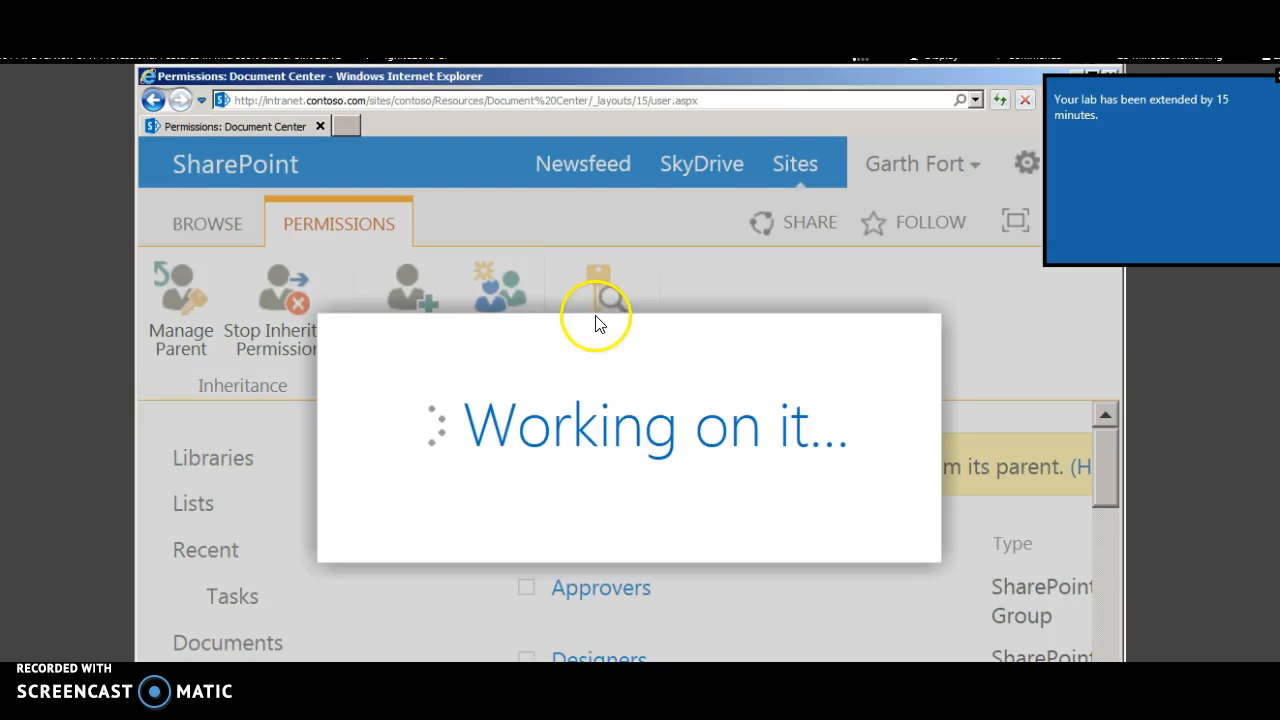
{"action": "type", "text": "contoso\\"}
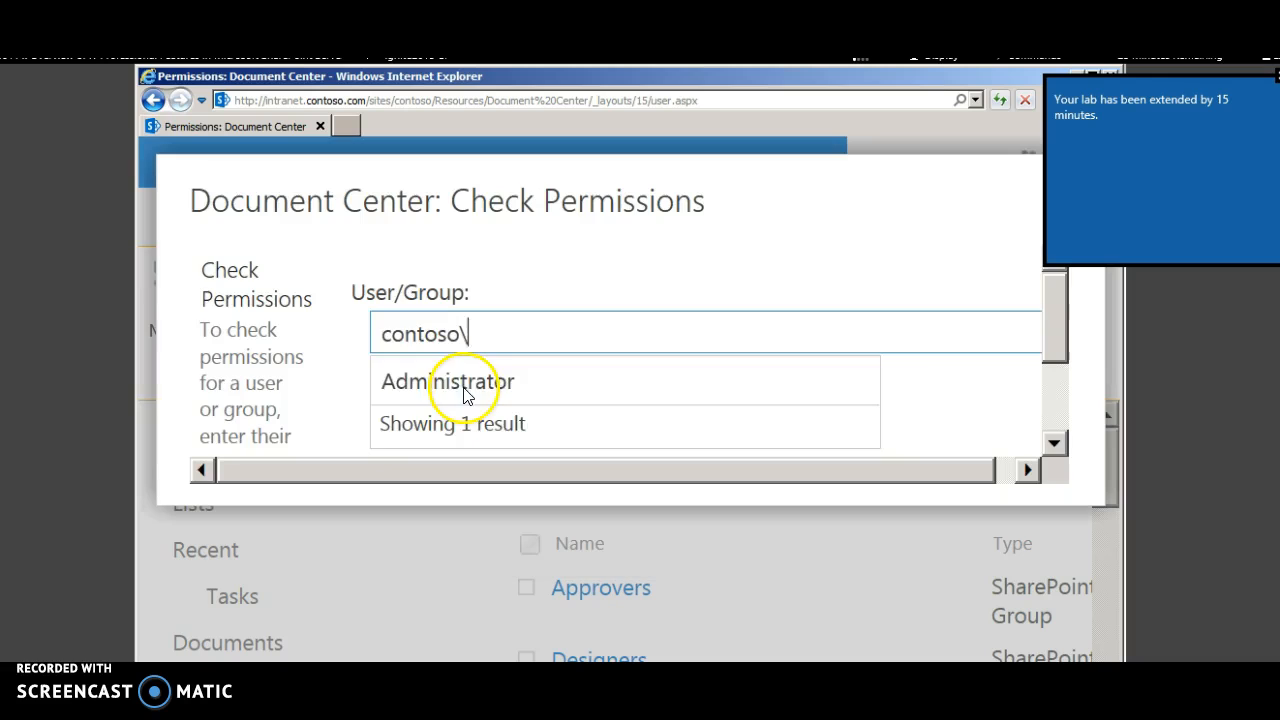
{"action": "left_click", "coordinate": [446, 383]}
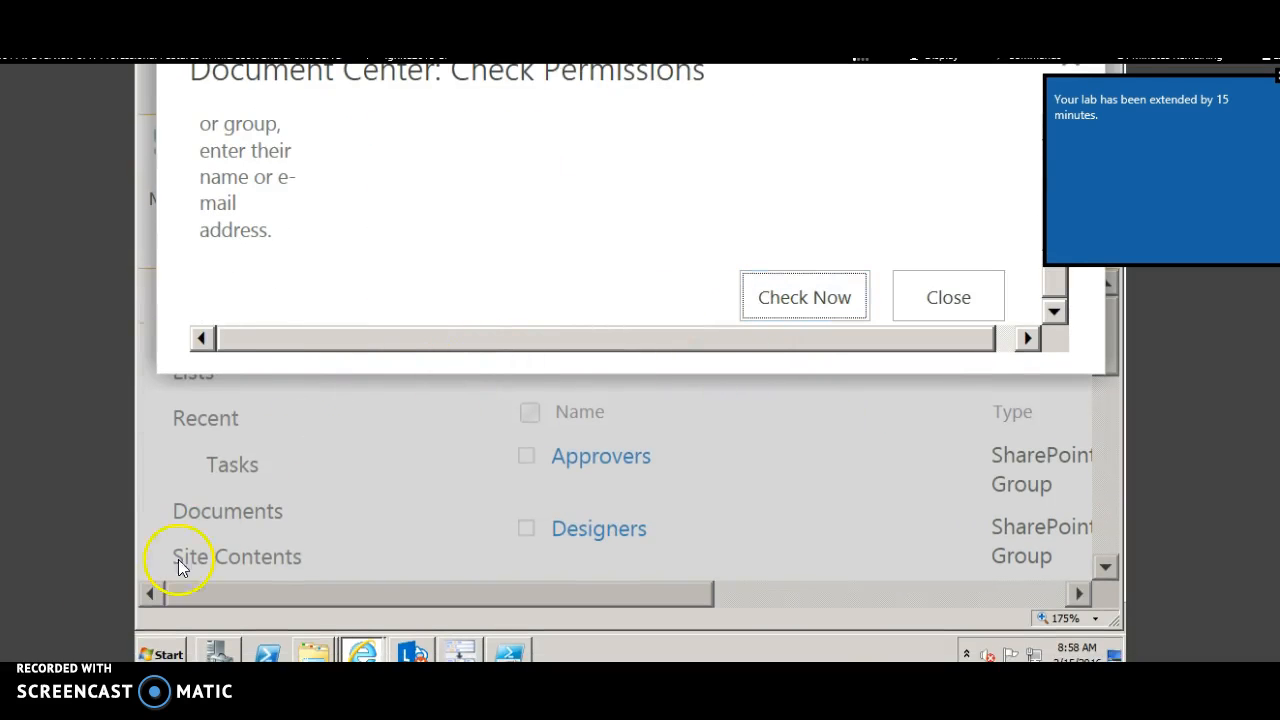
{"action": "left_click", "coordinate": [804, 296]}
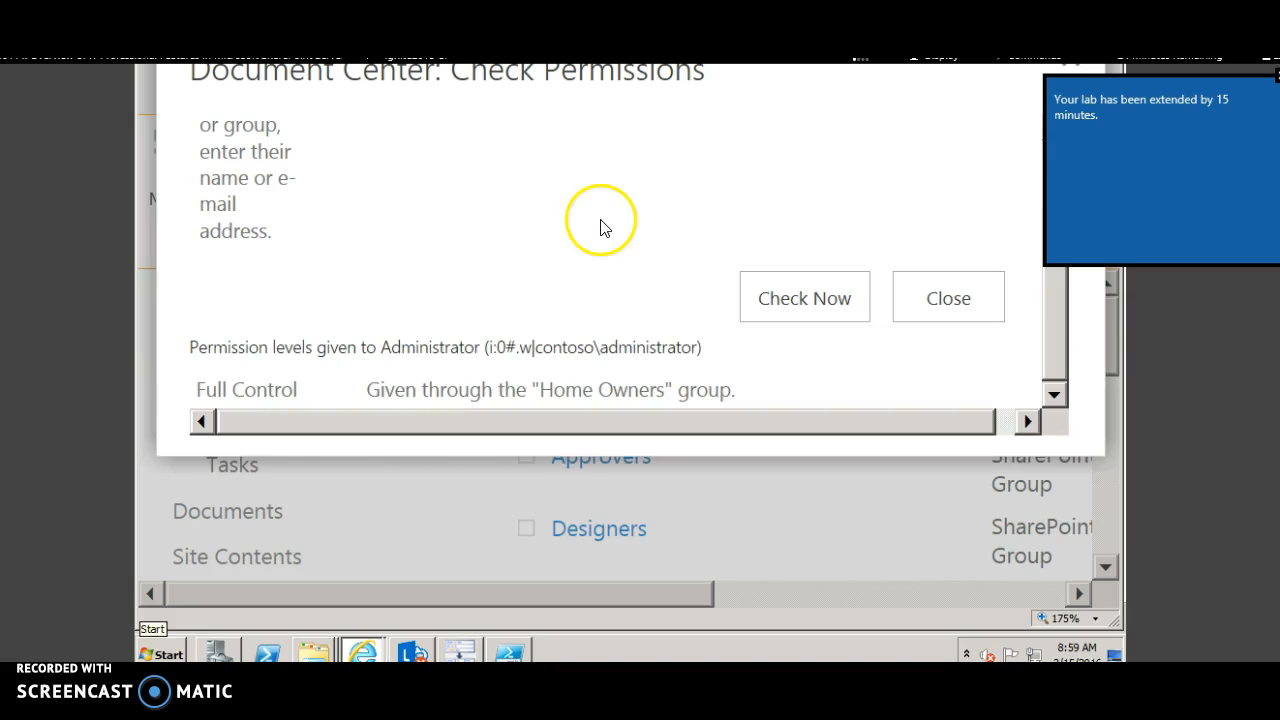
{"action": "mouse_move", "coordinate": [617, 296]}
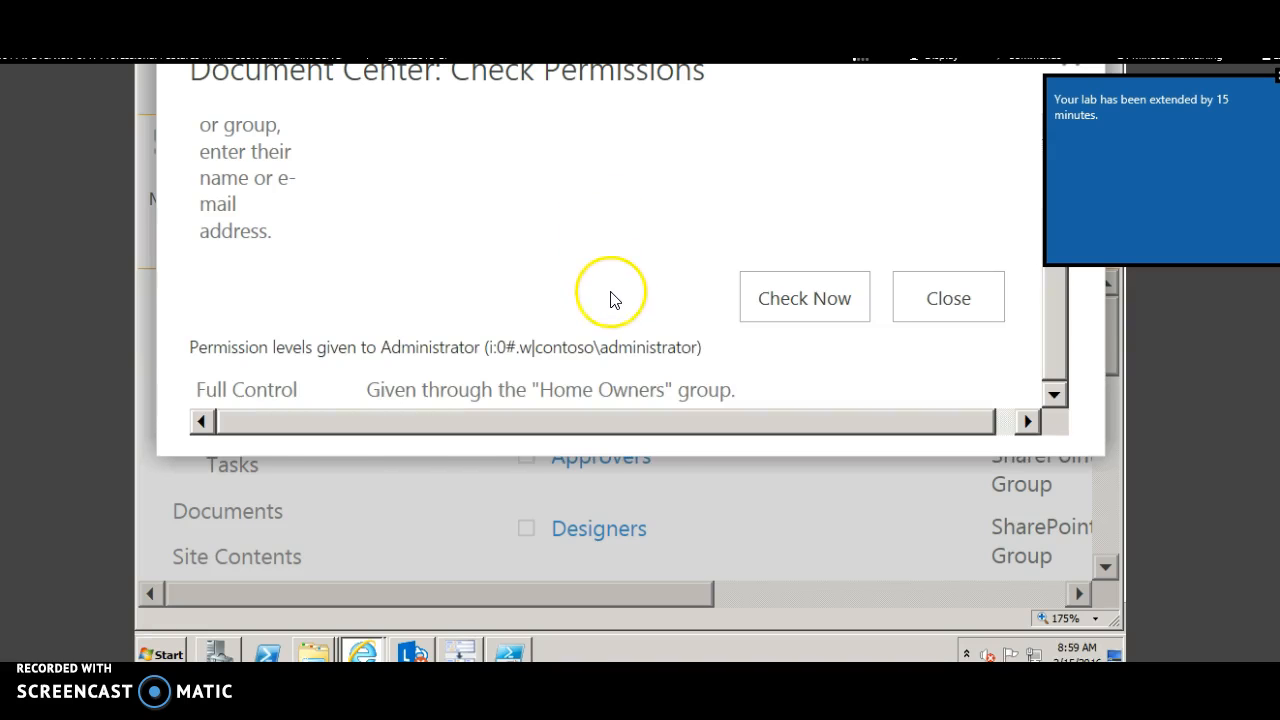
{"action": "mouse_move", "coordinate": [546, 338]}
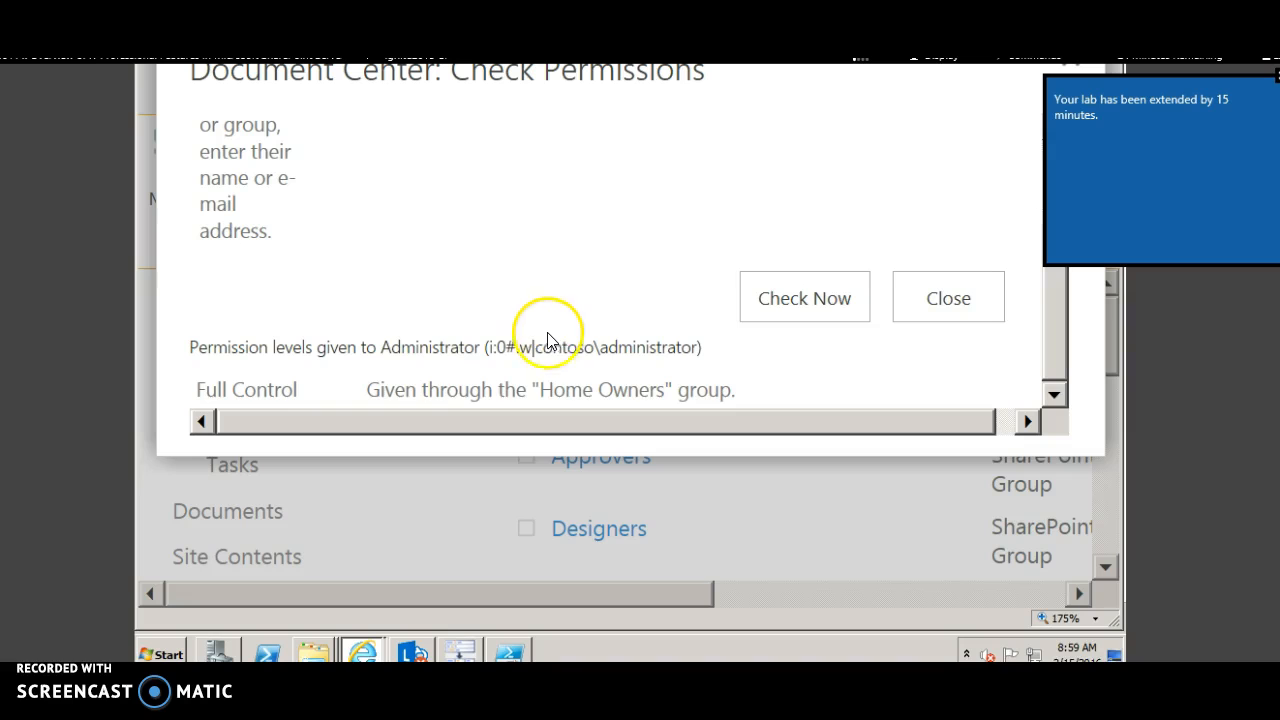
{"action": "mouse_move", "coordinate": [657, 392]}
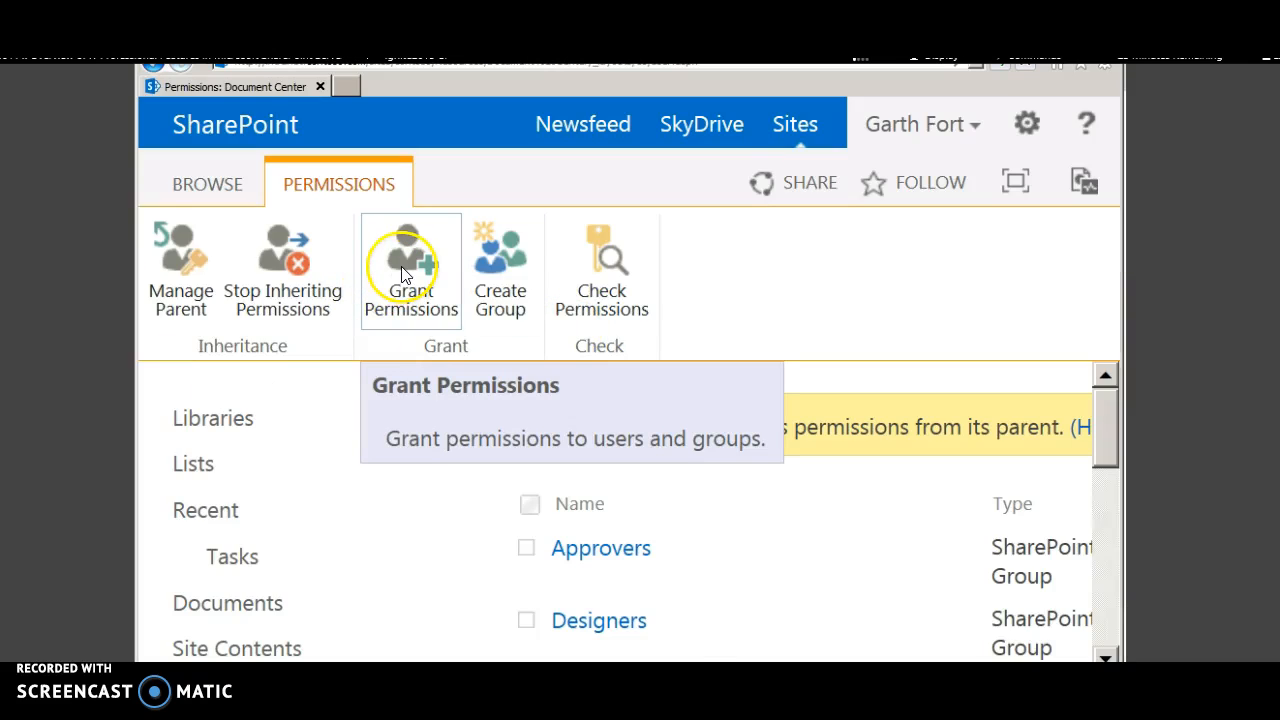
- Close the permission check and go to Grant Permissions on the Permissions ribbon
{"action": "left_click", "coordinate": [410, 262]}
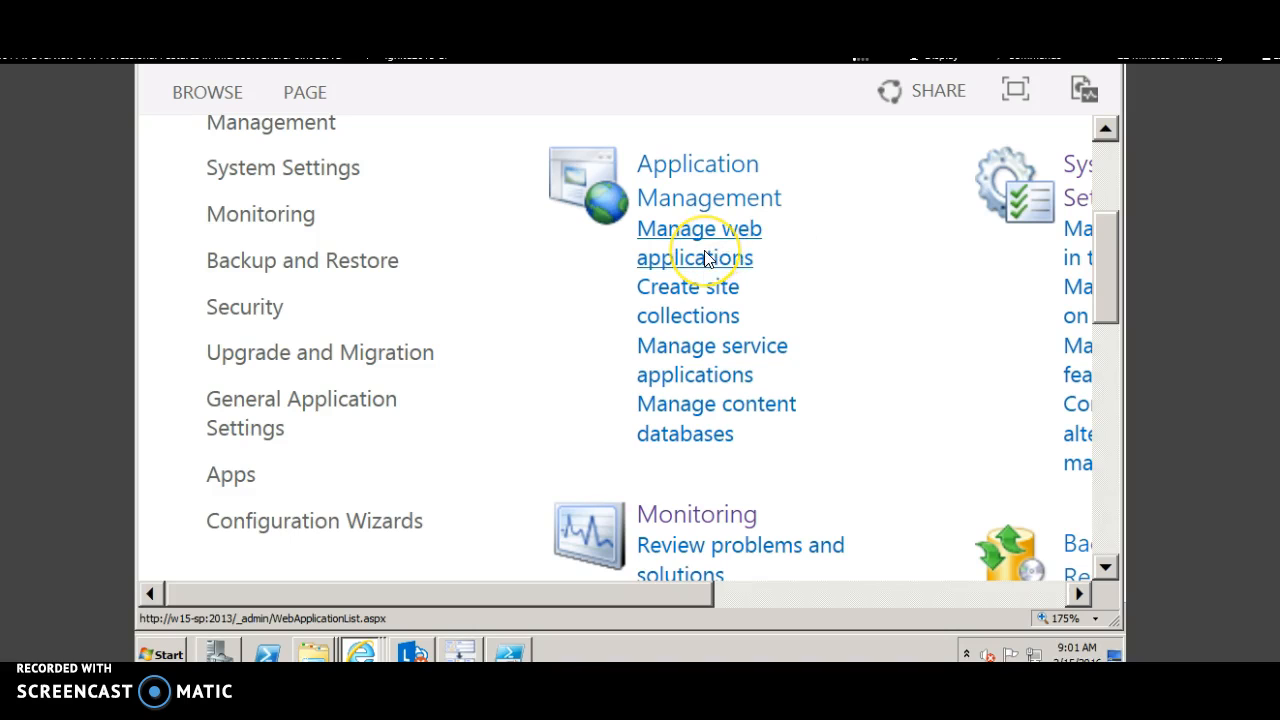
{"action": "mouse_move", "coordinate": [708, 258]}
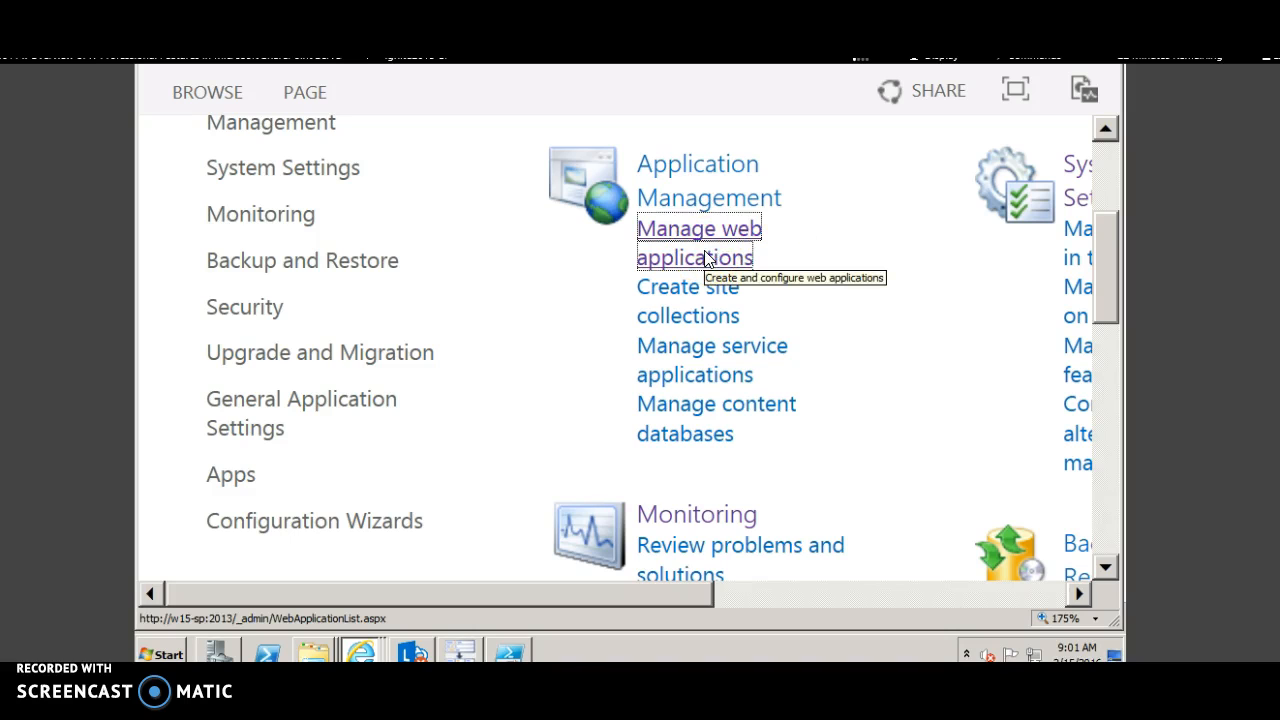
- Add a user to the SharePoint - 80 web application policy for all zones
{"action": "left_click", "coordinate": [698, 242]}
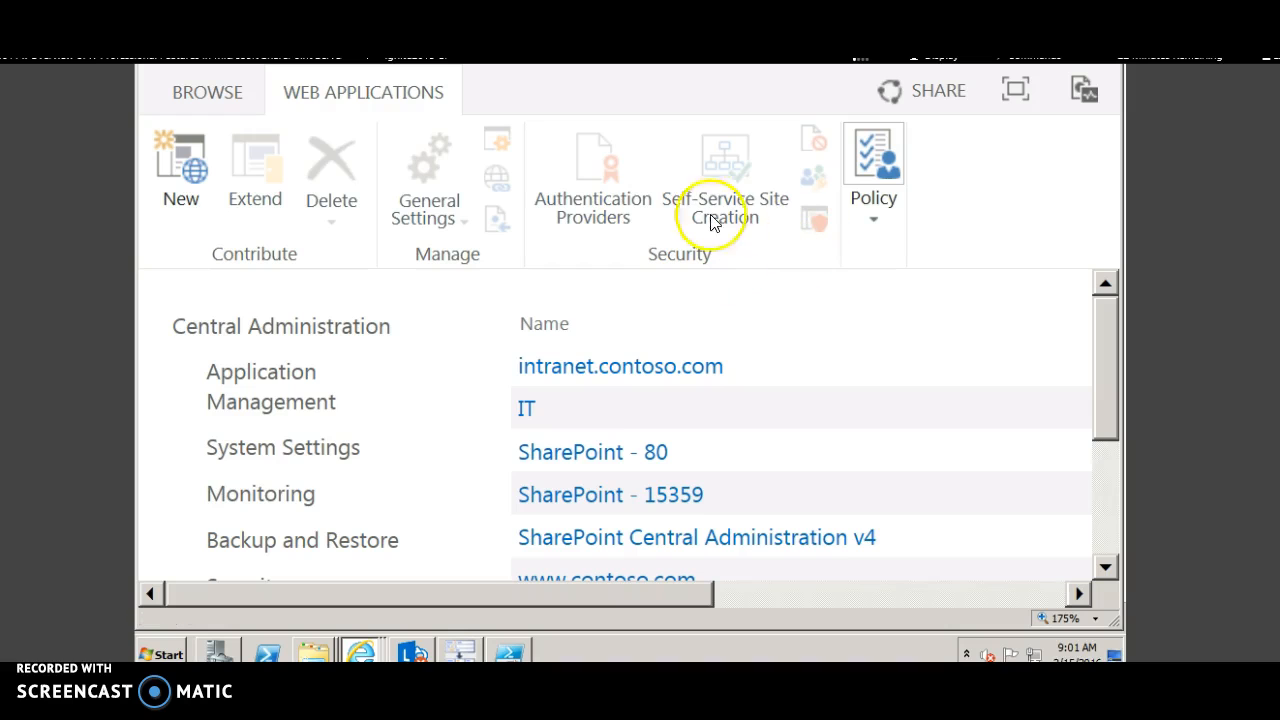
{"action": "mouse_move", "coordinate": [593, 460]}
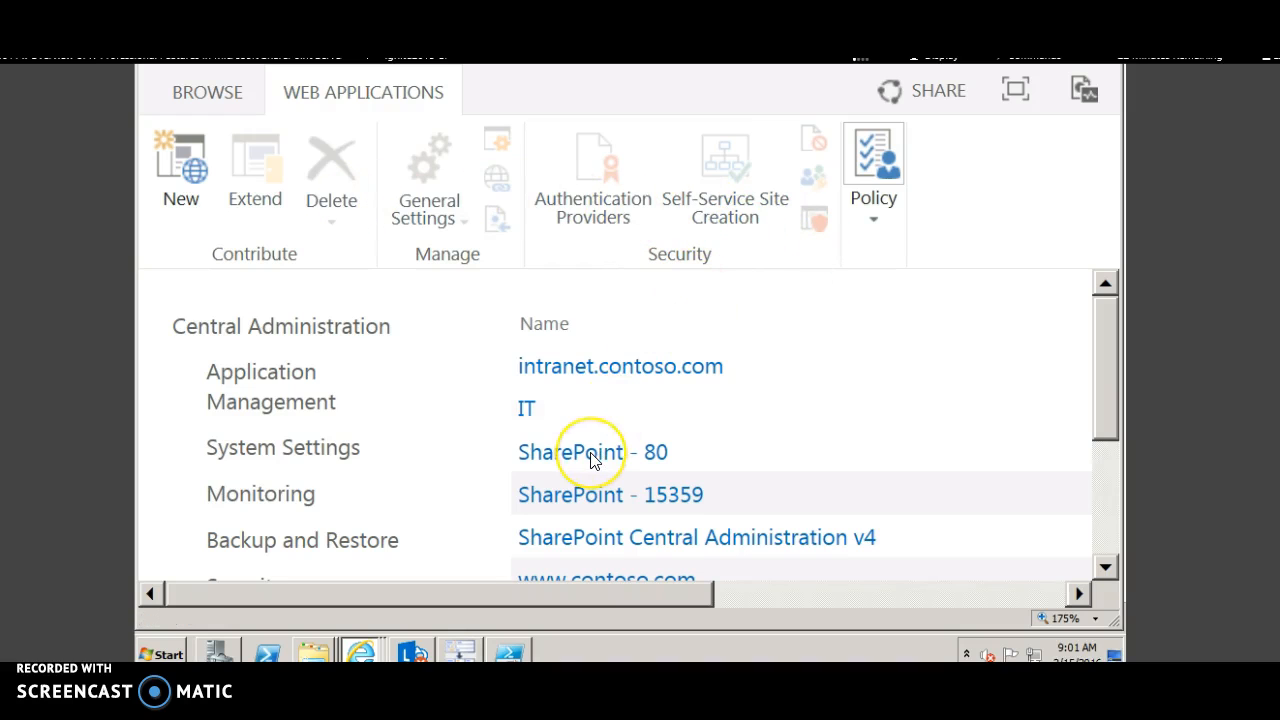
{"action": "left_click", "coordinate": [593, 452]}
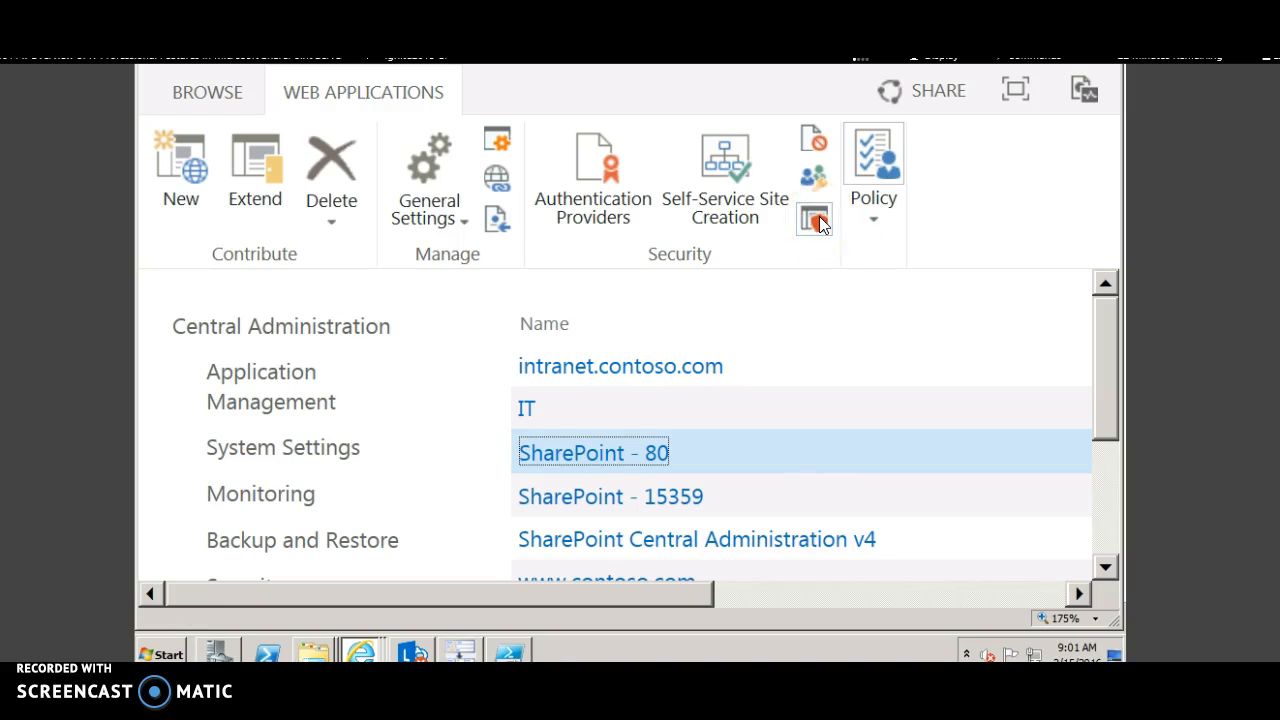
{"action": "mouse_move", "coordinate": [260, 494]}
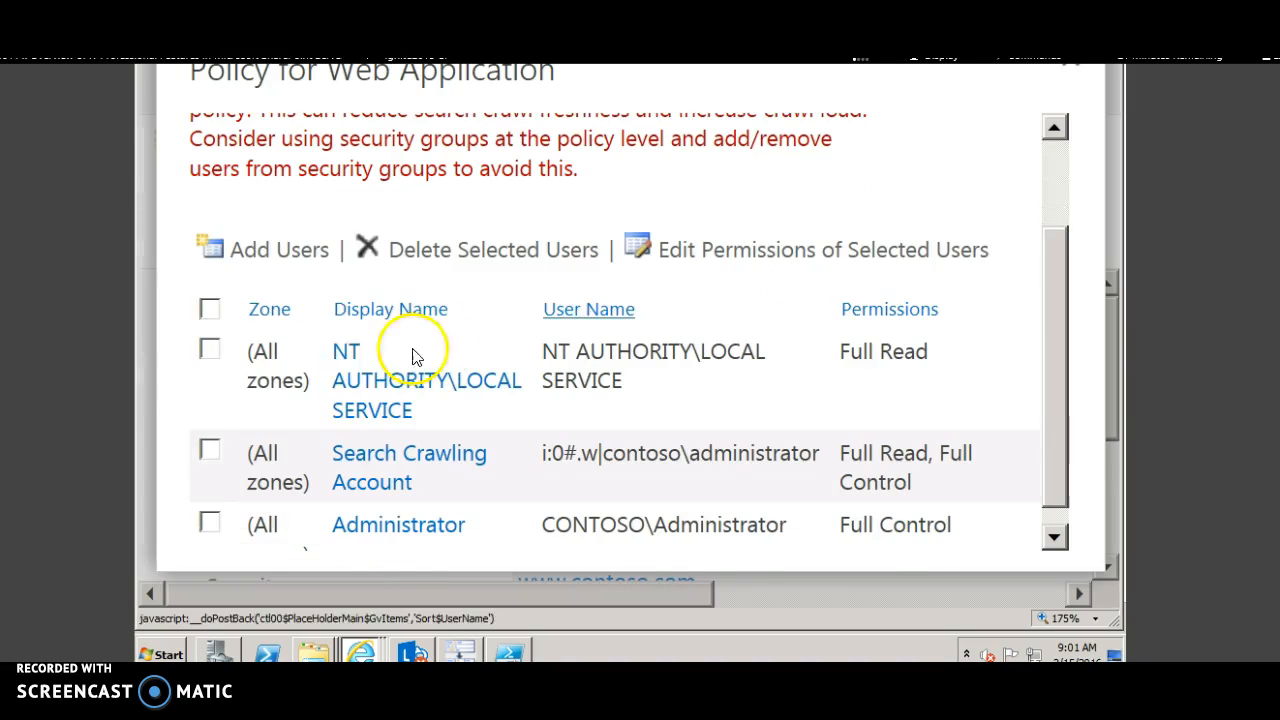
{"action": "left_click", "coordinate": [278, 249]}
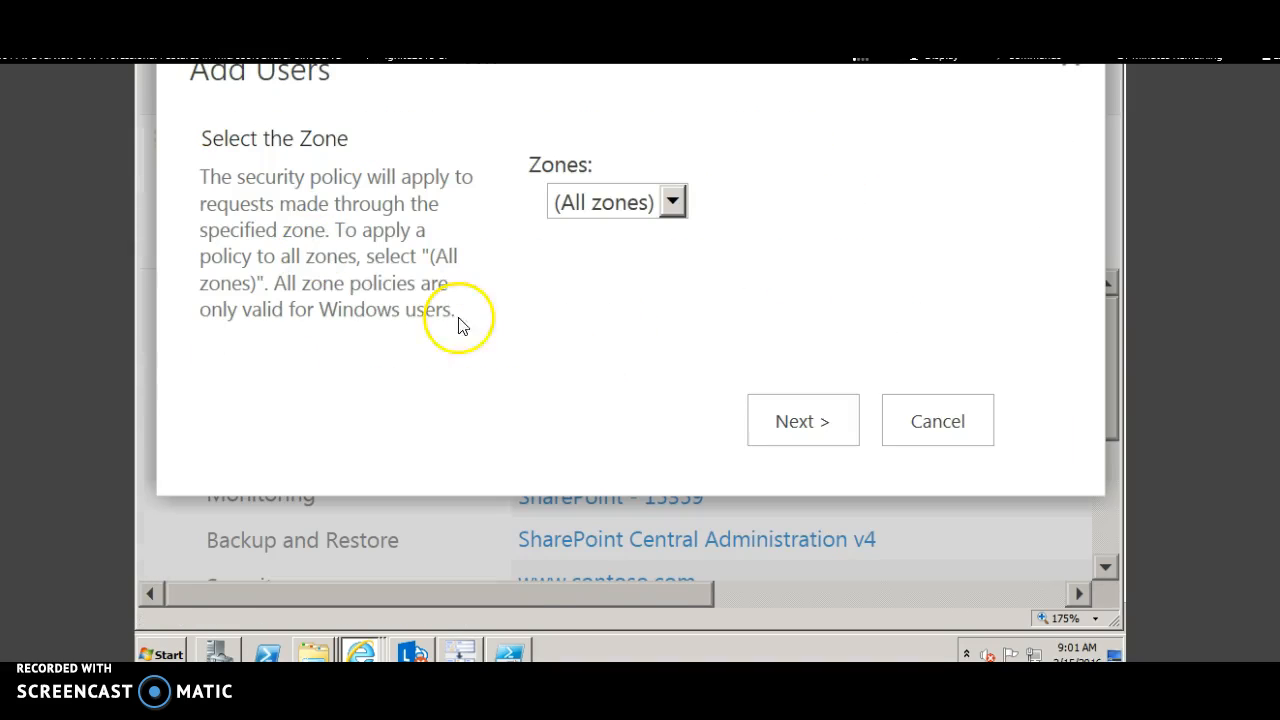
{"action": "left_click", "coordinate": [803, 420]}
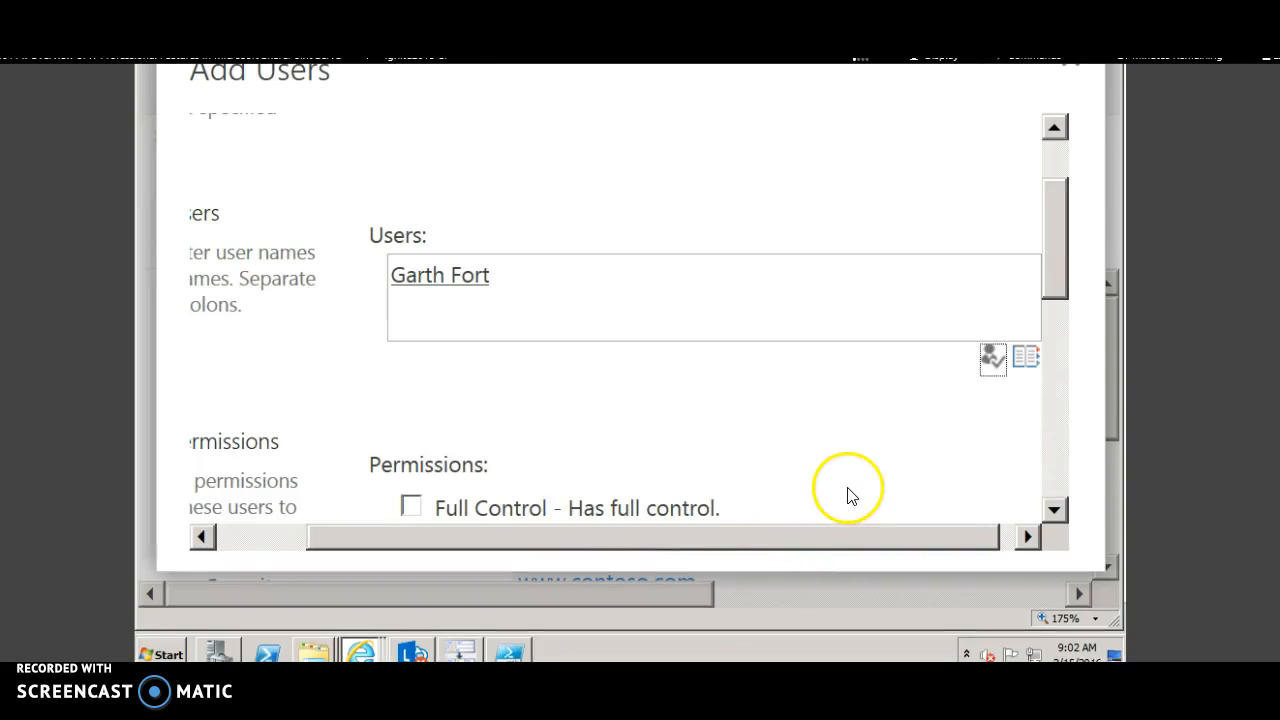
{"action": "scroll", "scroll_direction": "down", "scroll_amount": 3}
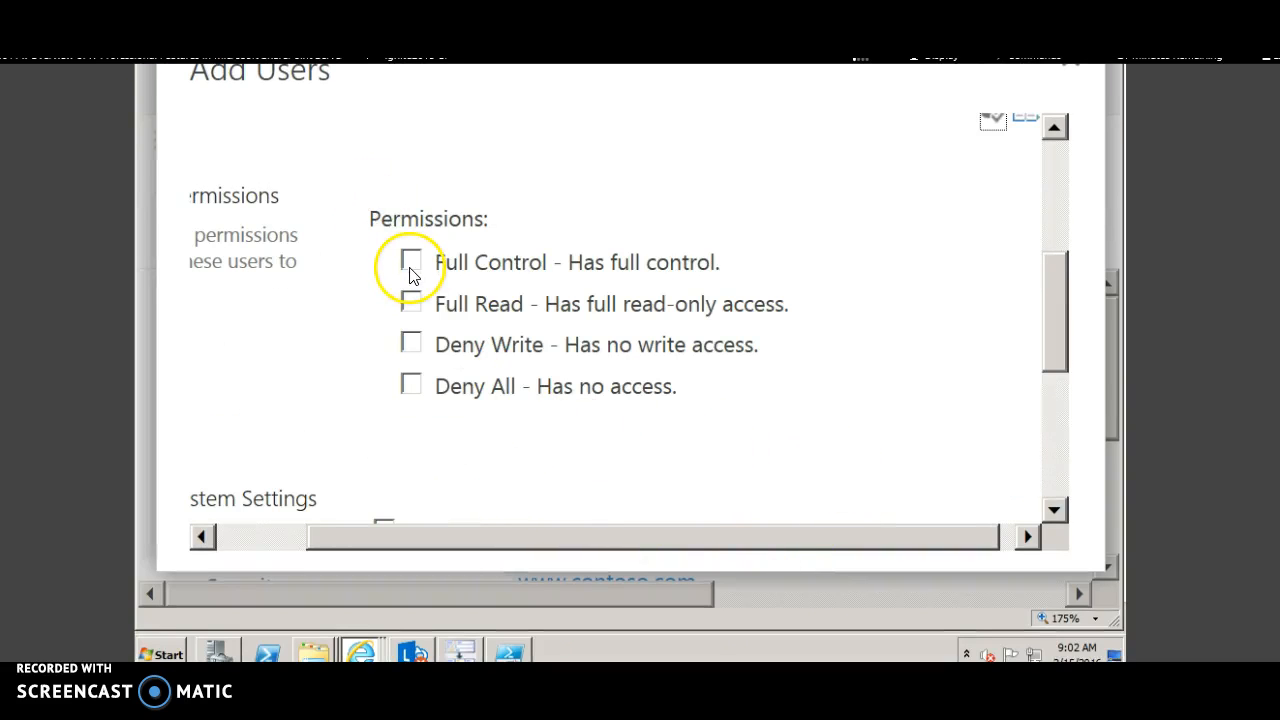
{"action": "scroll", "scroll_direction": "down", "scroll_amount": 3}
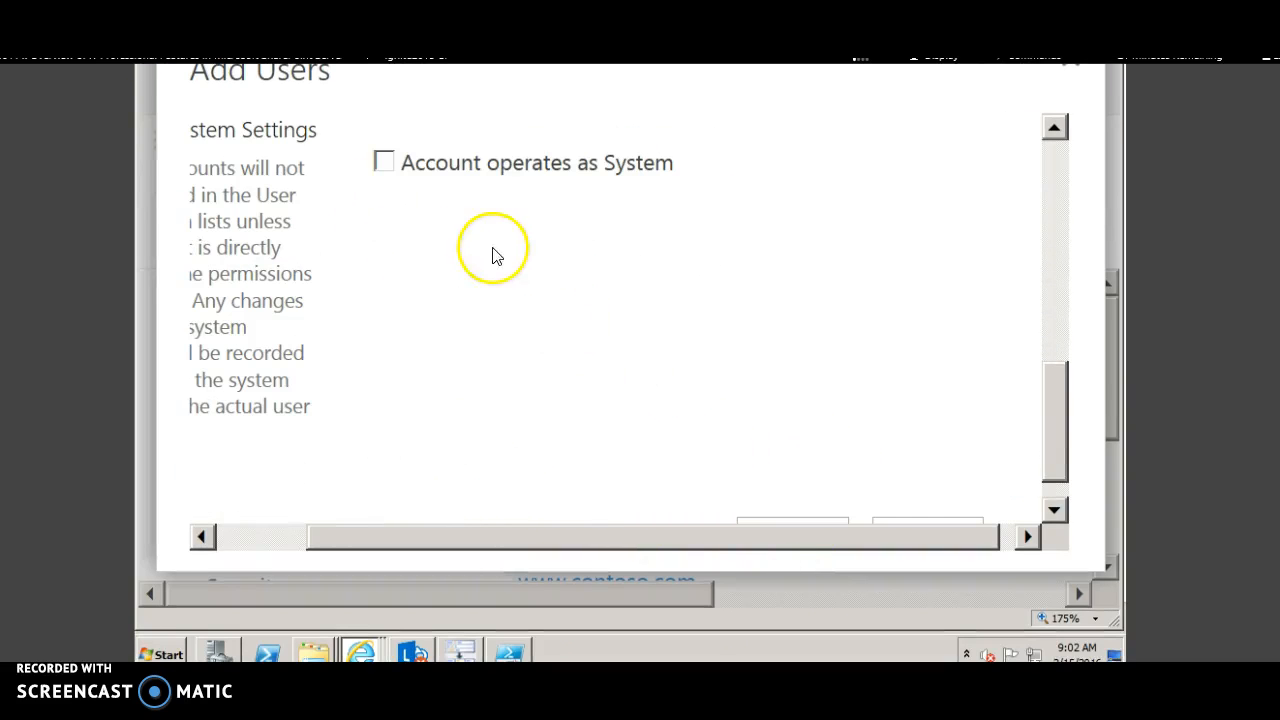
{"action": "scroll", "scroll_direction": "down", "scroll_amount": 3}
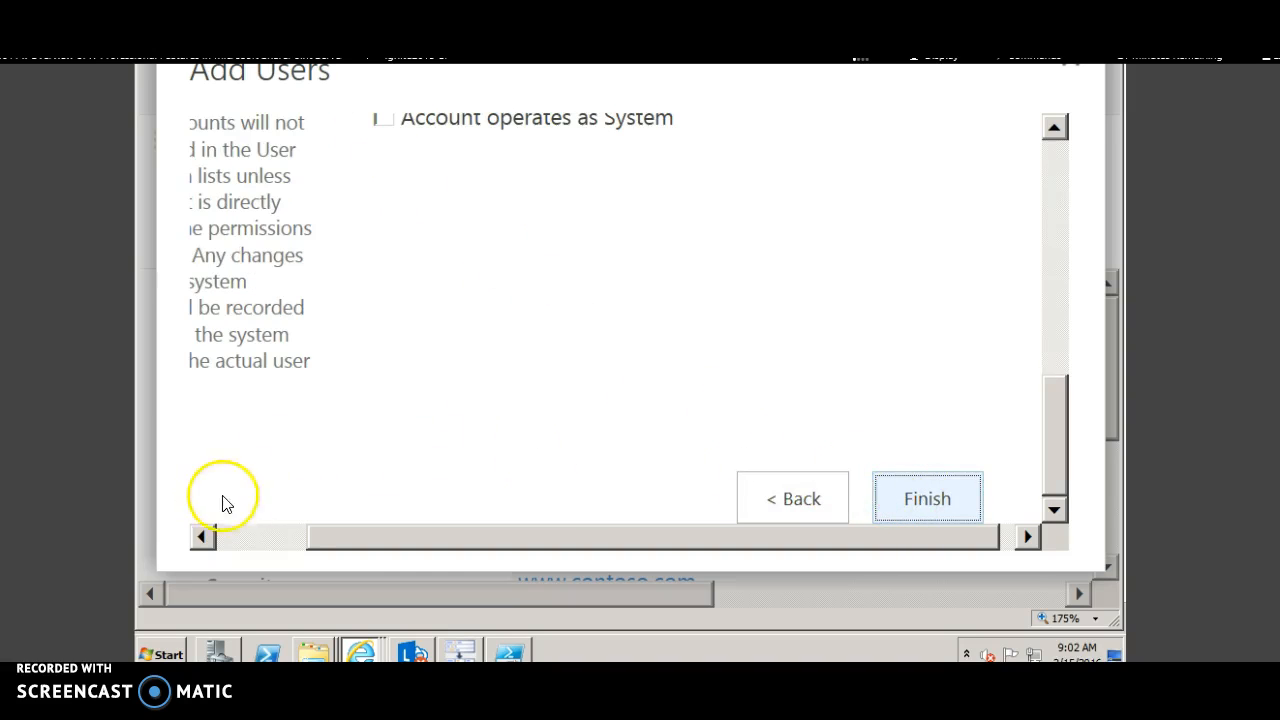
{"action": "left_click", "coordinate": [927, 498]}
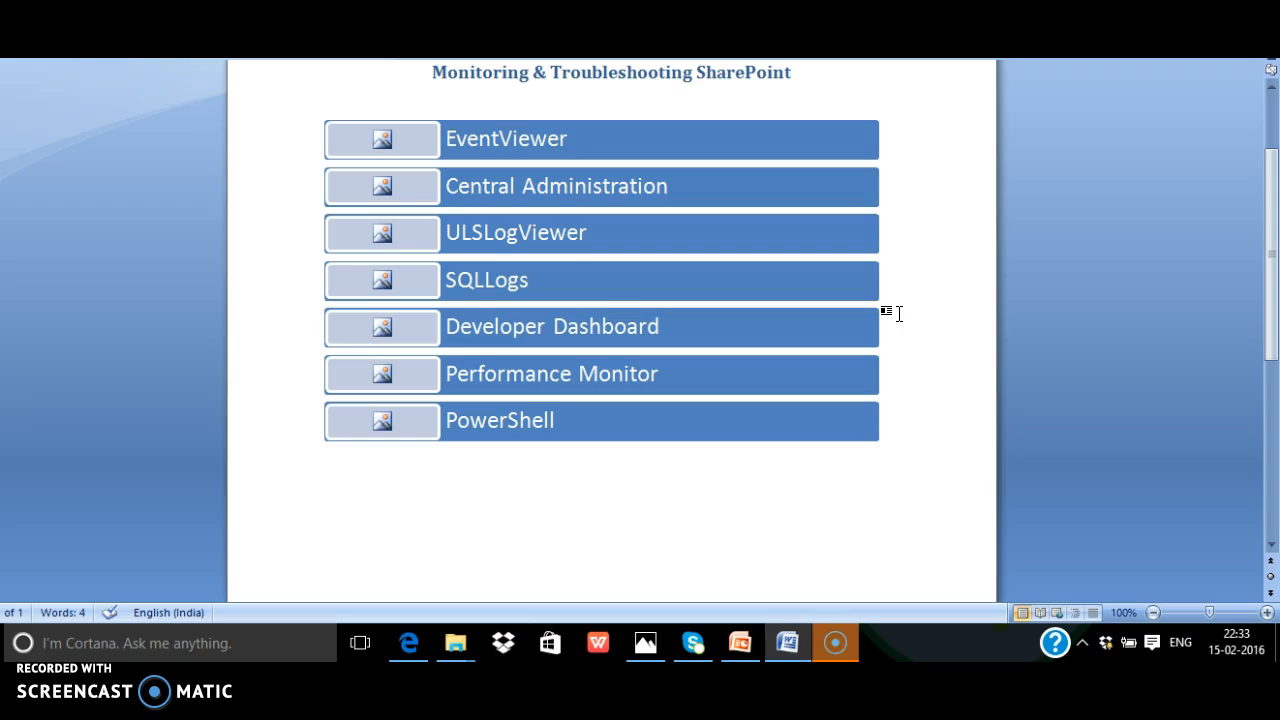
{"action": "mouse_move", "coordinate": [158, 150]}
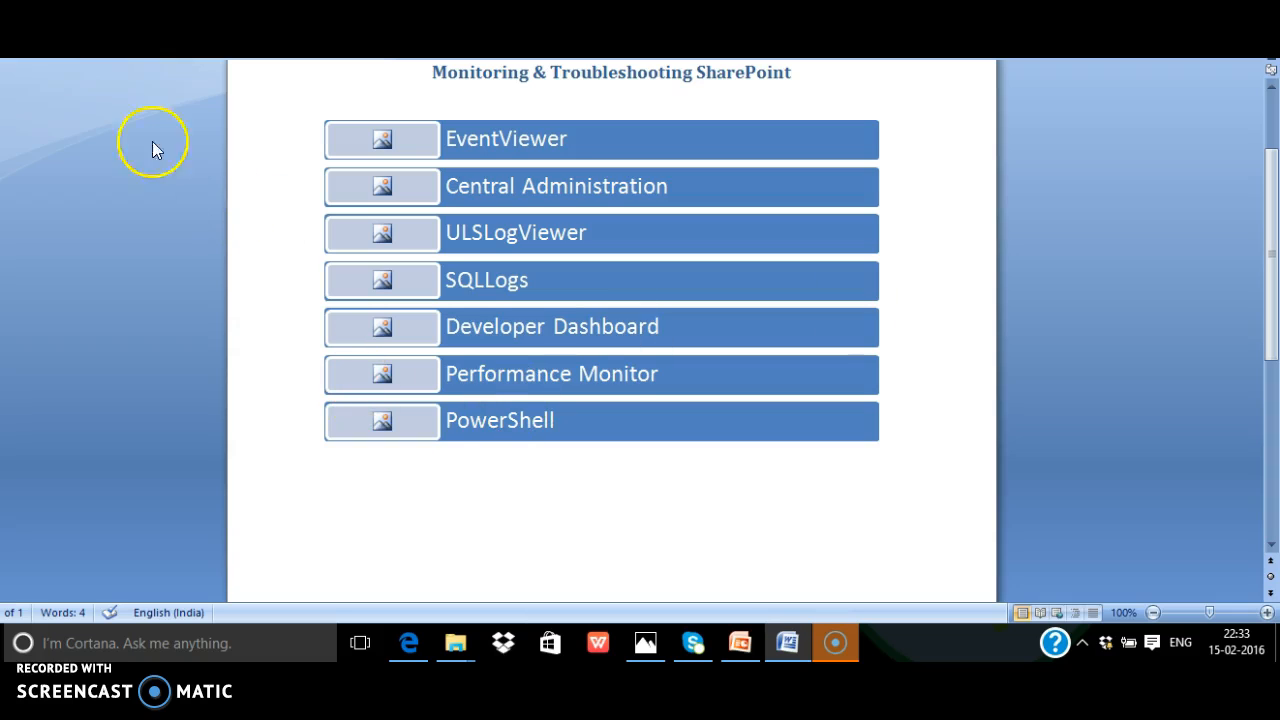